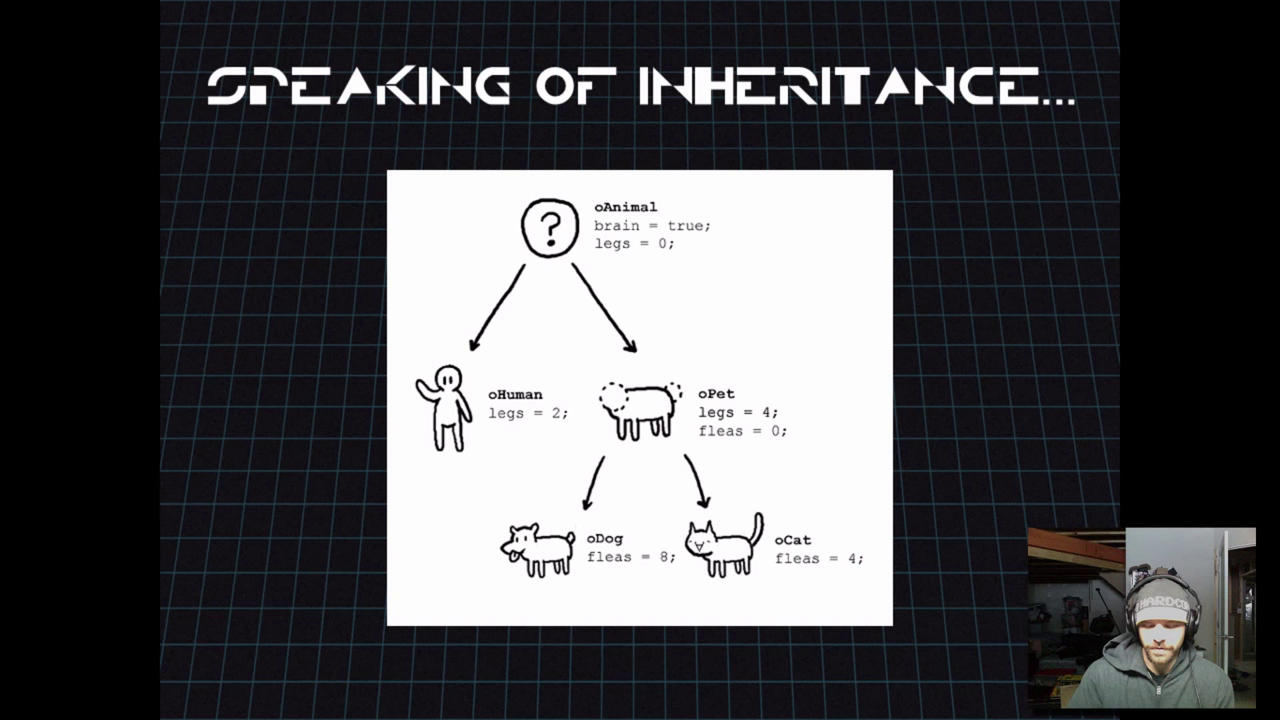
# Advance to the next inheritance example slide in Keynote.
pyautogui.press('Right')
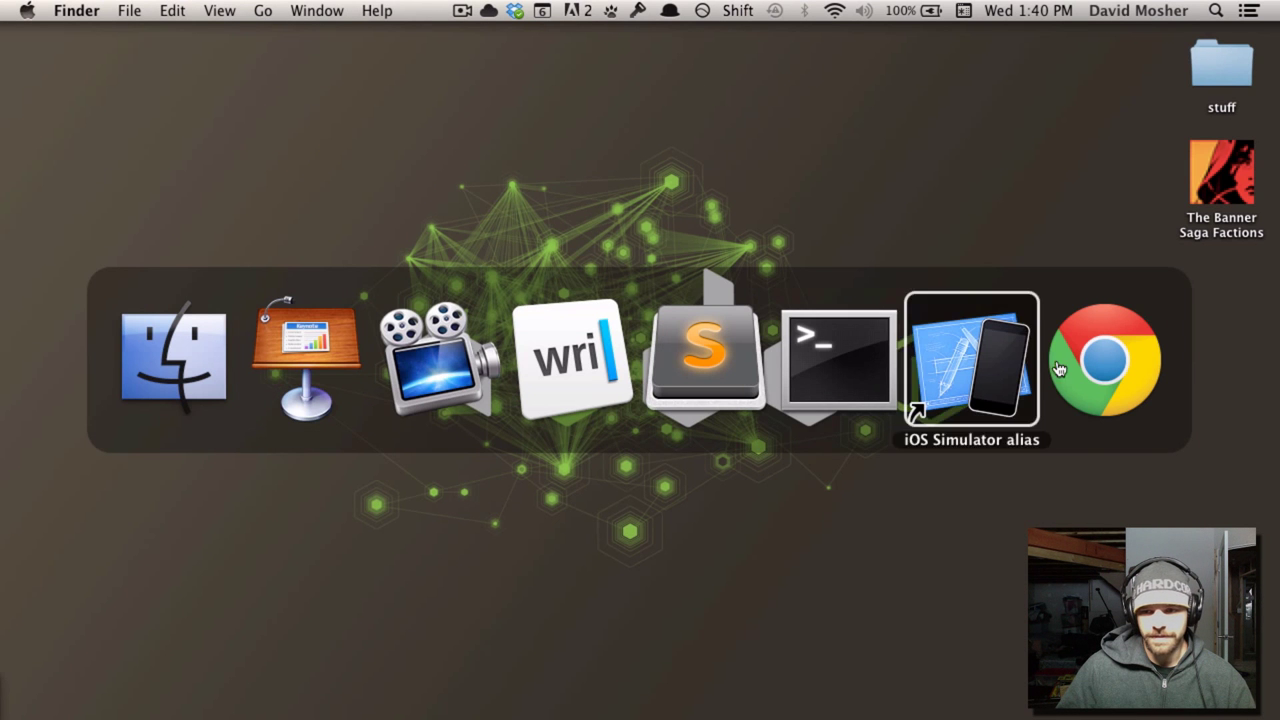
# Bring up the iOS Simulator and open the Birthday Party email in its drawer.
pyautogui.click(969, 360)
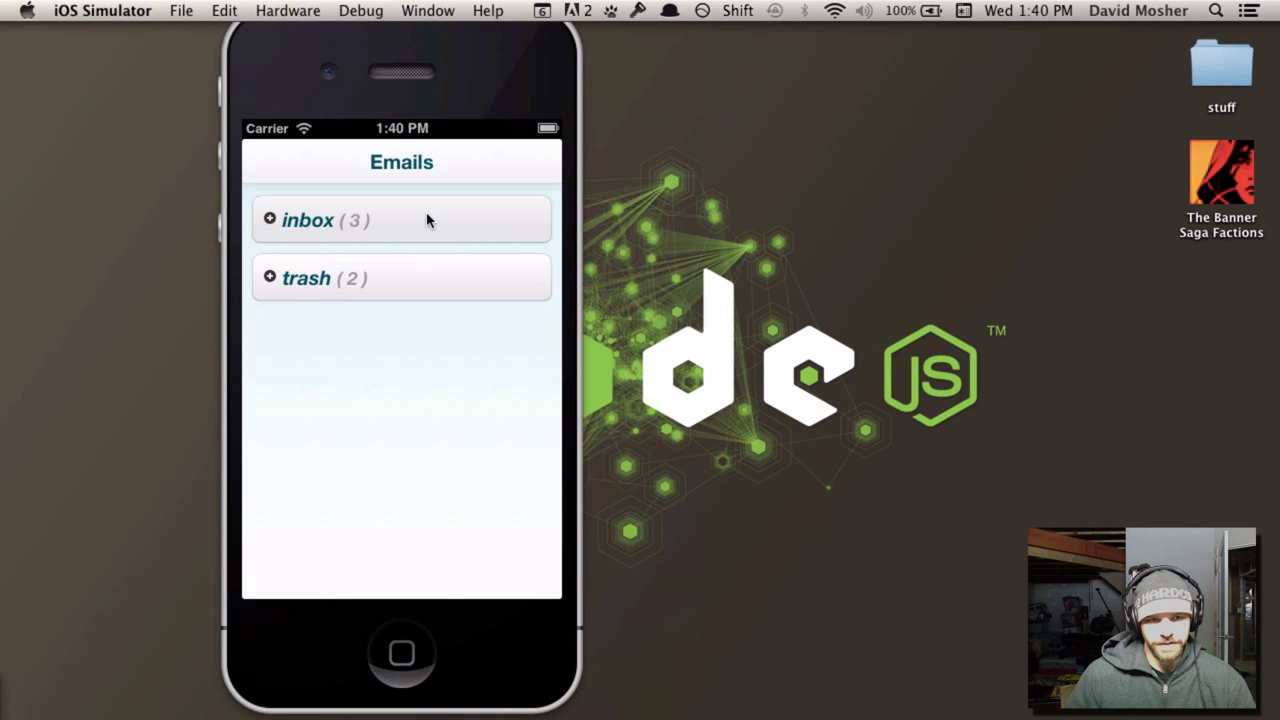
pyautogui.moveTo(430, 182)
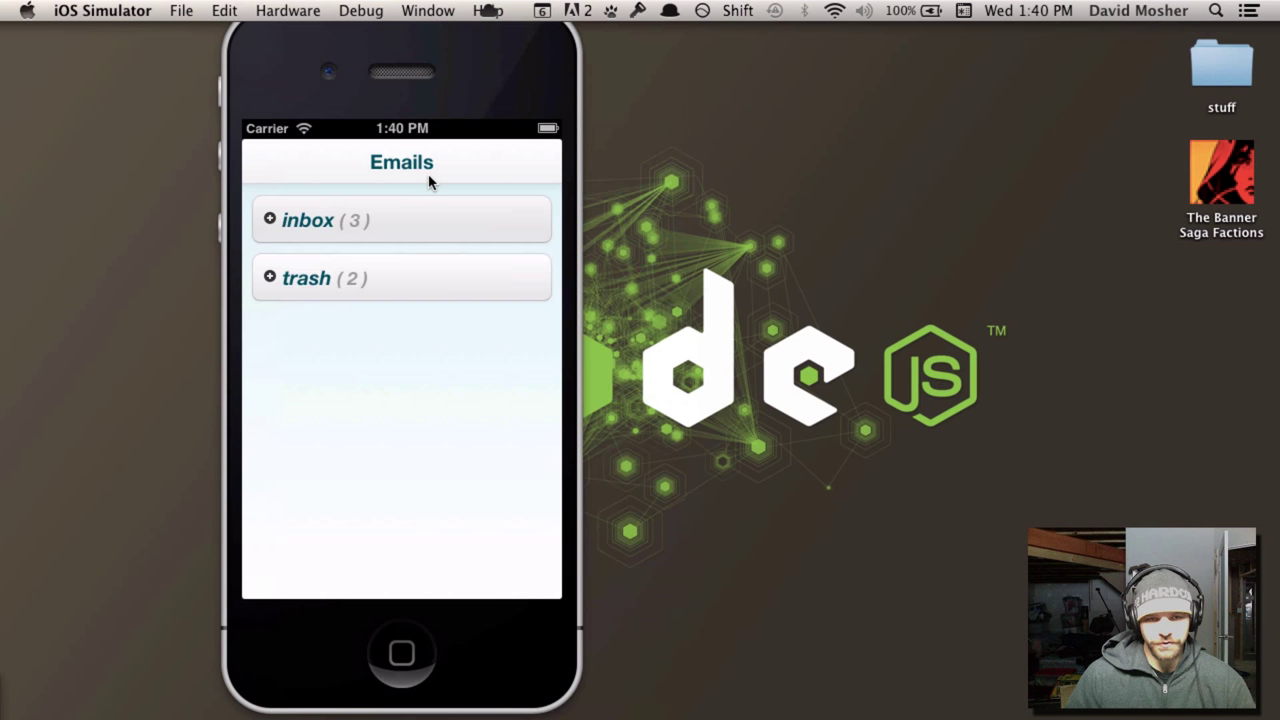
pyautogui.moveTo(417, 232)
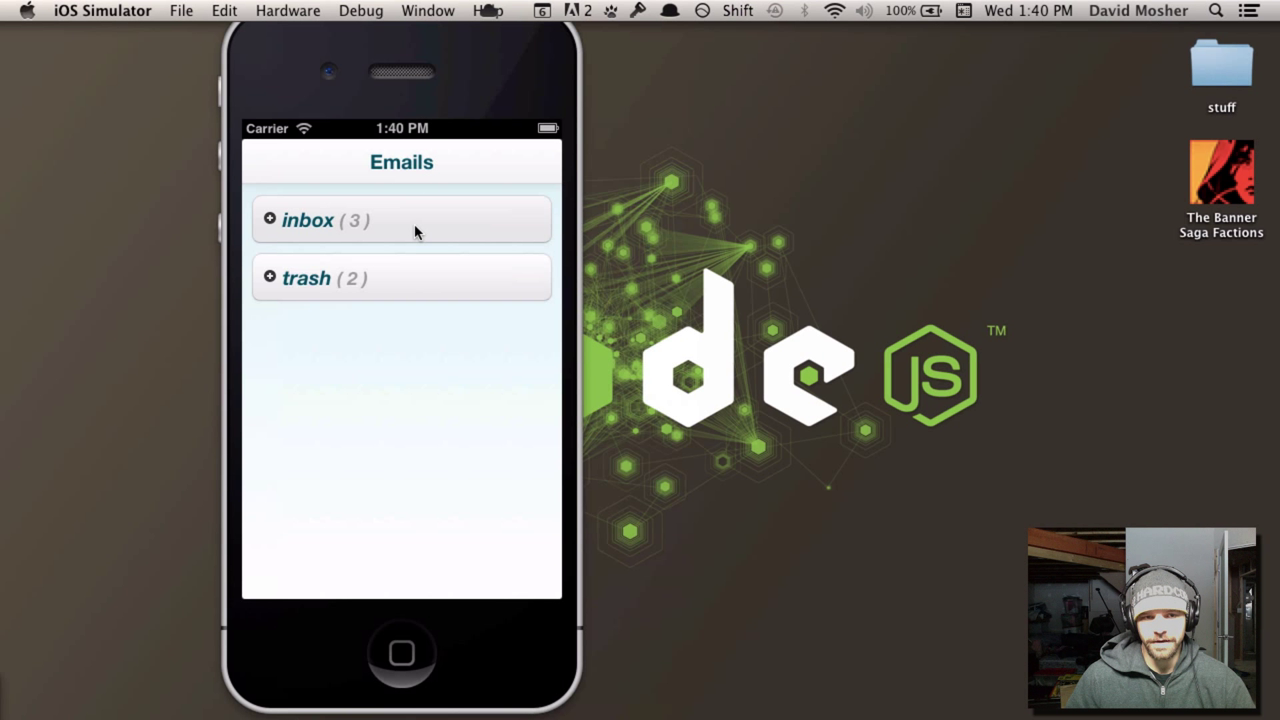
pyautogui.moveTo(385, 221)
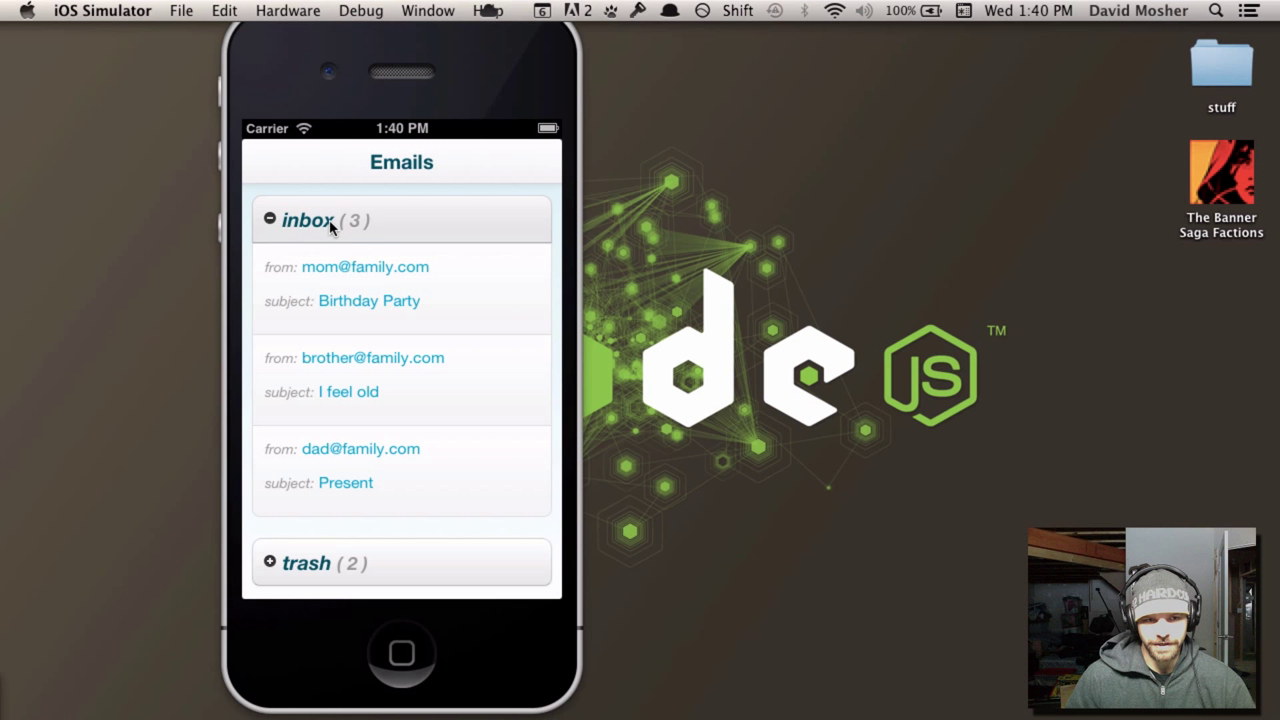
pyautogui.moveTo(372, 290)
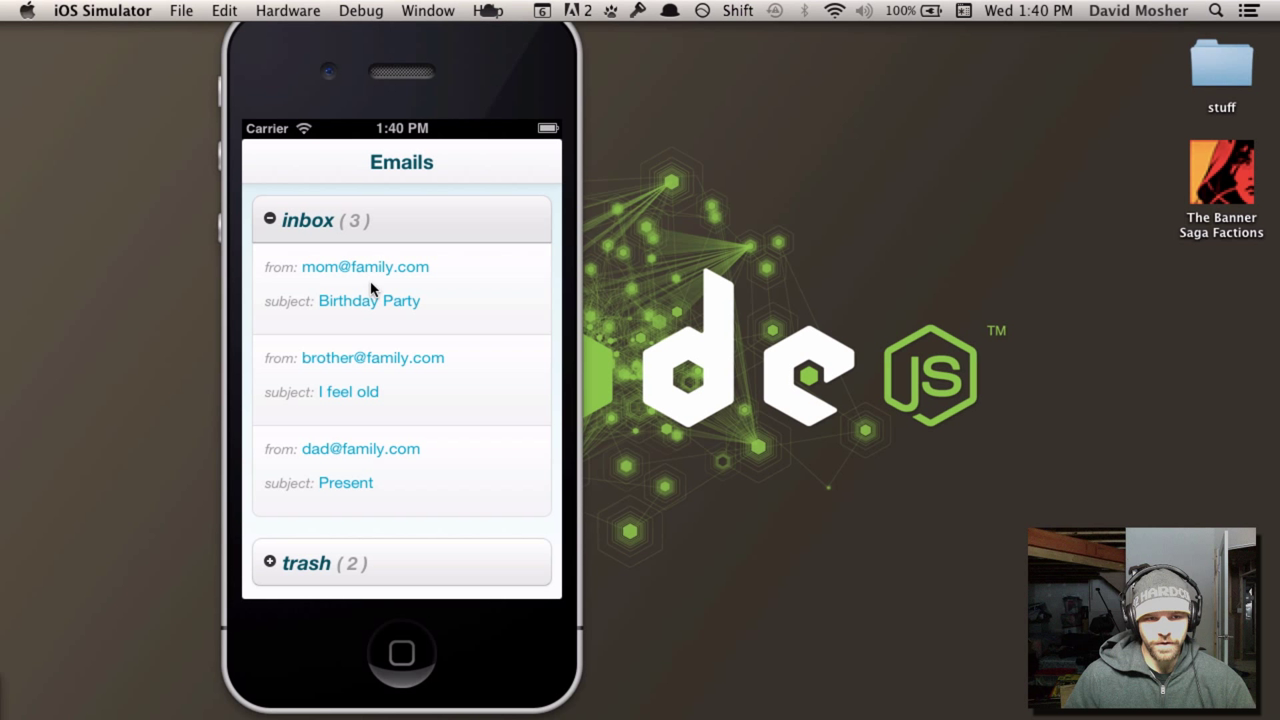
pyautogui.moveTo(275, 278)
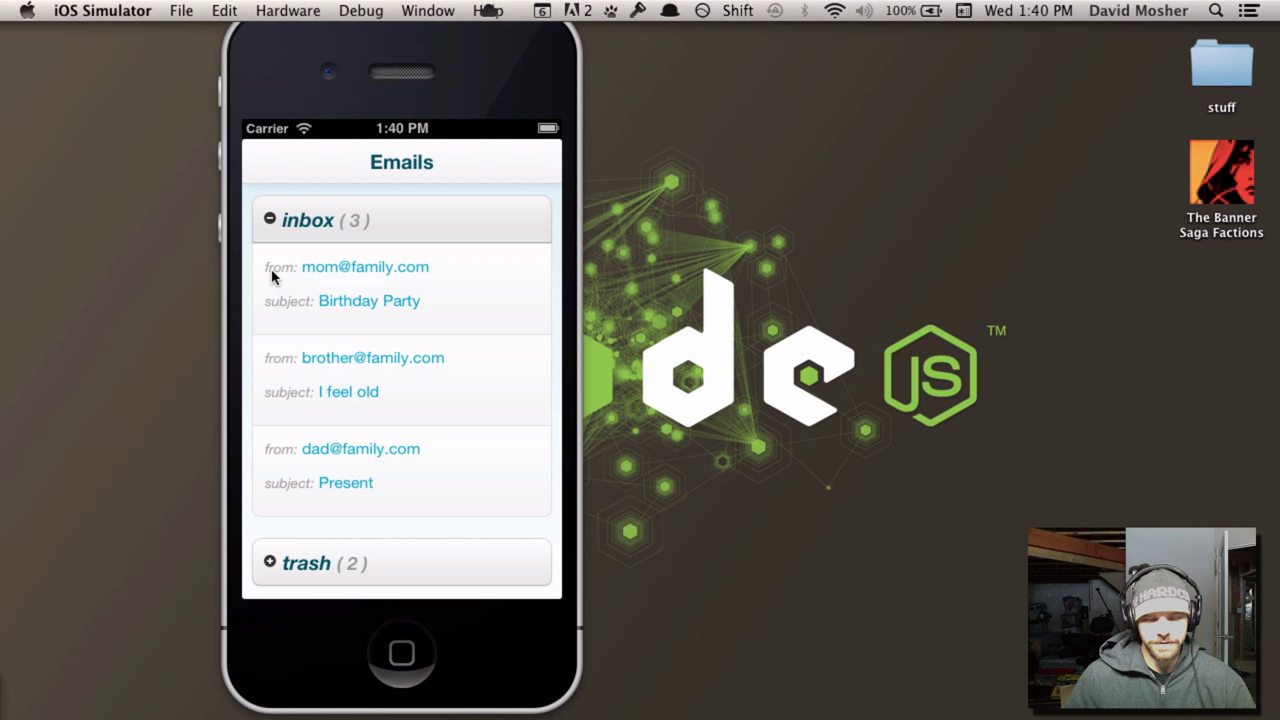
pyautogui.moveTo(330, 308)
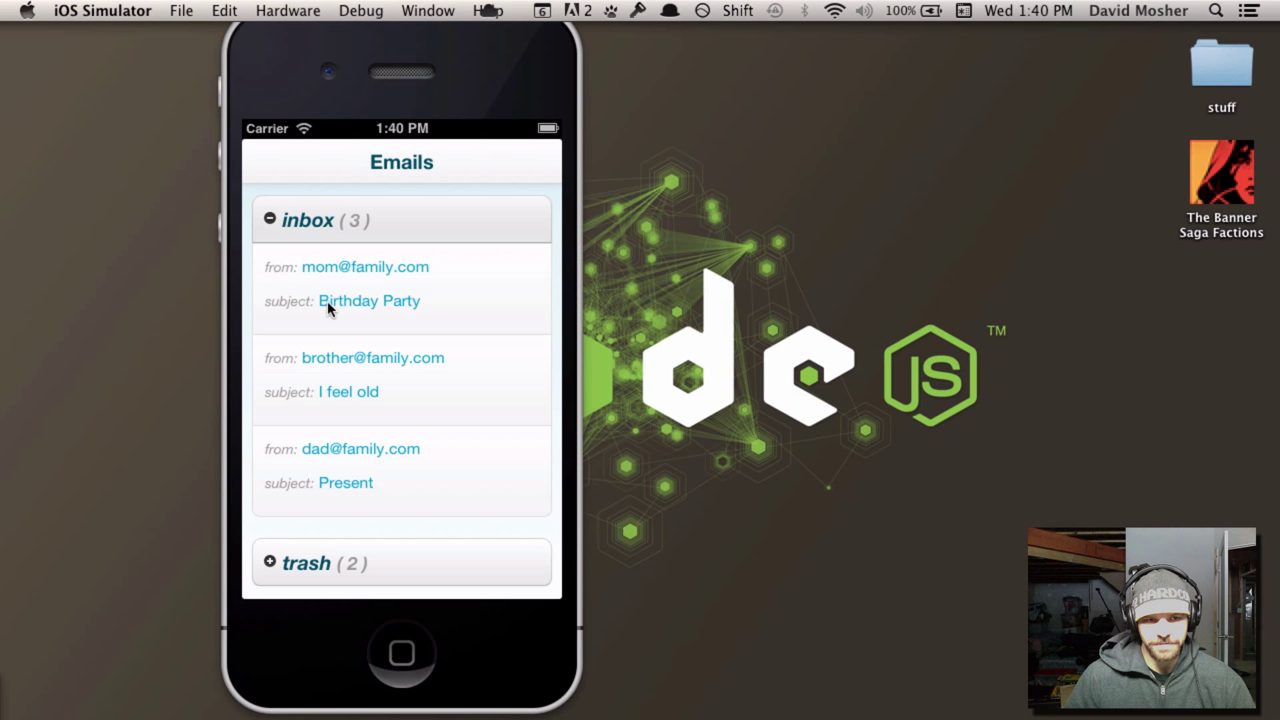
pyautogui.moveTo(360, 280)
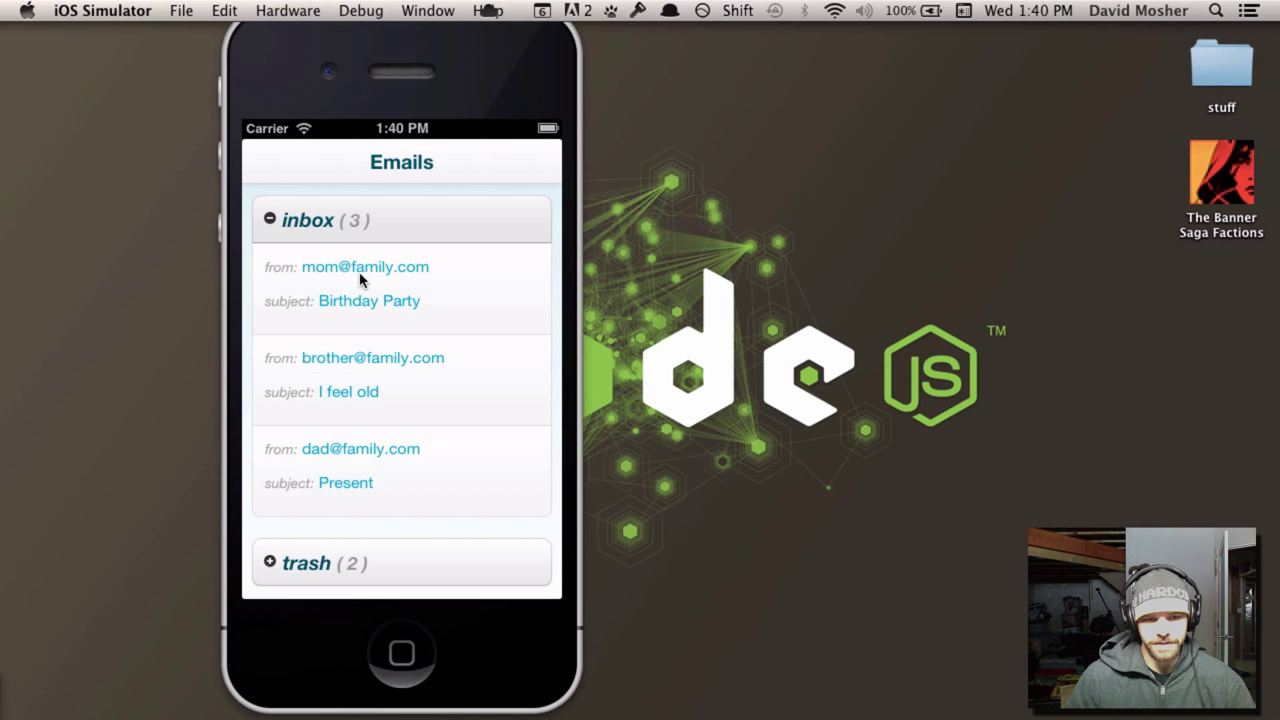
pyautogui.click(365, 283)
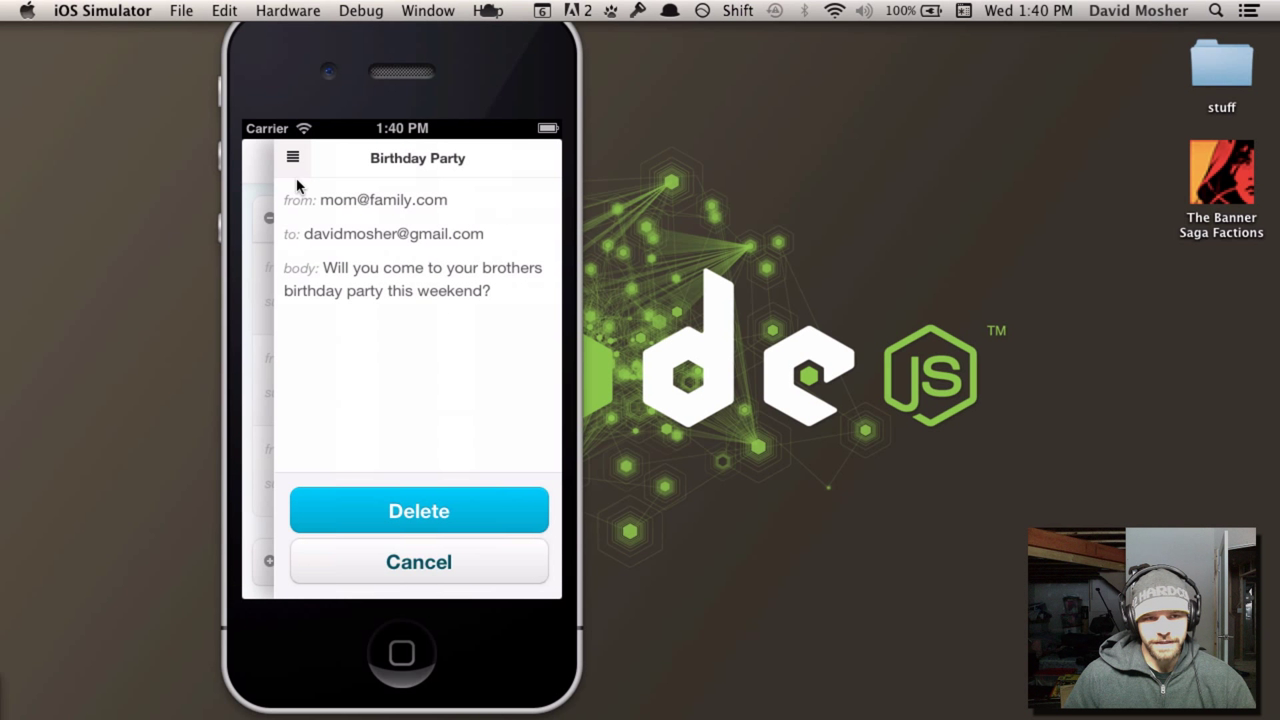
pyautogui.moveTo(298, 178)
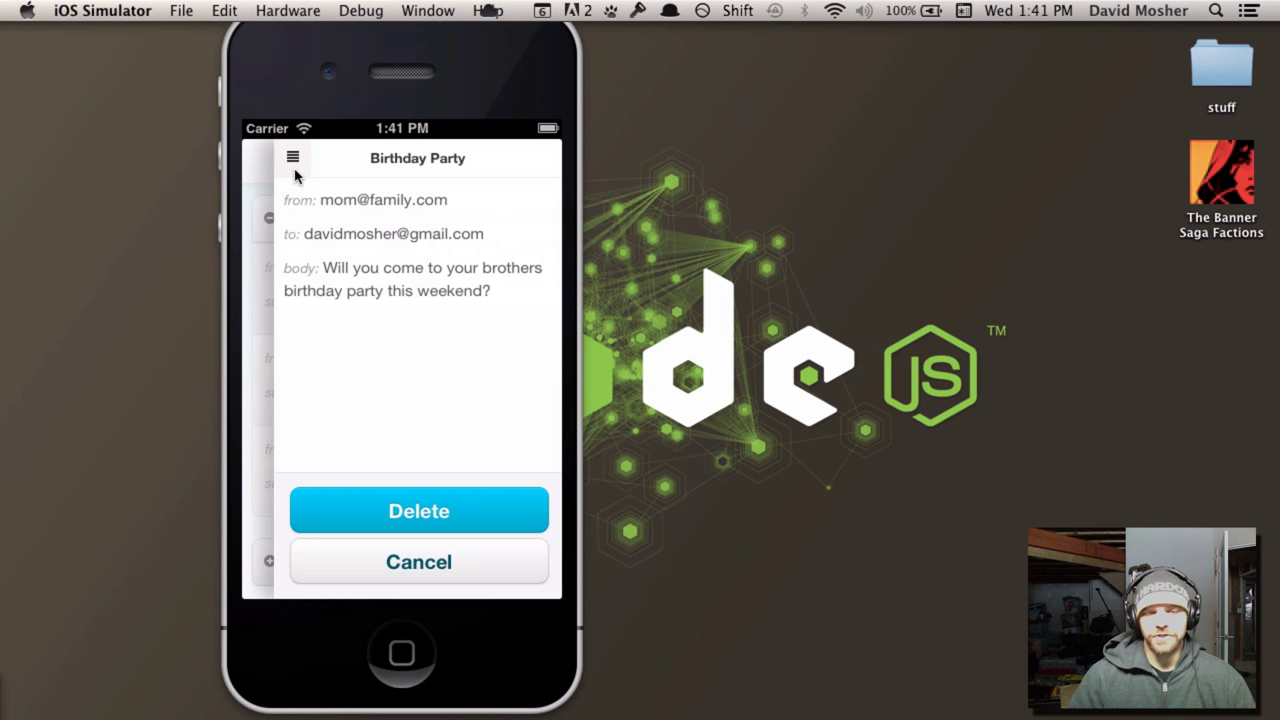
pyautogui.moveTo(293, 158)
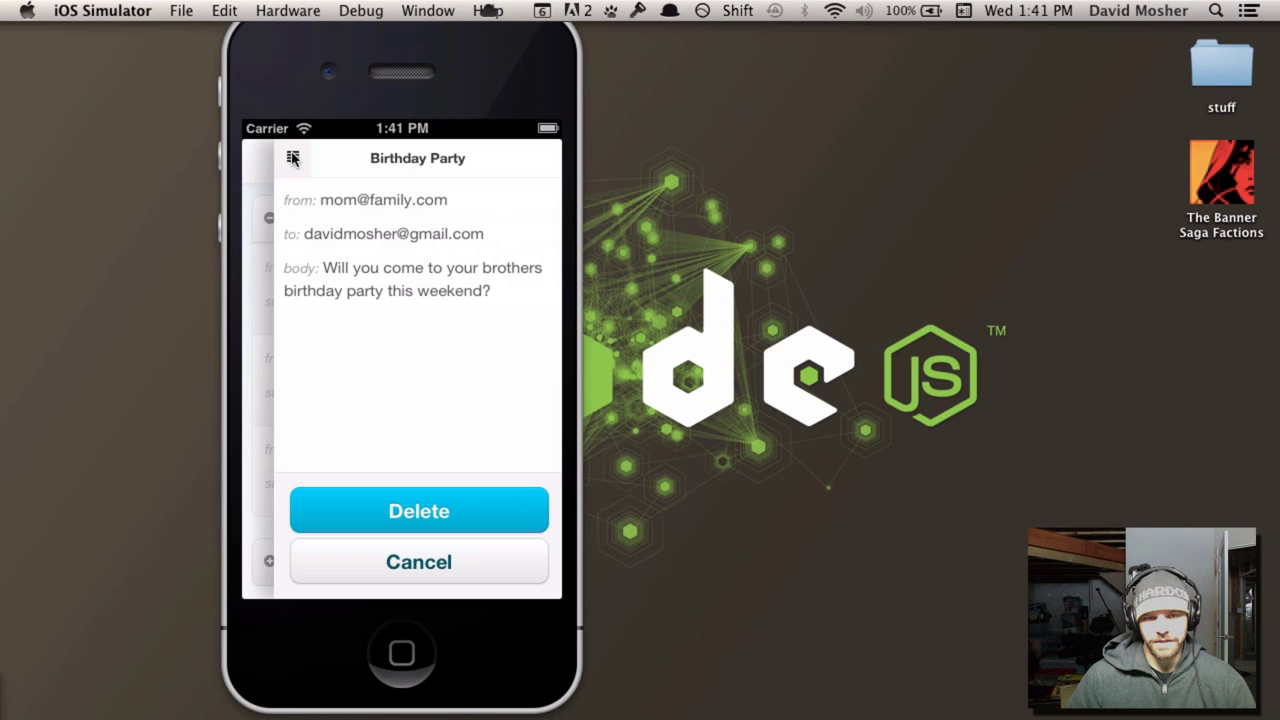
# Slide the Birthday Party drawer closed with the hamburger icon.
pyautogui.click(418, 561)
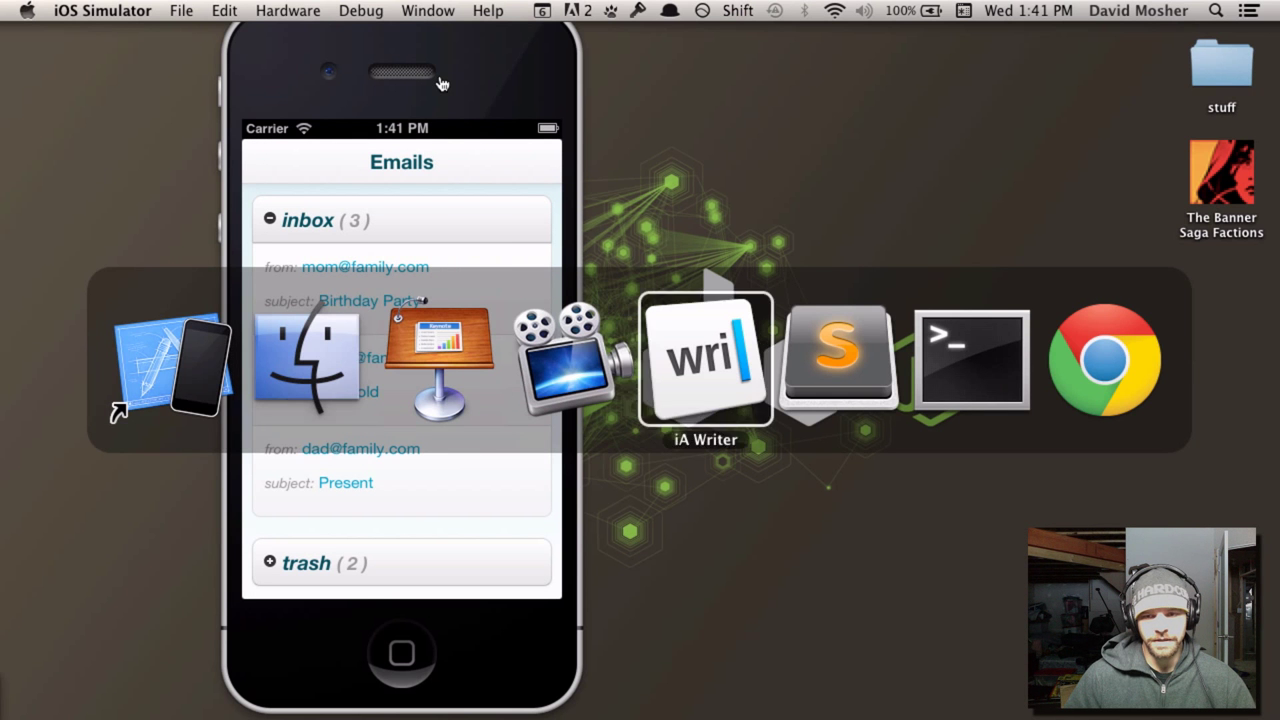
# In Chrome, expand the inbox and inspect its div.collapsable element in DevTools.
pyautogui.click(1104, 360)
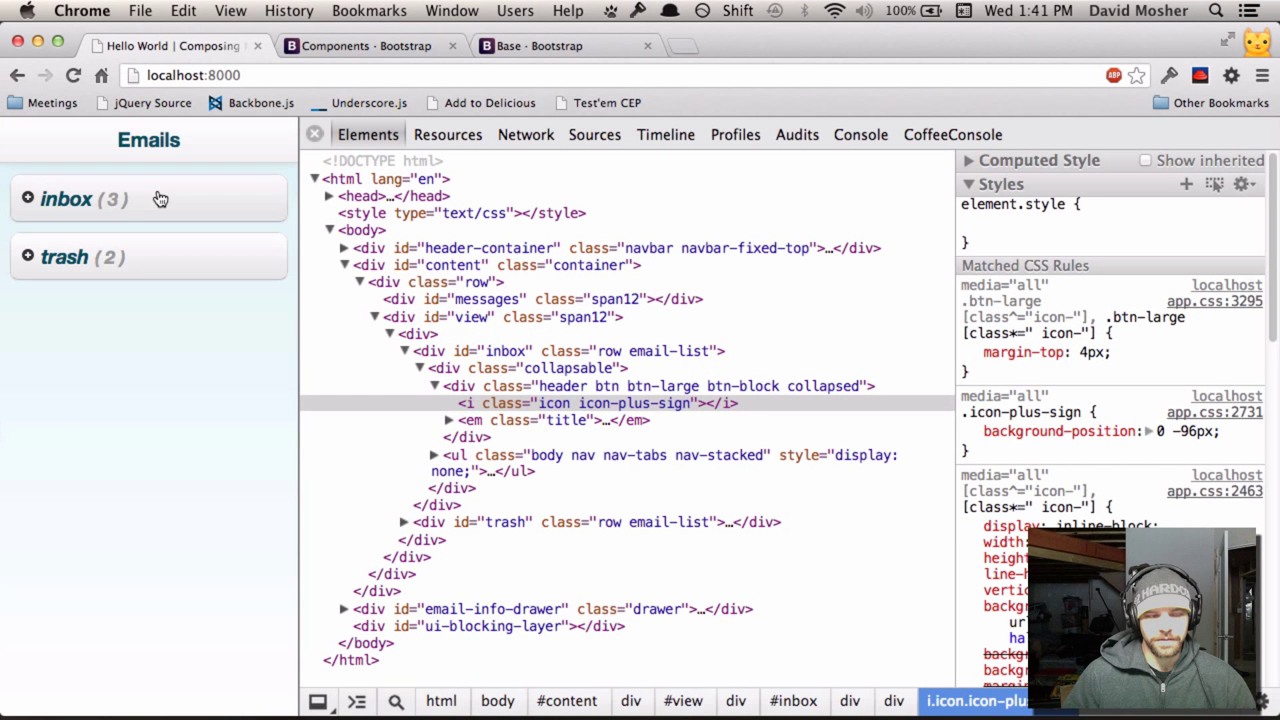
pyautogui.click(84, 199)
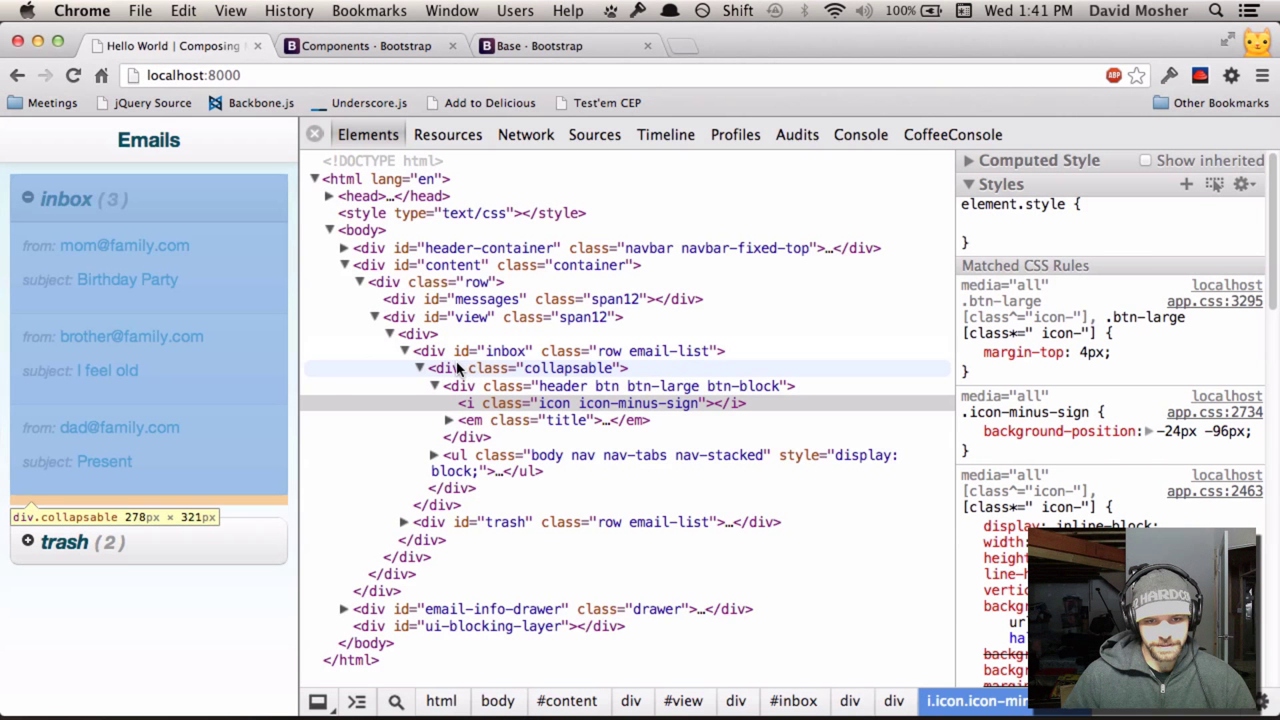
pyautogui.click(525, 368)
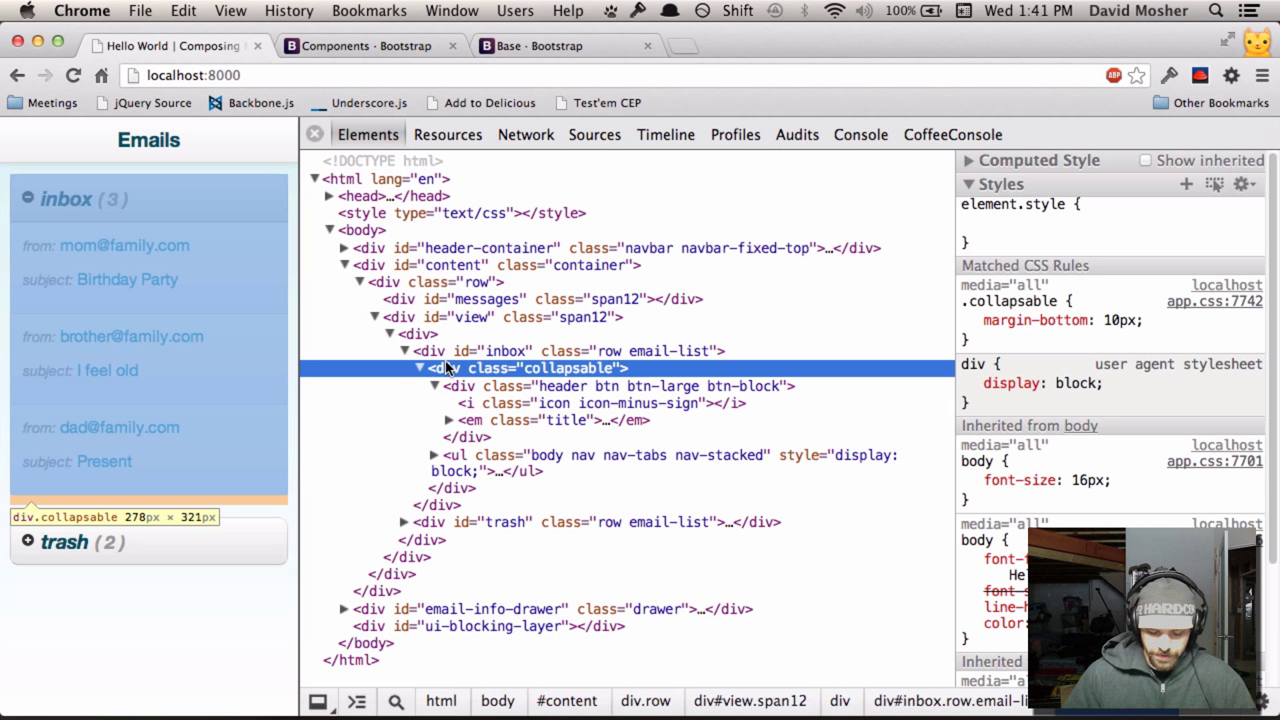
pyautogui.moveTo(194, 162)
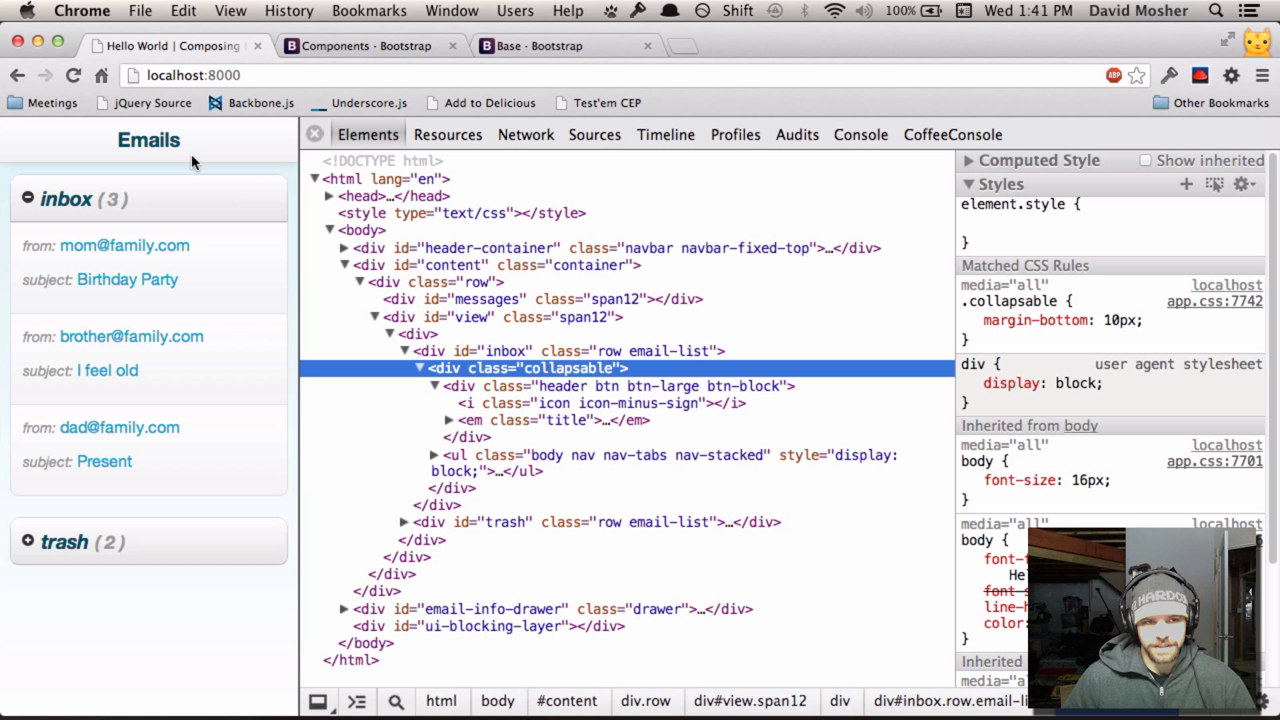
pyautogui.moveTo(202, 147)
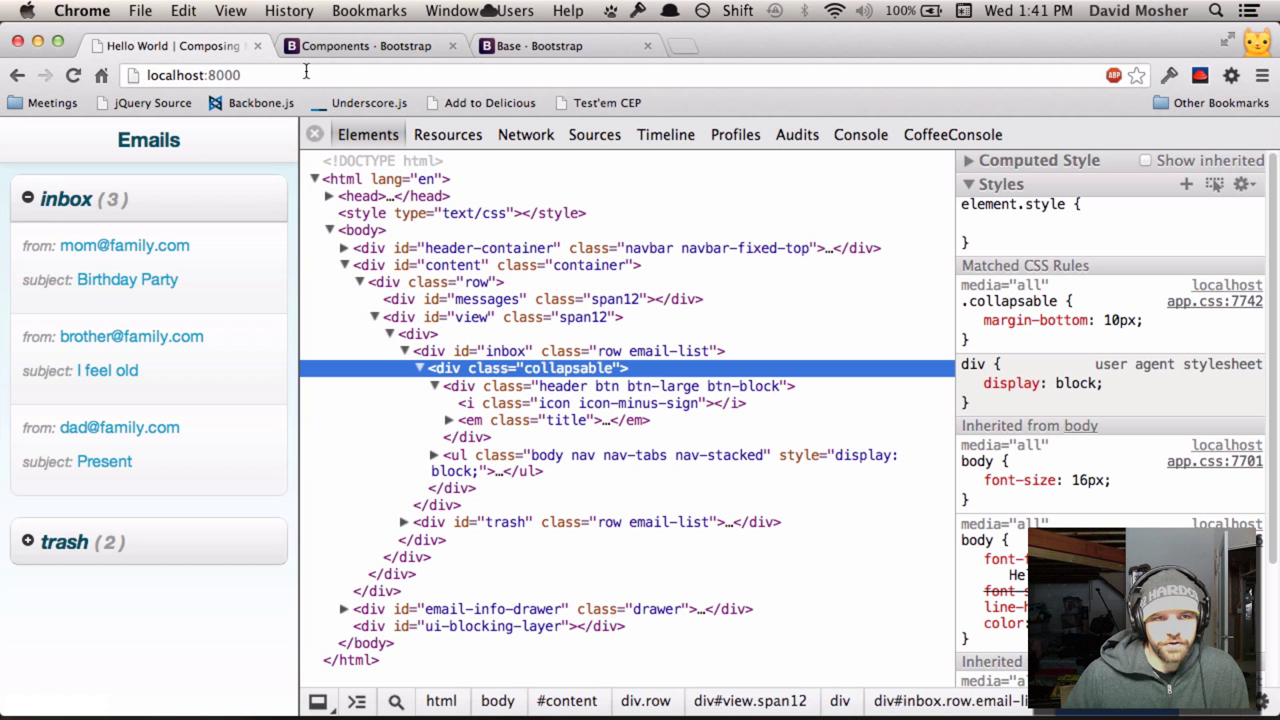
pyautogui.moveTo(355, 46)
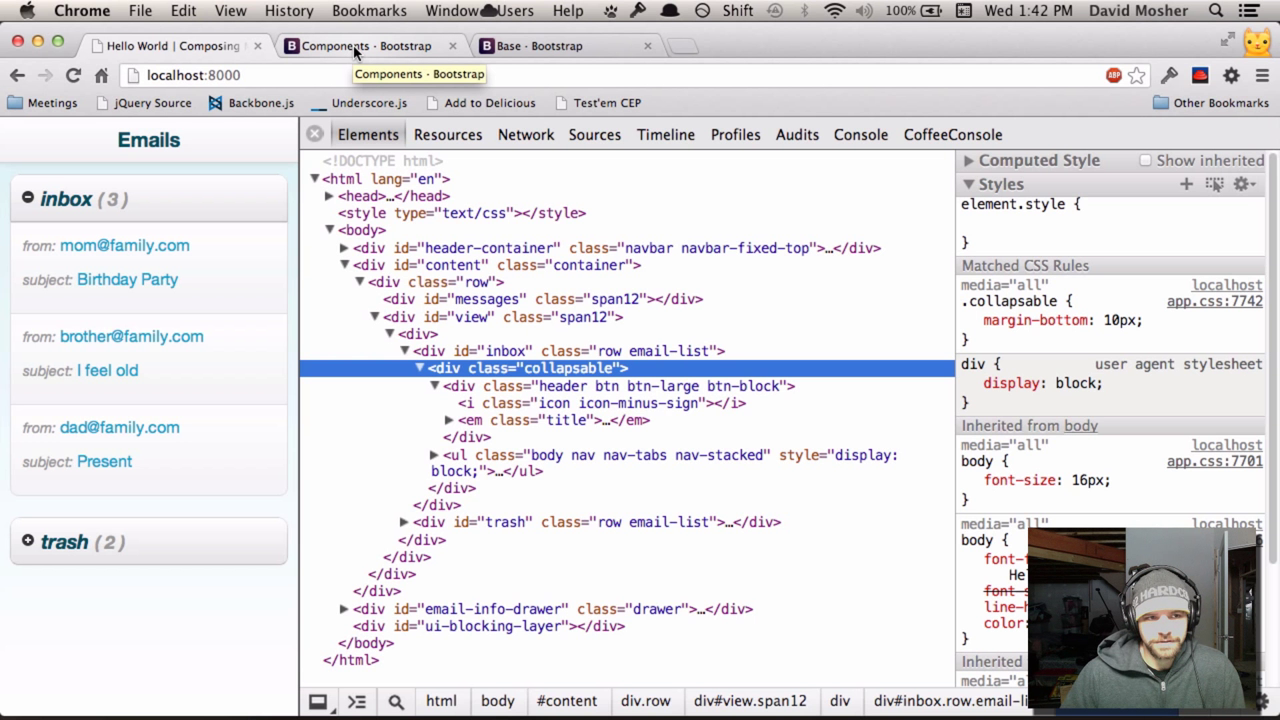
pyautogui.click(360, 46)
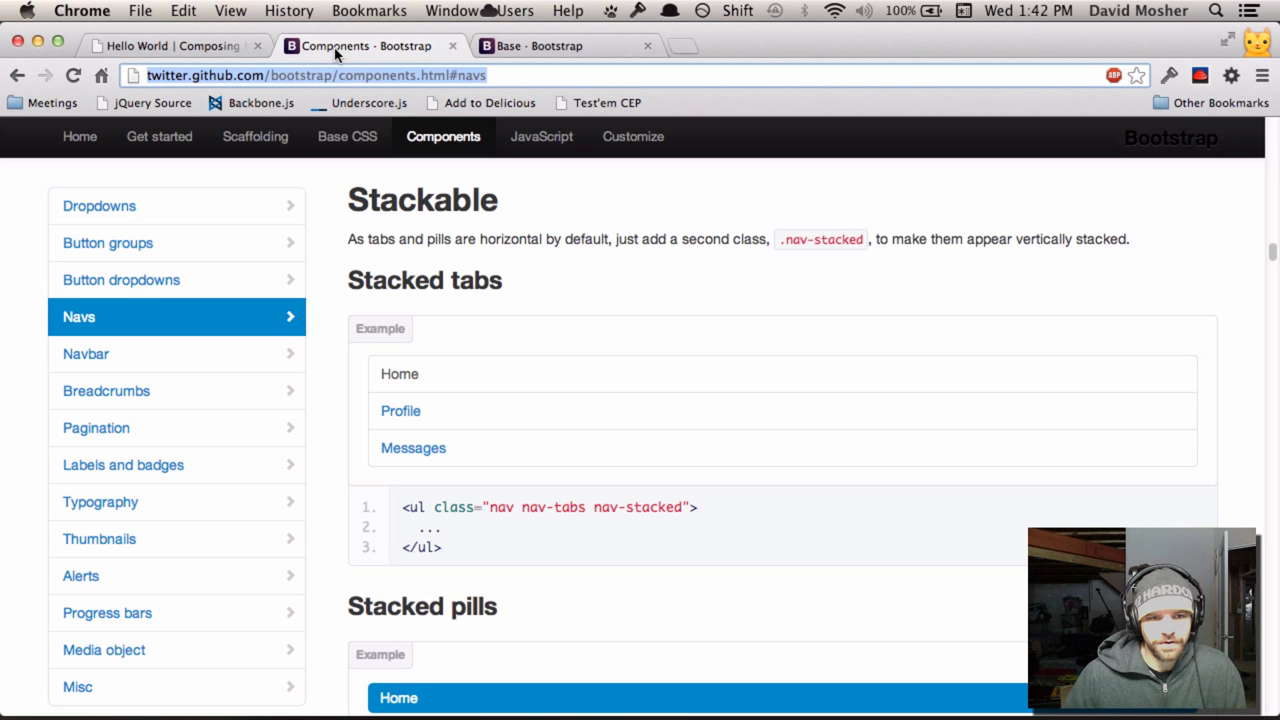
pyautogui.moveTo(325, 282)
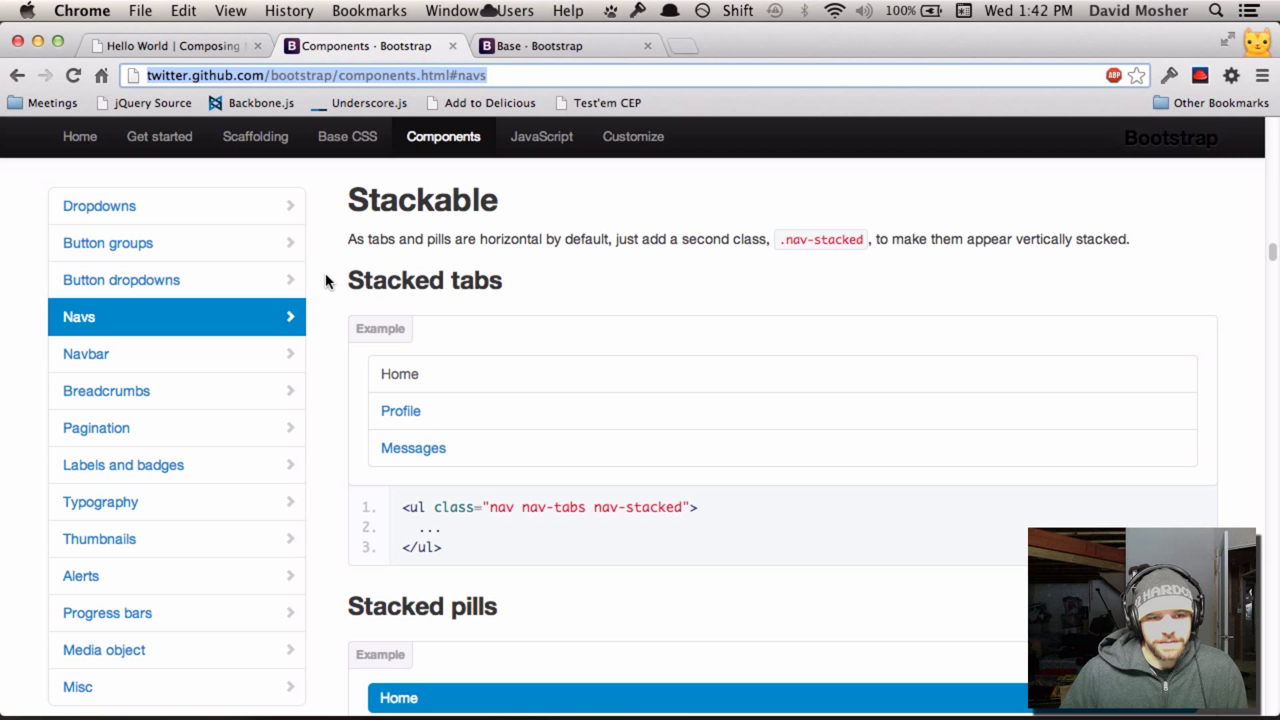
pyautogui.moveTo(338, 312)
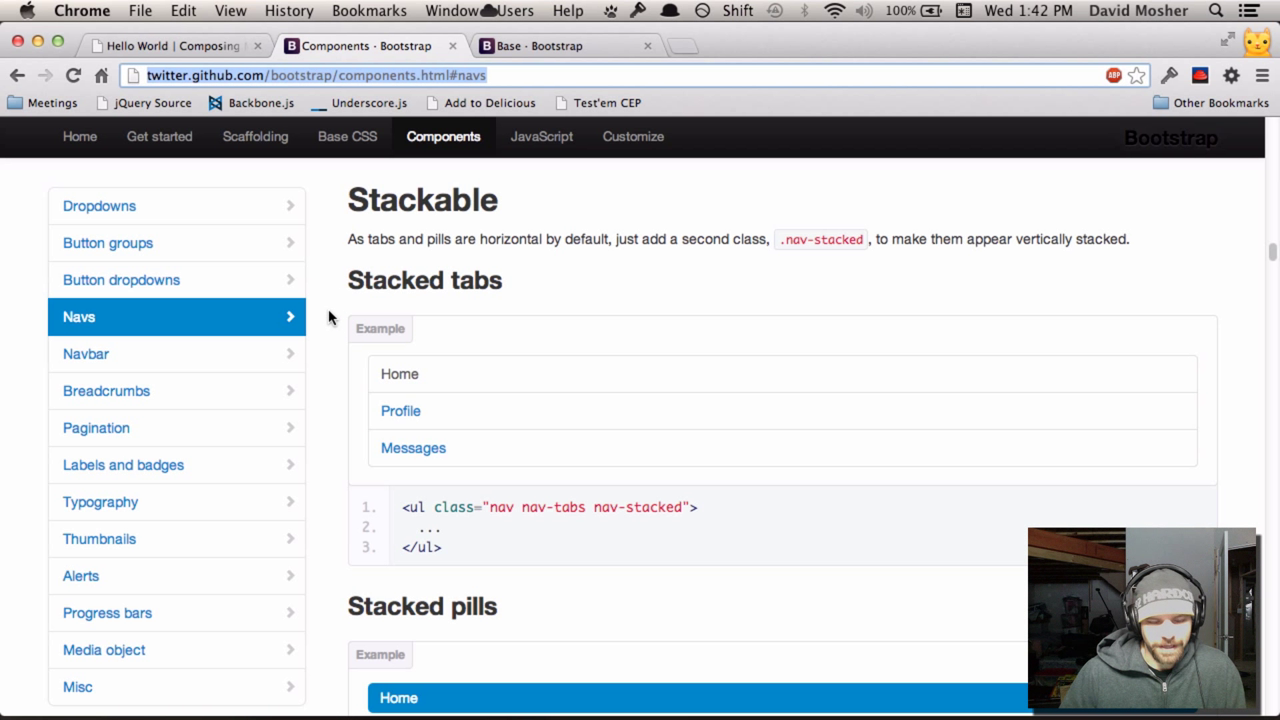
pyautogui.moveTo(277, 317)
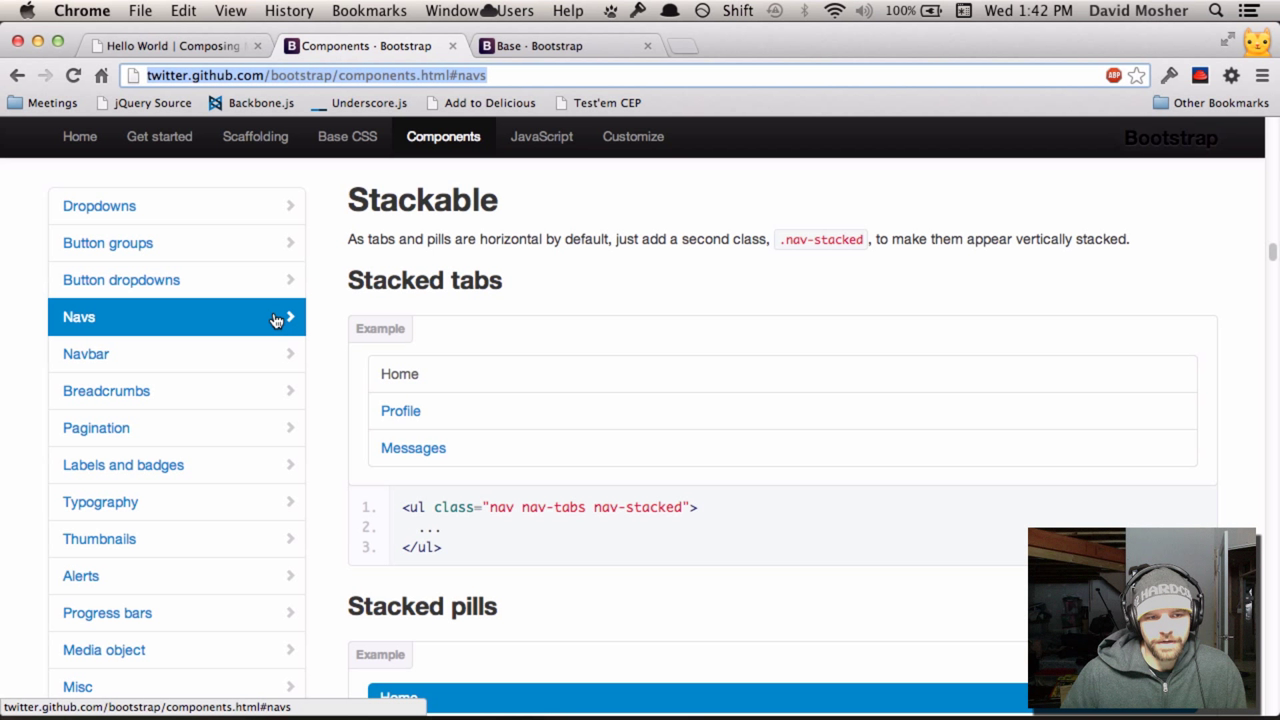
pyautogui.moveTo(413, 447)
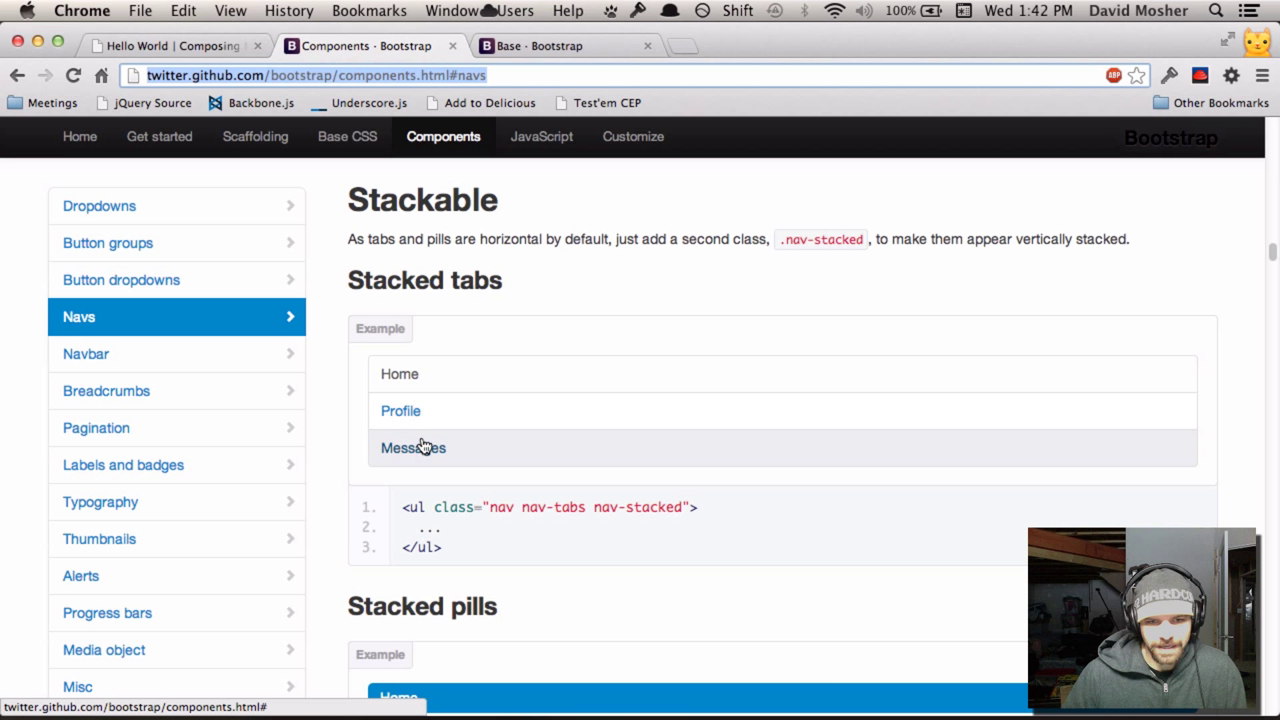
pyautogui.moveTo(400, 374)
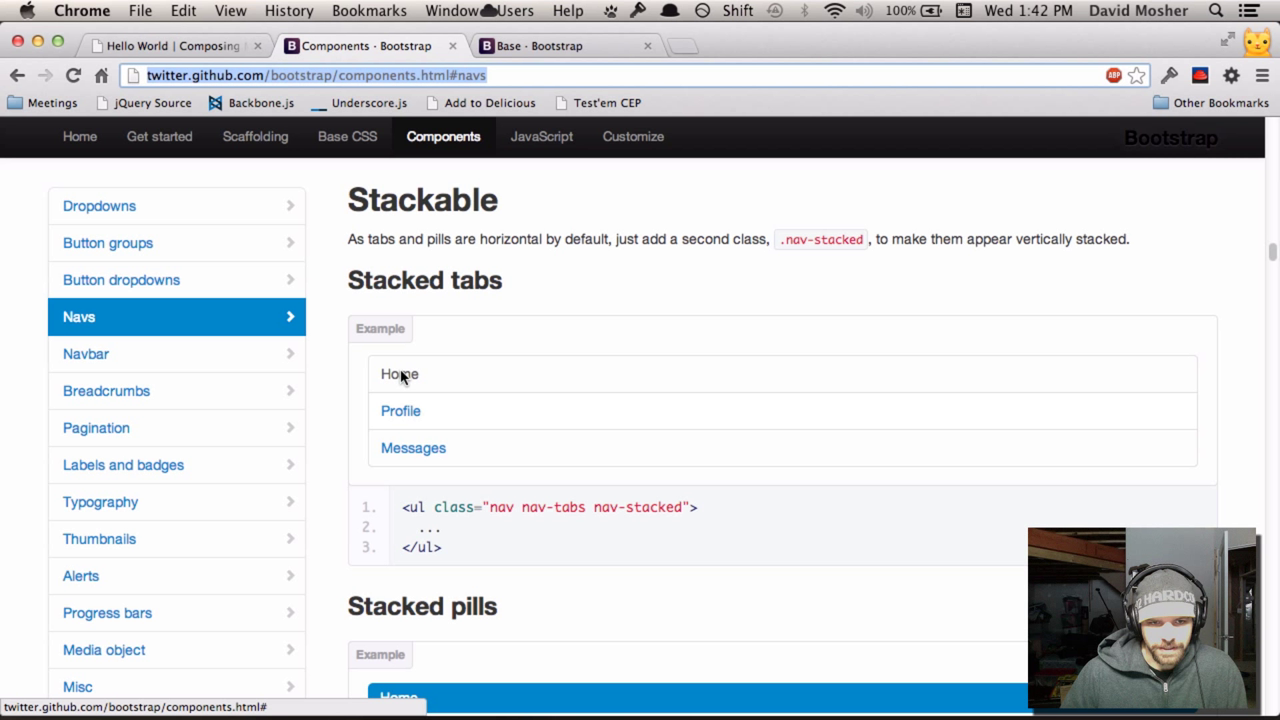
pyautogui.moveTo(406, 503)
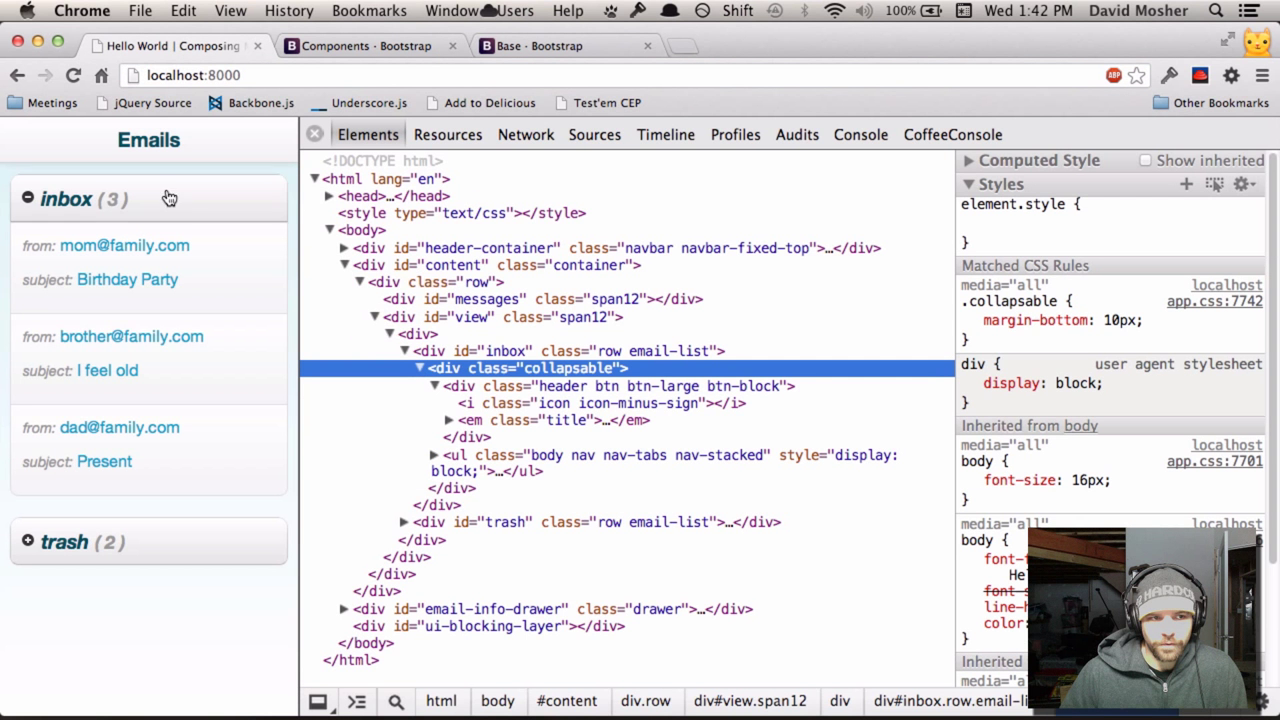
# View the Bootstrap CSS docs, then open and close the Birthday Party email drawer.
pyautogui.click(560, 46)
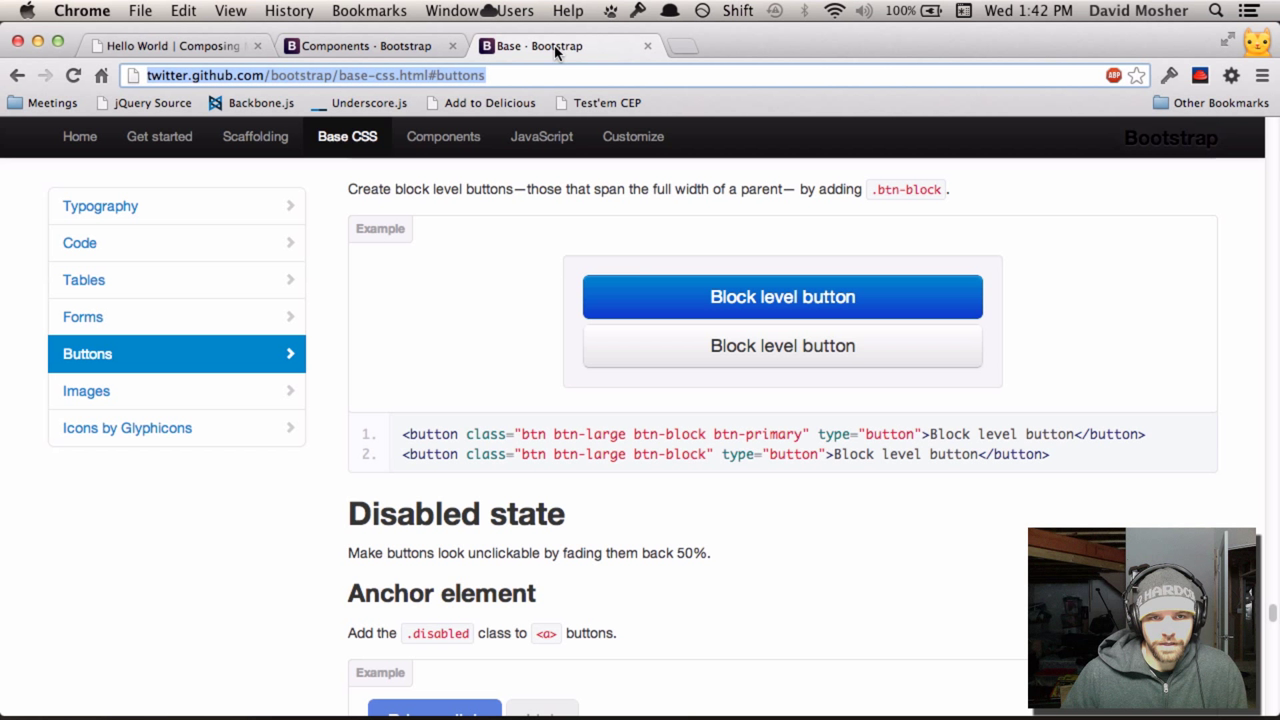
pyautogui.moveTo(478, 288)
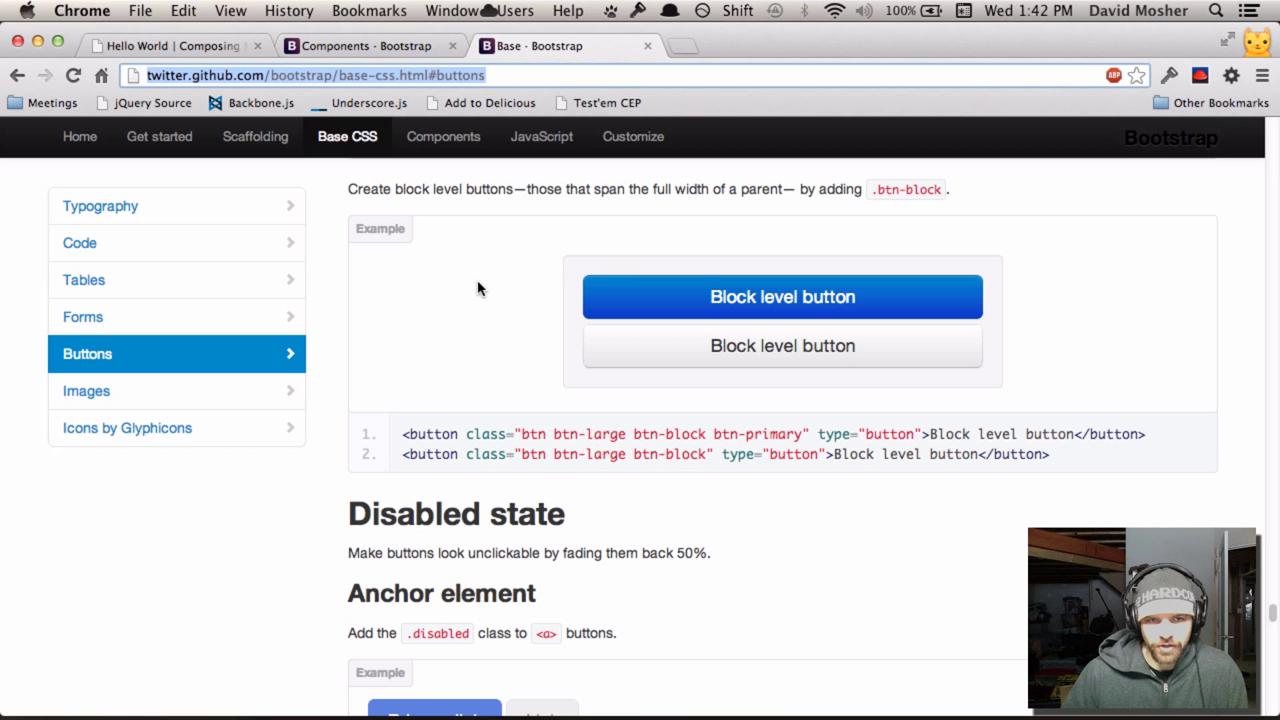
pyautogui.moveTo(458, 295)
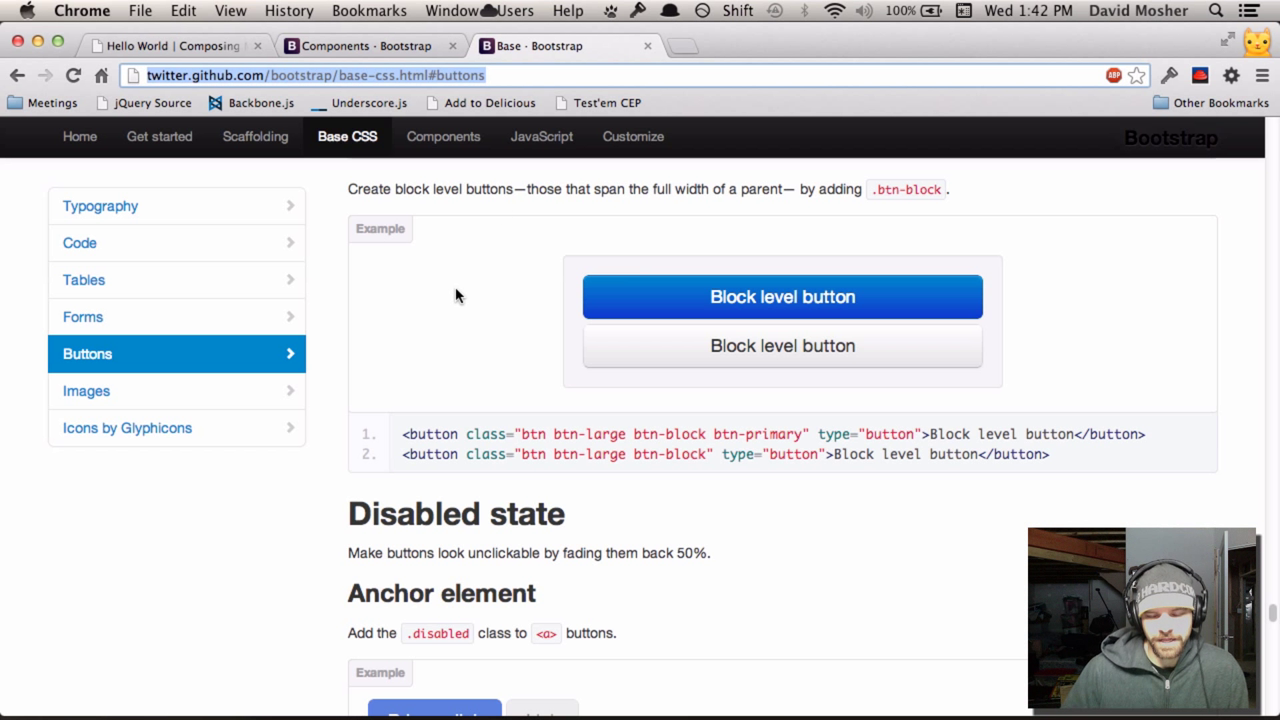
pyautogui.moveTo(210, 35)
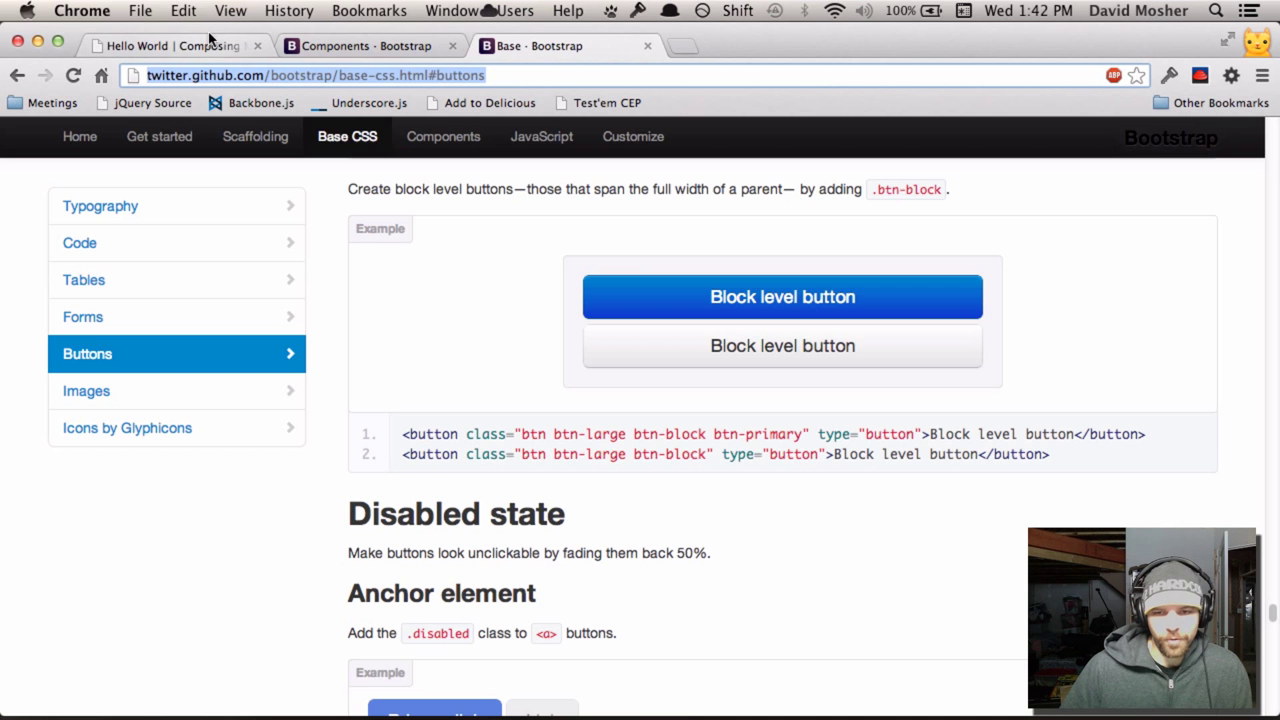
pyautogui.click(170, 45)
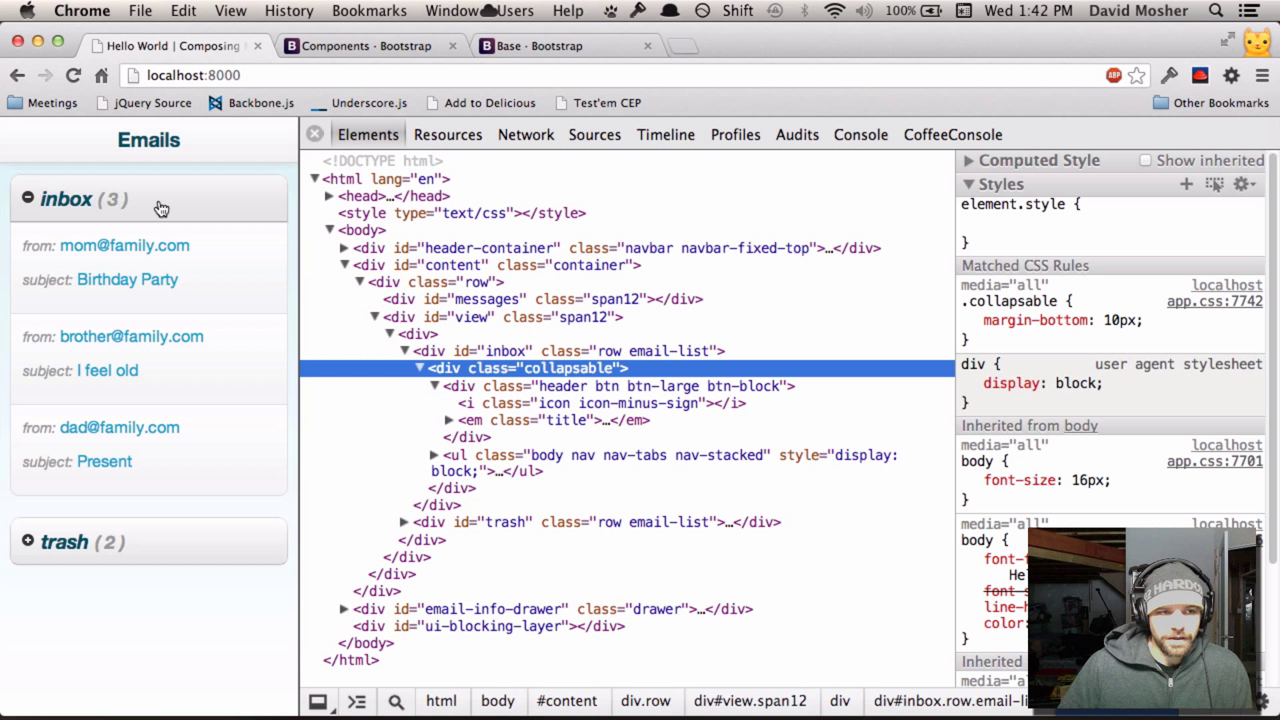
pyautogui.moveTo(190, 180)
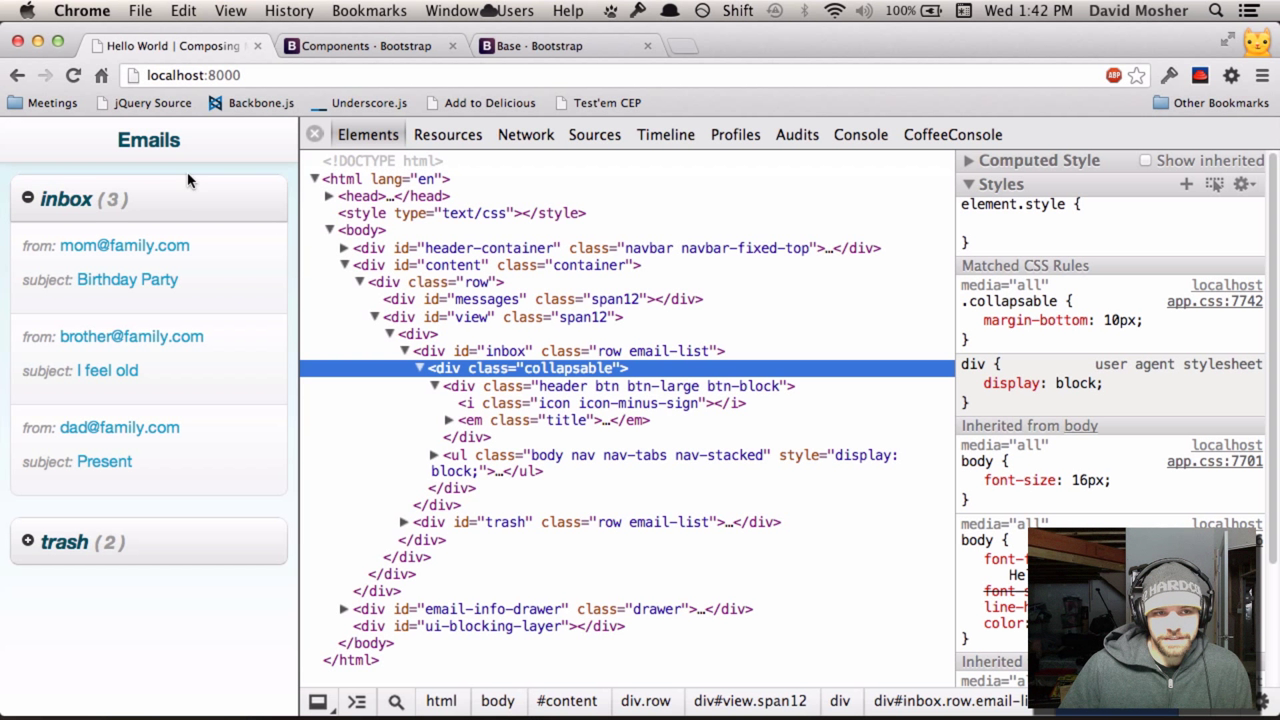
pyautogui.moveTo(181, 205)
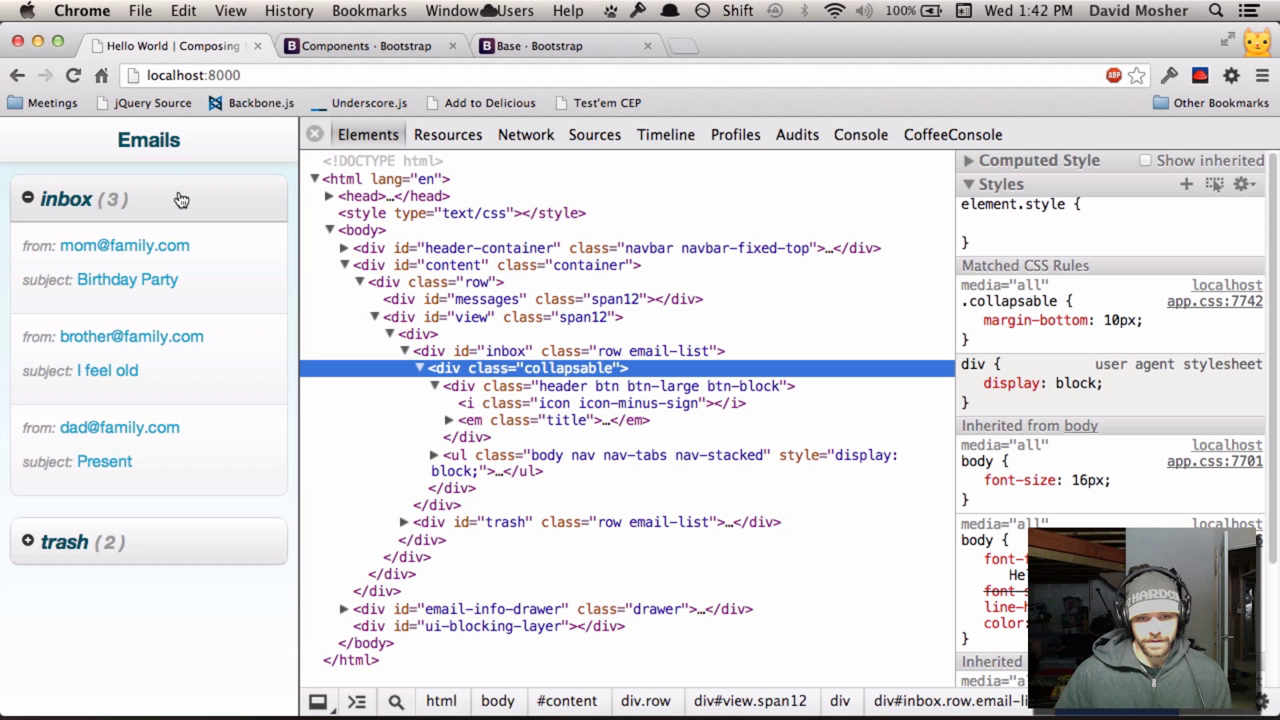
pyautogui.moveTo(170, 205)
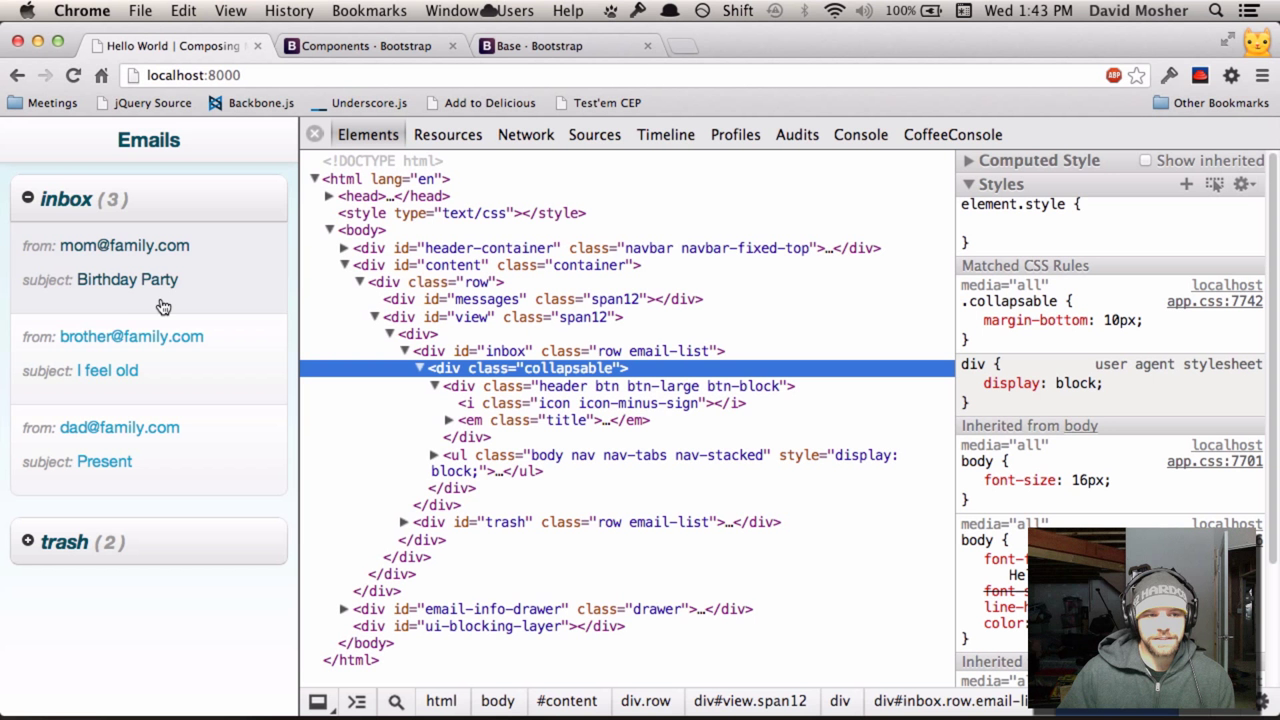
pyautogui.click(127, 279)
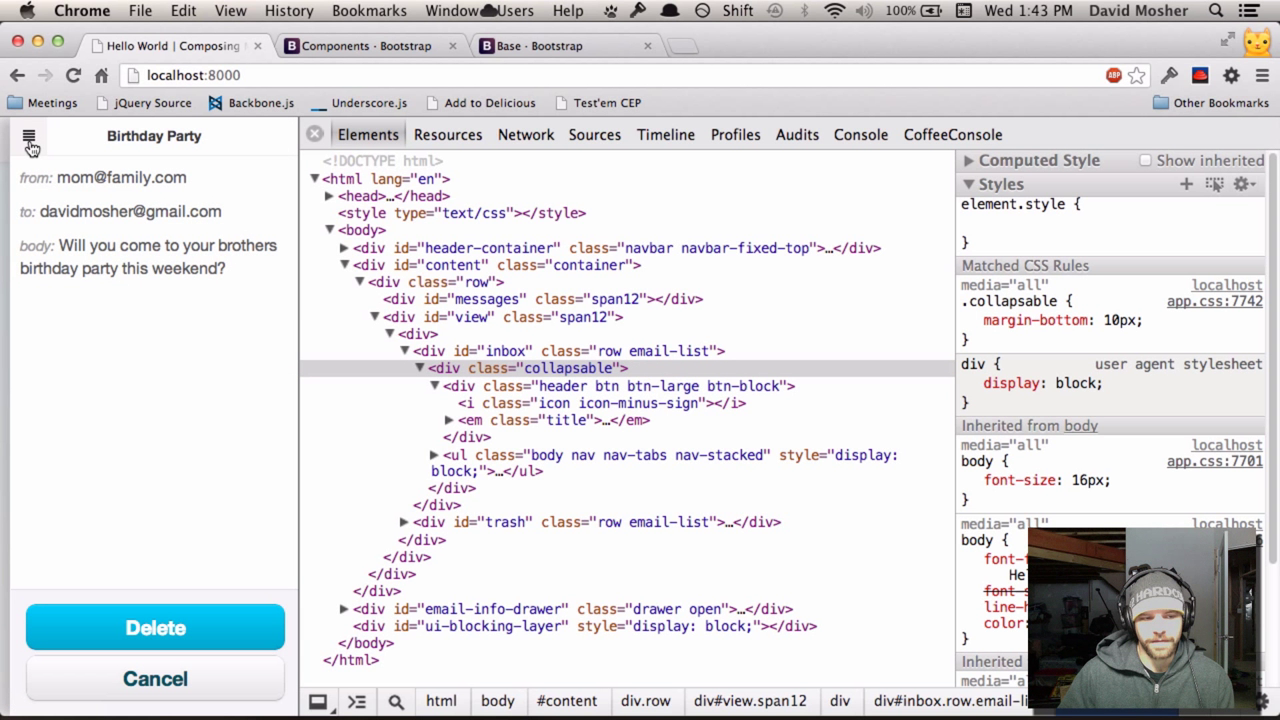
pyautogui.click(30, 140)
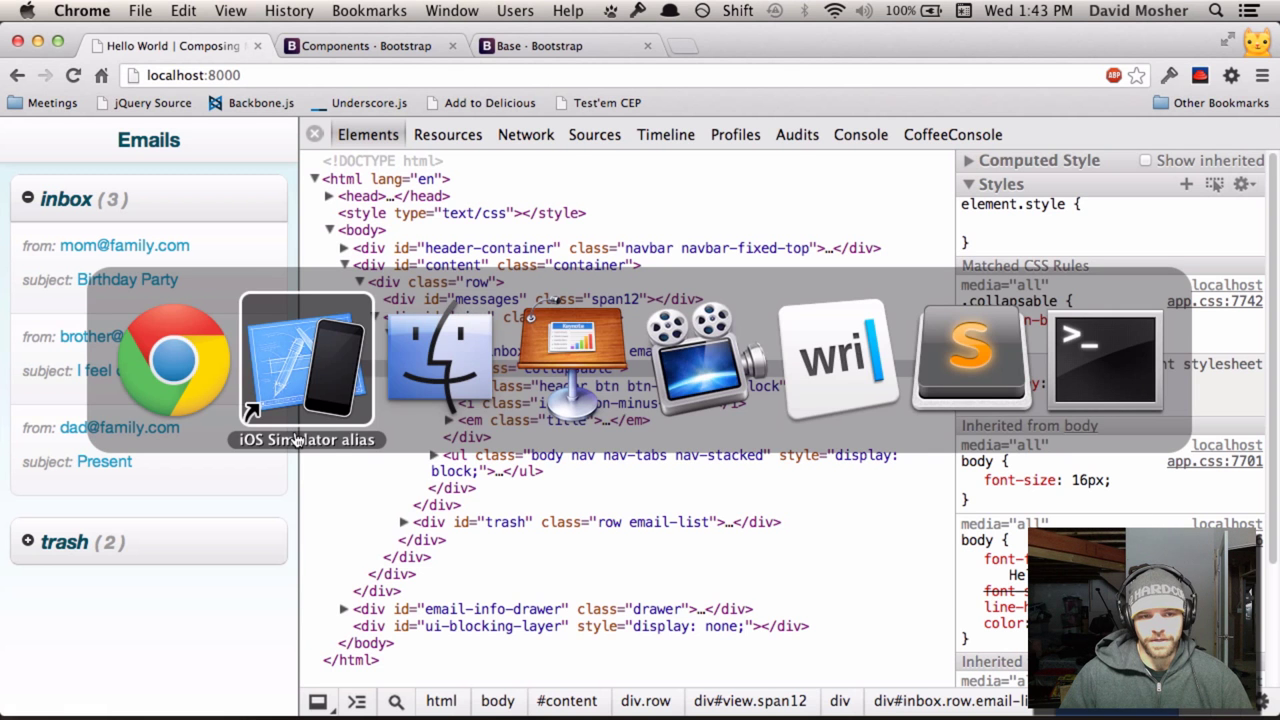
pyautogui.moveTo(970, 360)
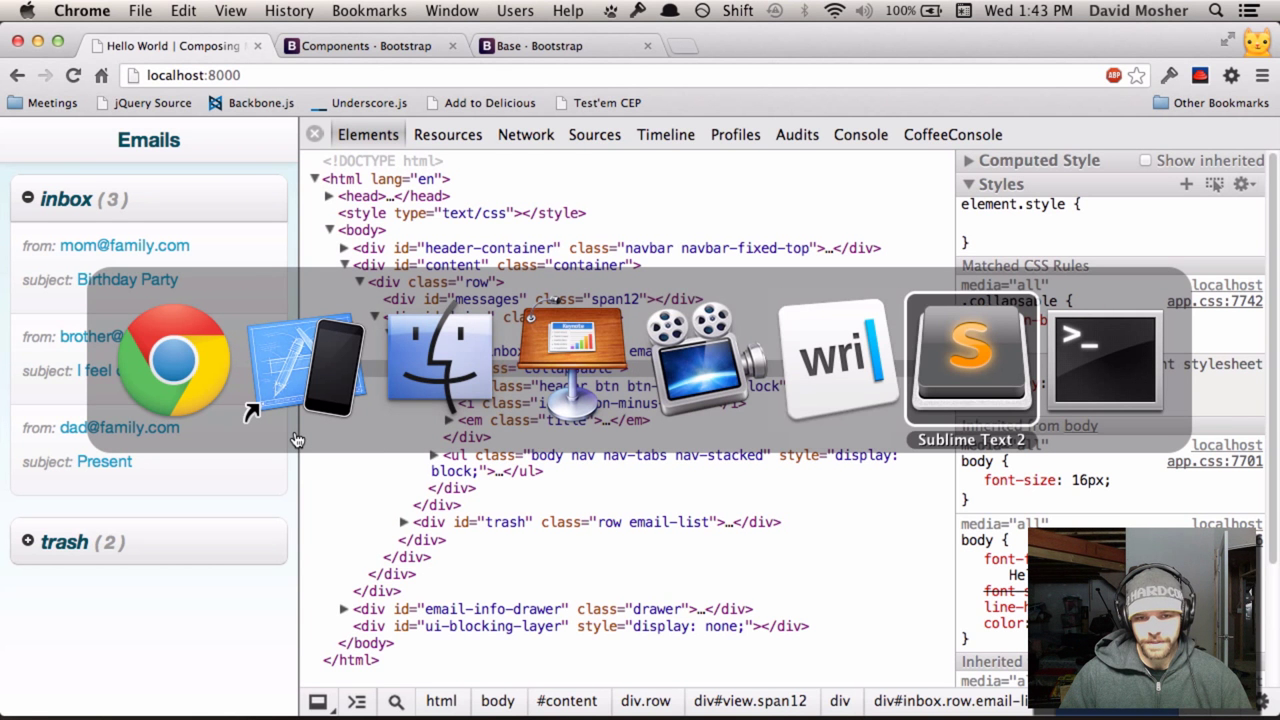
pyautogui.click(969, 355)
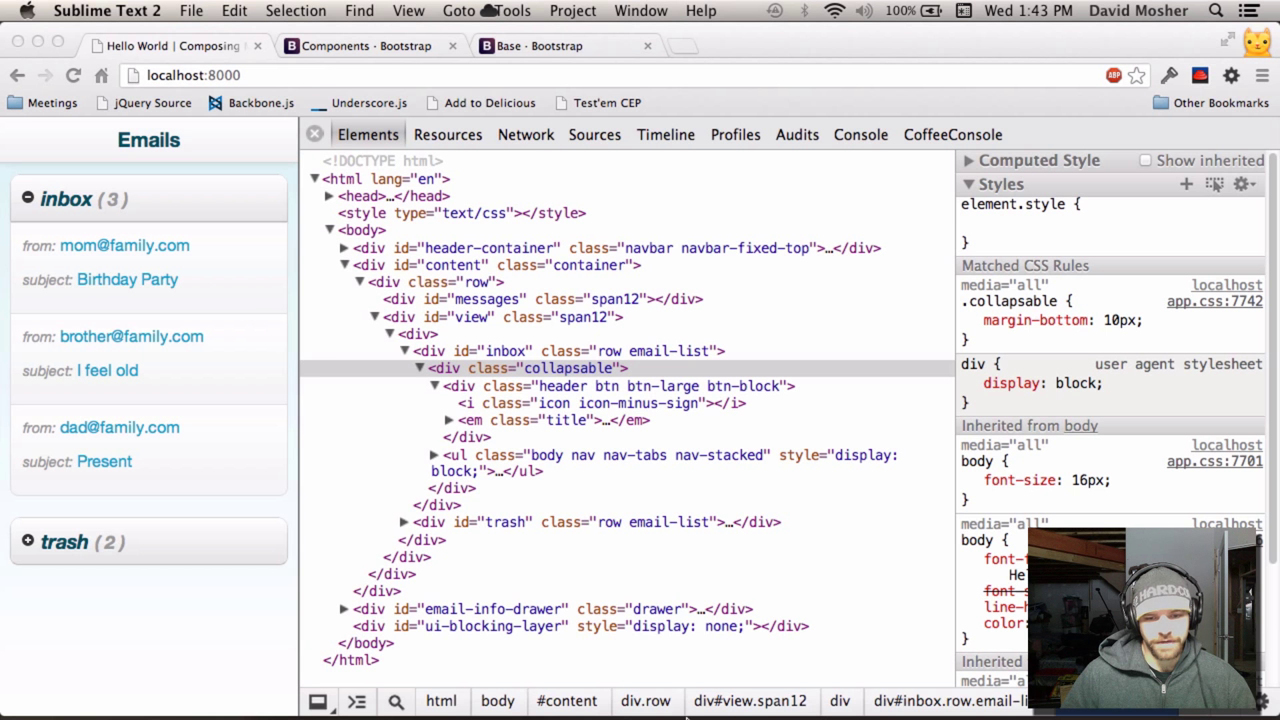
# Open the email_list.hb template from the templates folder.
pyautogui.click(107, 10)
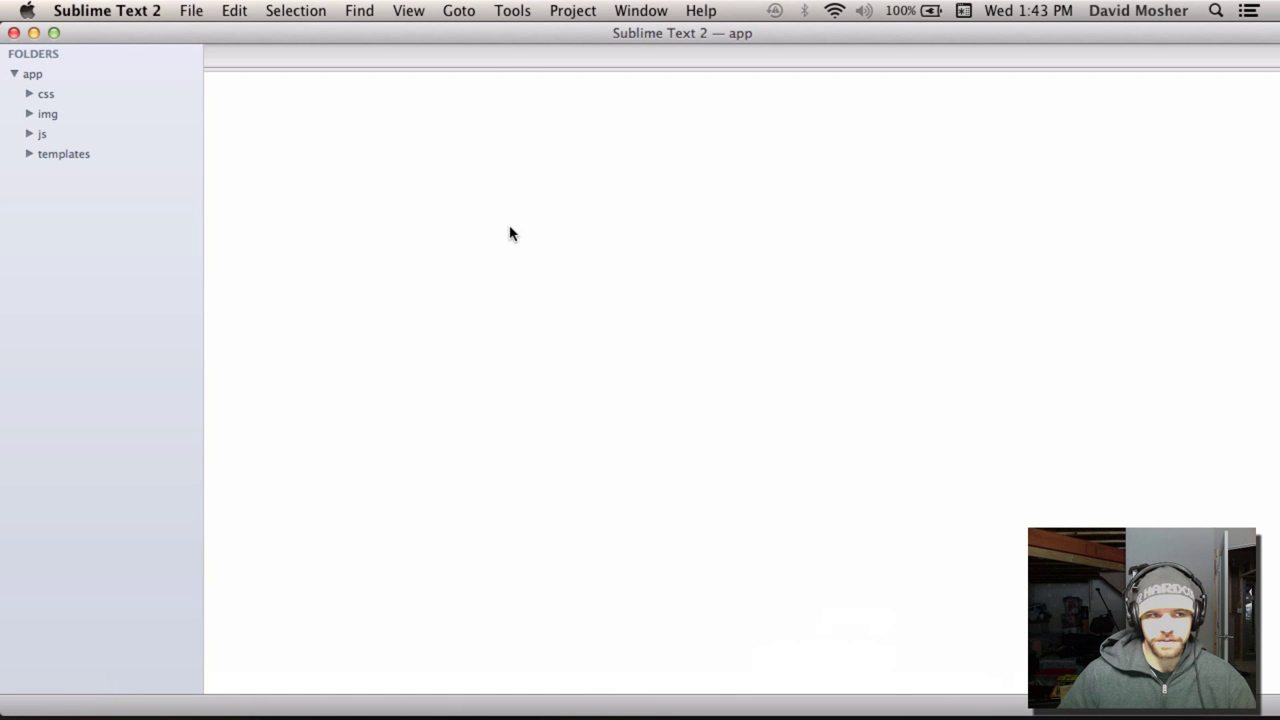
pyautogui.moveTo(33, 138)
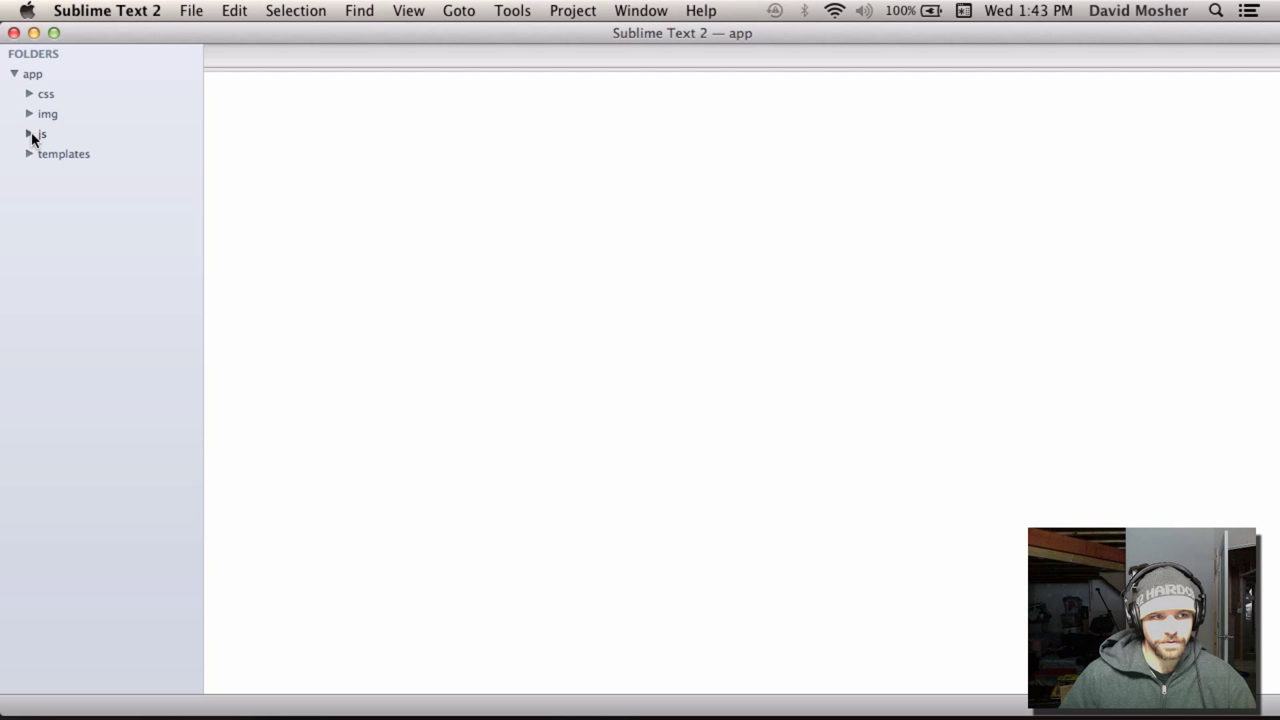
pyautogui.click(46, 93)
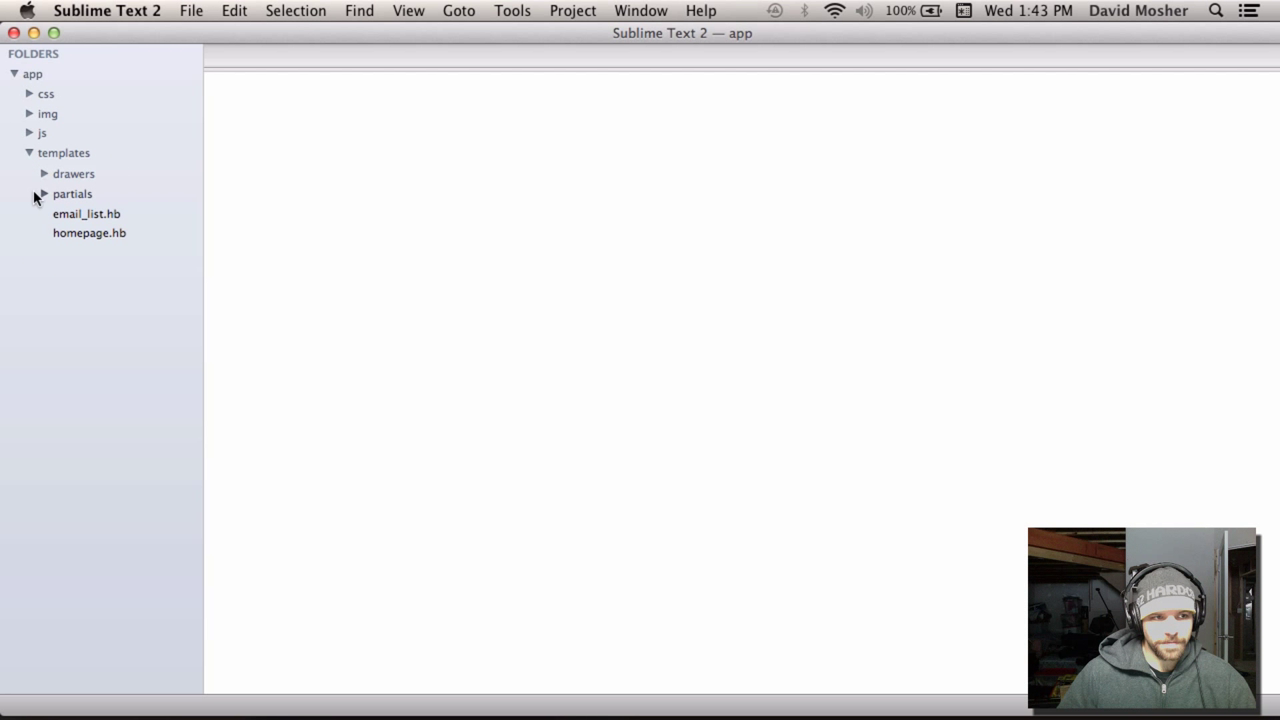
pyautogui.click(86, 213)
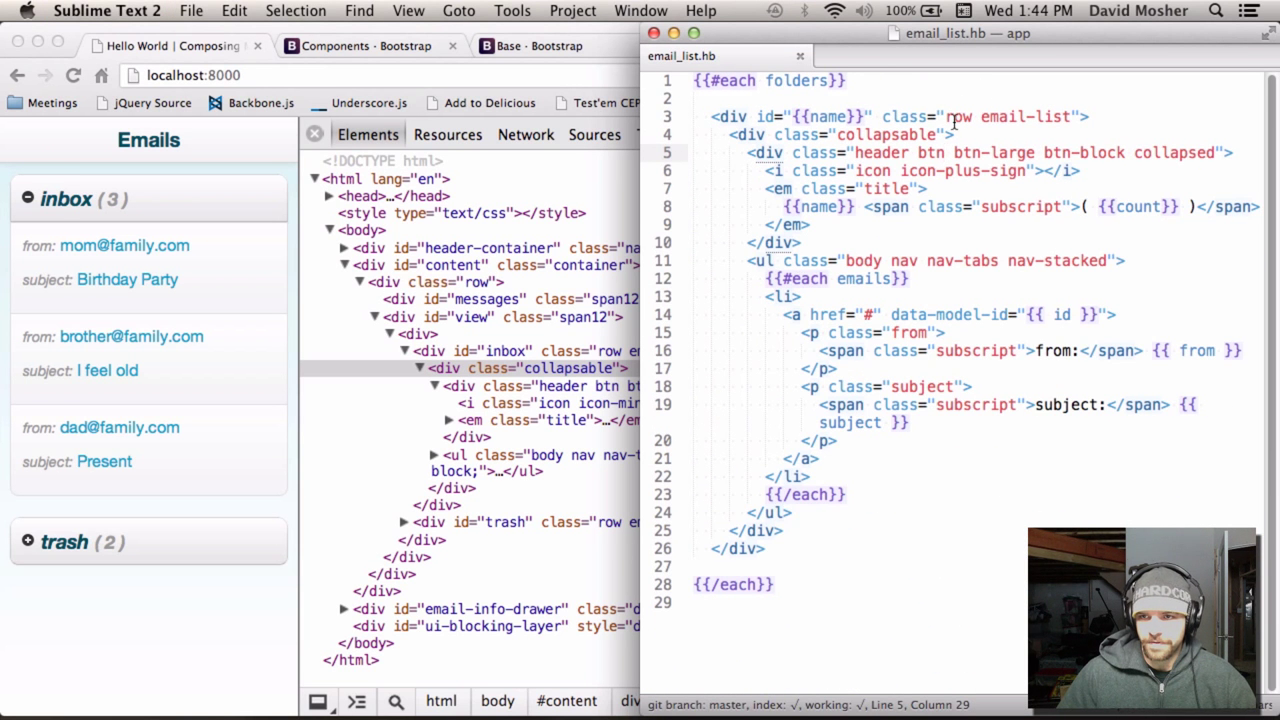
# Highlight the row class, header plus-sign icon, and per-email list item markup.
pyautogui.doubleClick(957, 116)
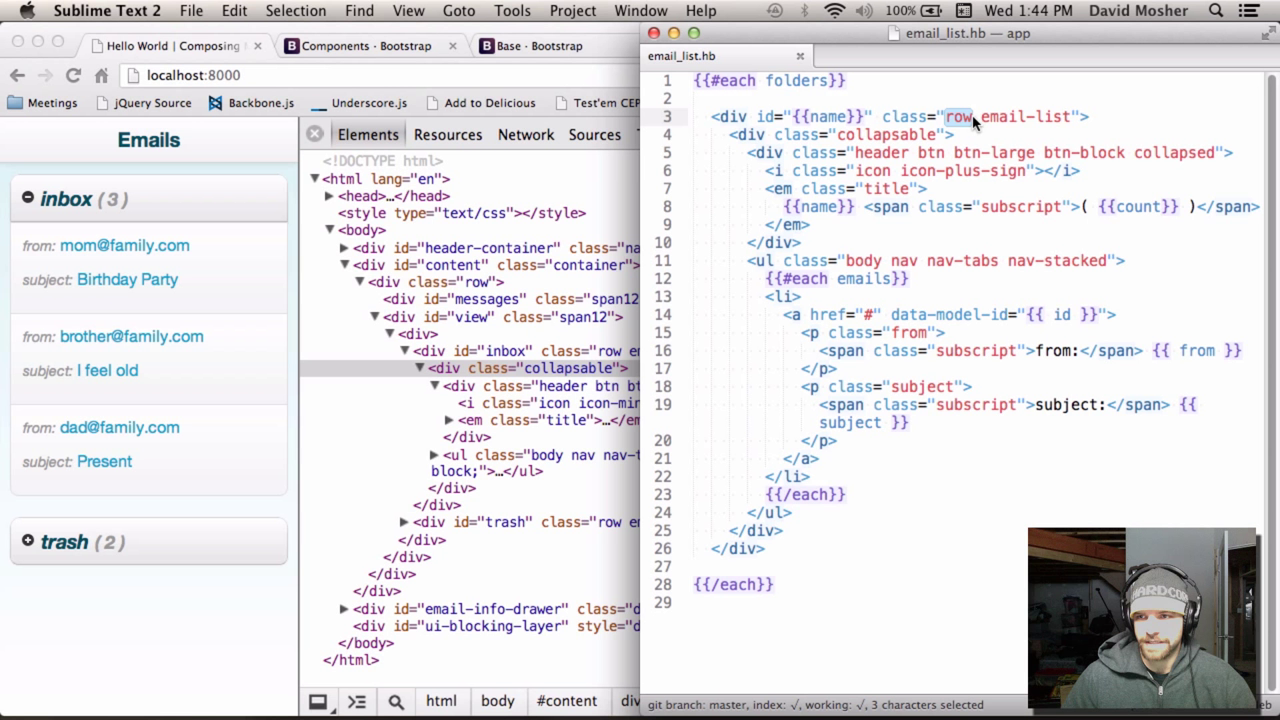
pyautogui.moveTo(918, 155)
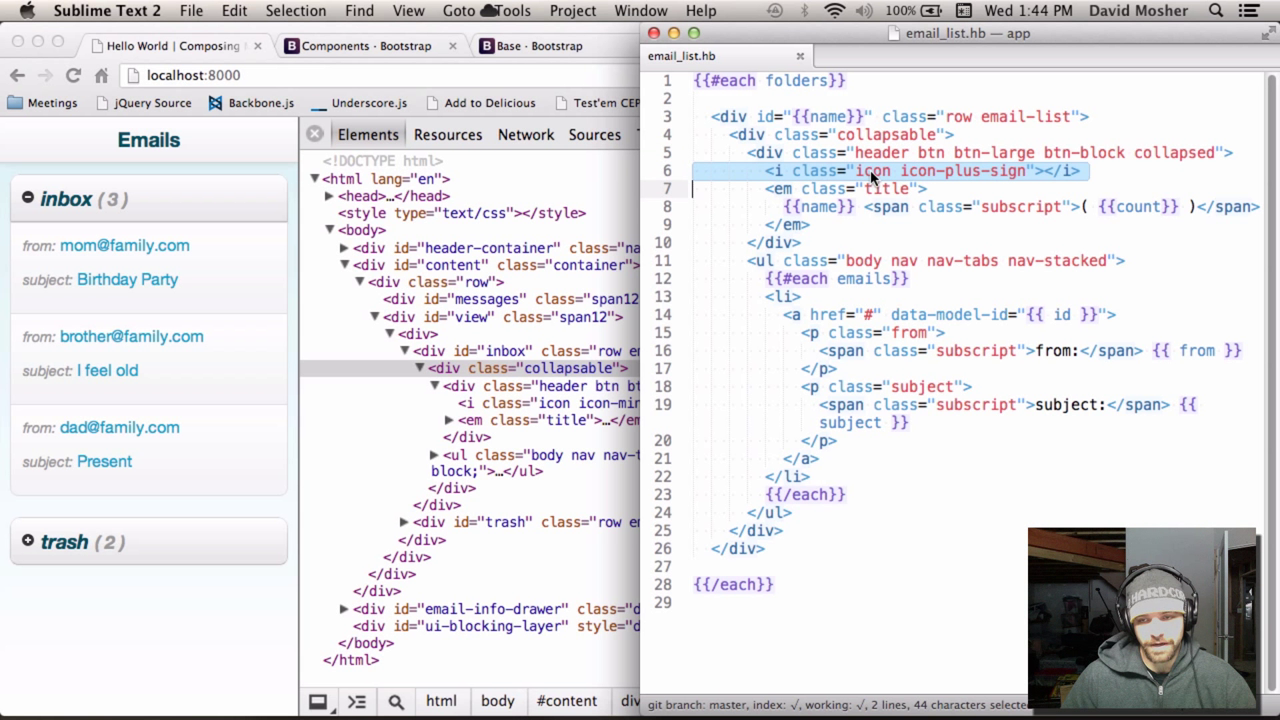
pyautogui.click(913, 170)
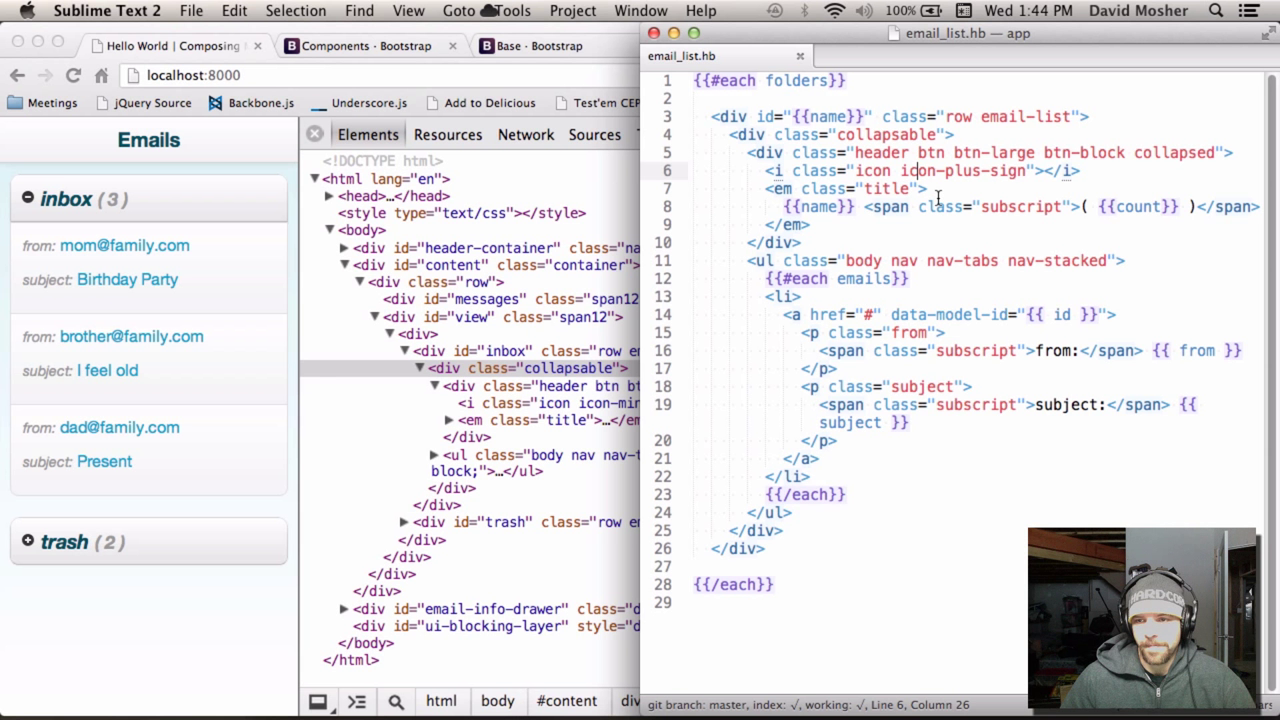
pyautogui.doubleClick(961, 260)
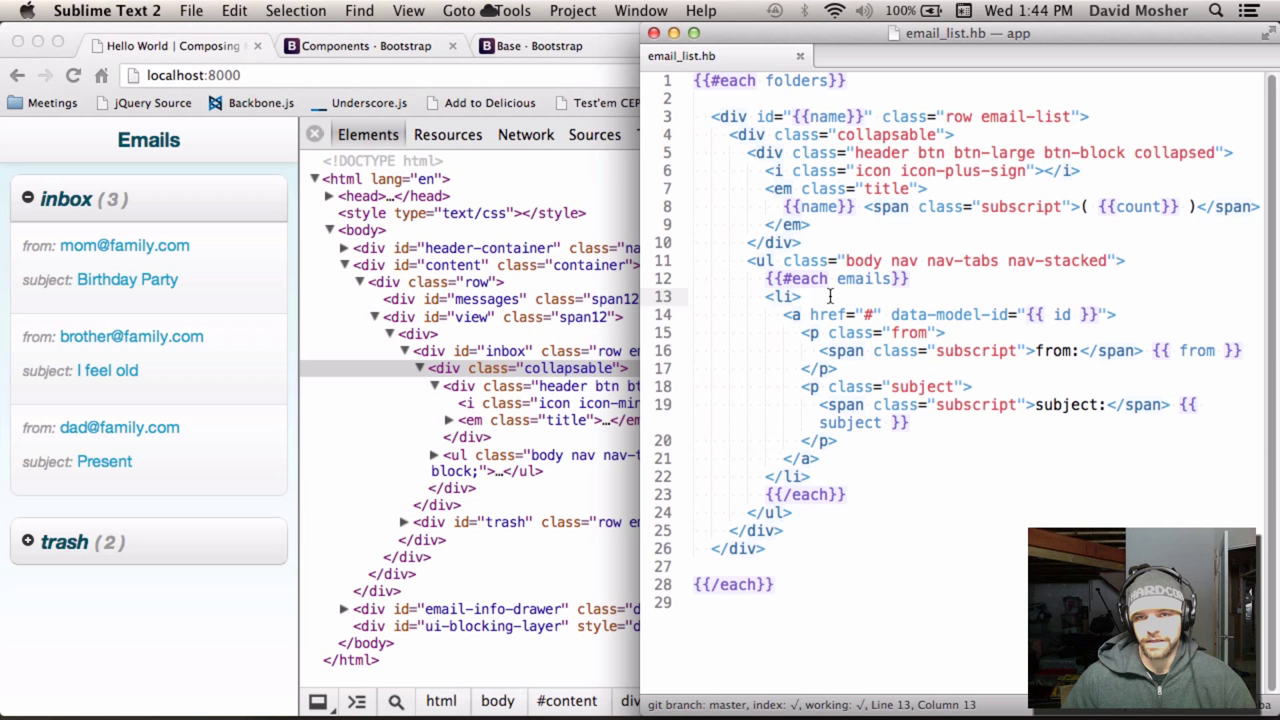
pyautogui.doubleClick(780, 296)
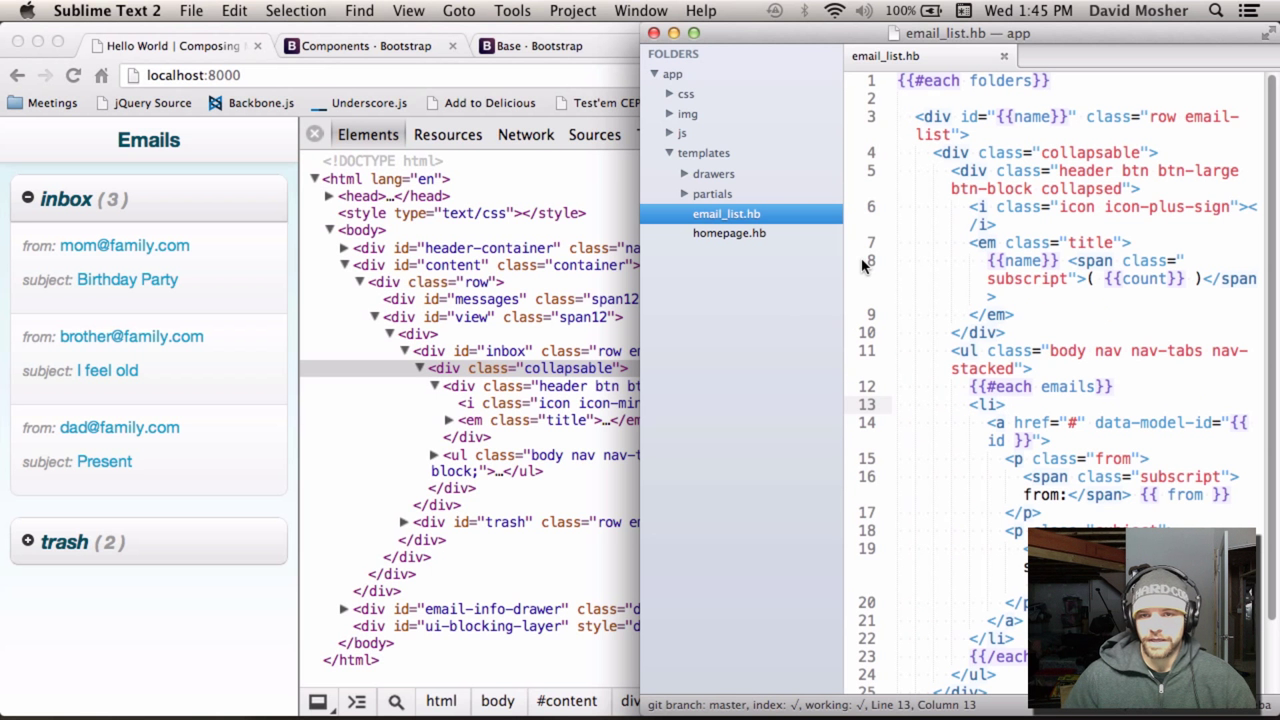
# Open collapsable.less from the css components folder.
pyautogui.click(669, 93)
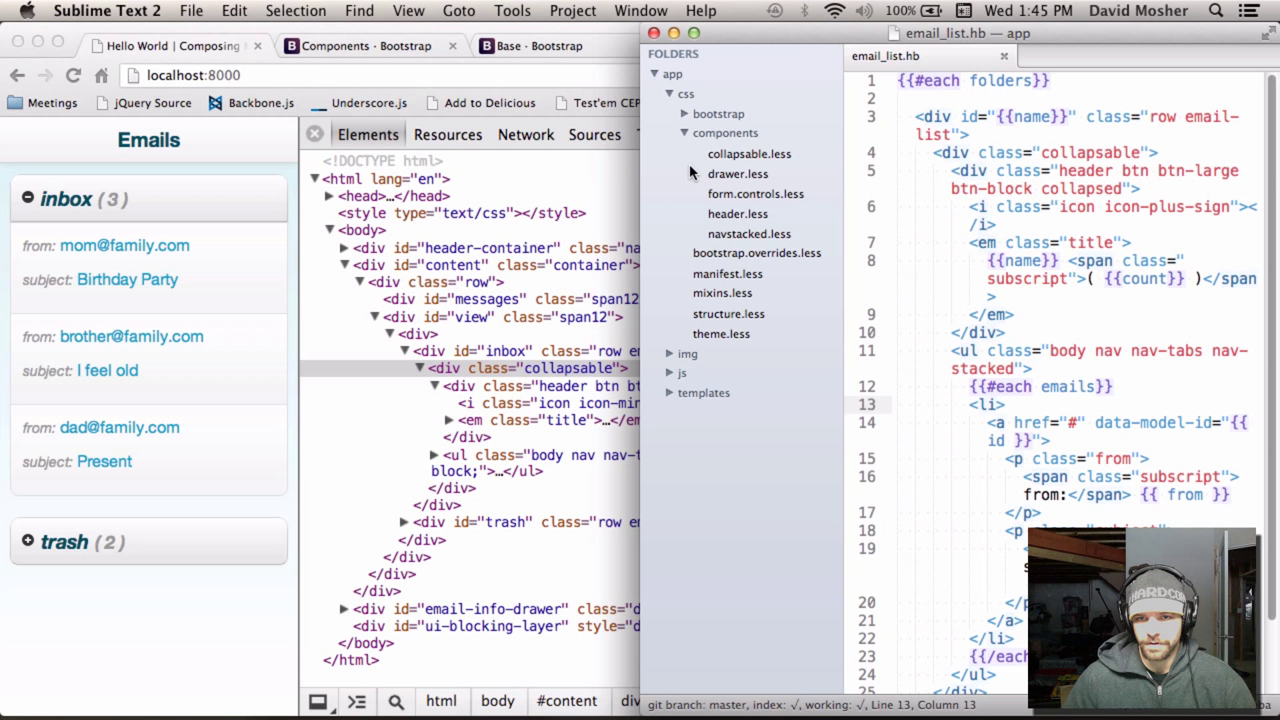
pyautogui.click(748, 153)
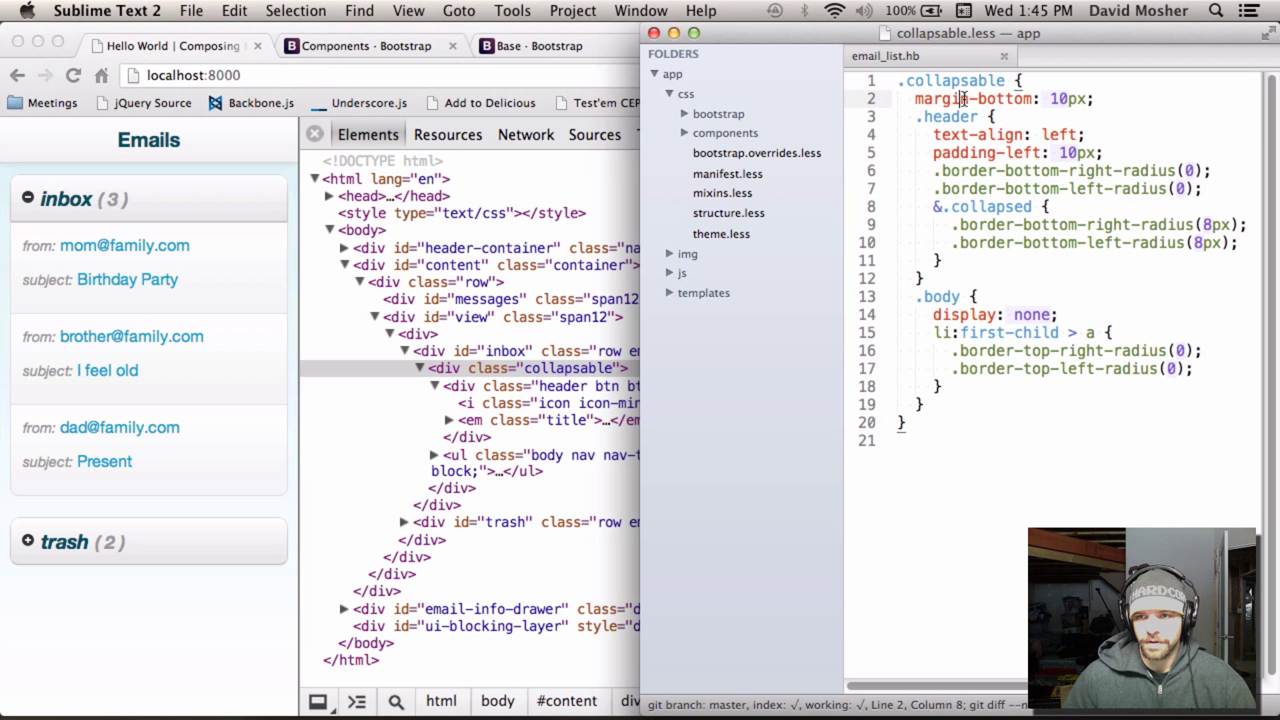
pyautogui.moveTo(1018, 258)
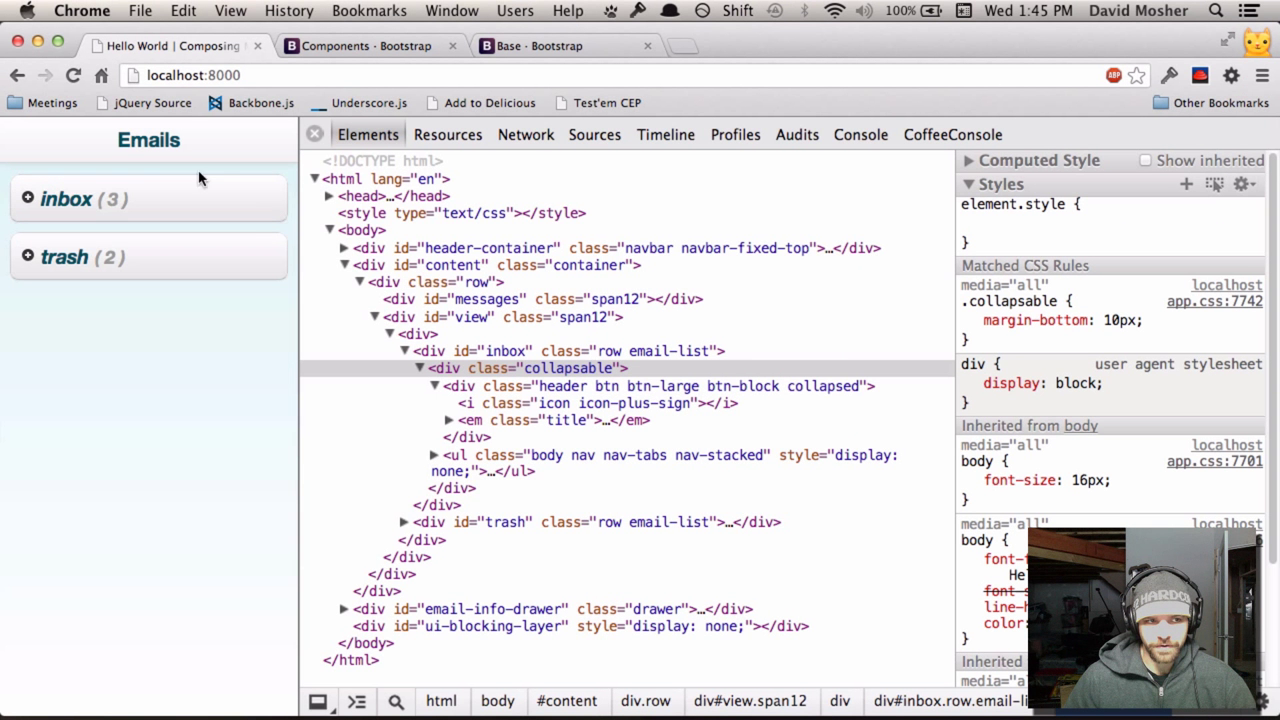
pyautogui.moveTo(172, 209)
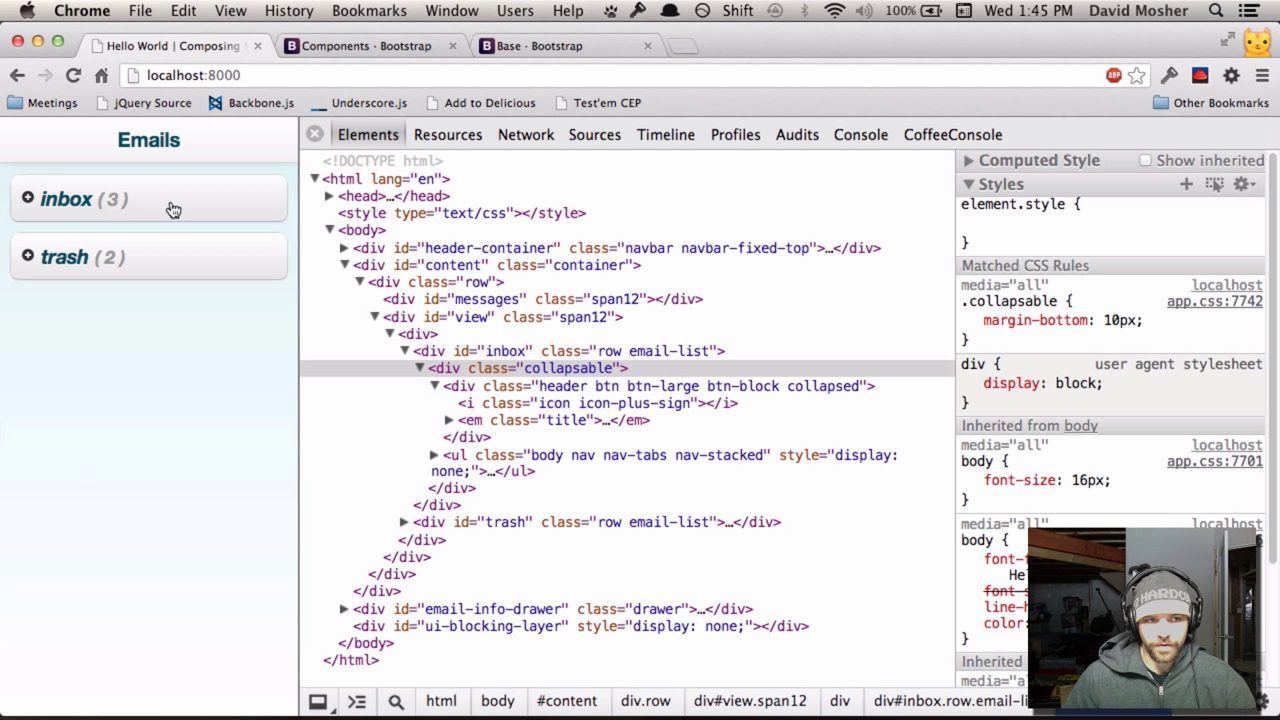
# Expand the inbox in Chrome so its three emails show with a minus icon.
pyautogui.click(100, 199)
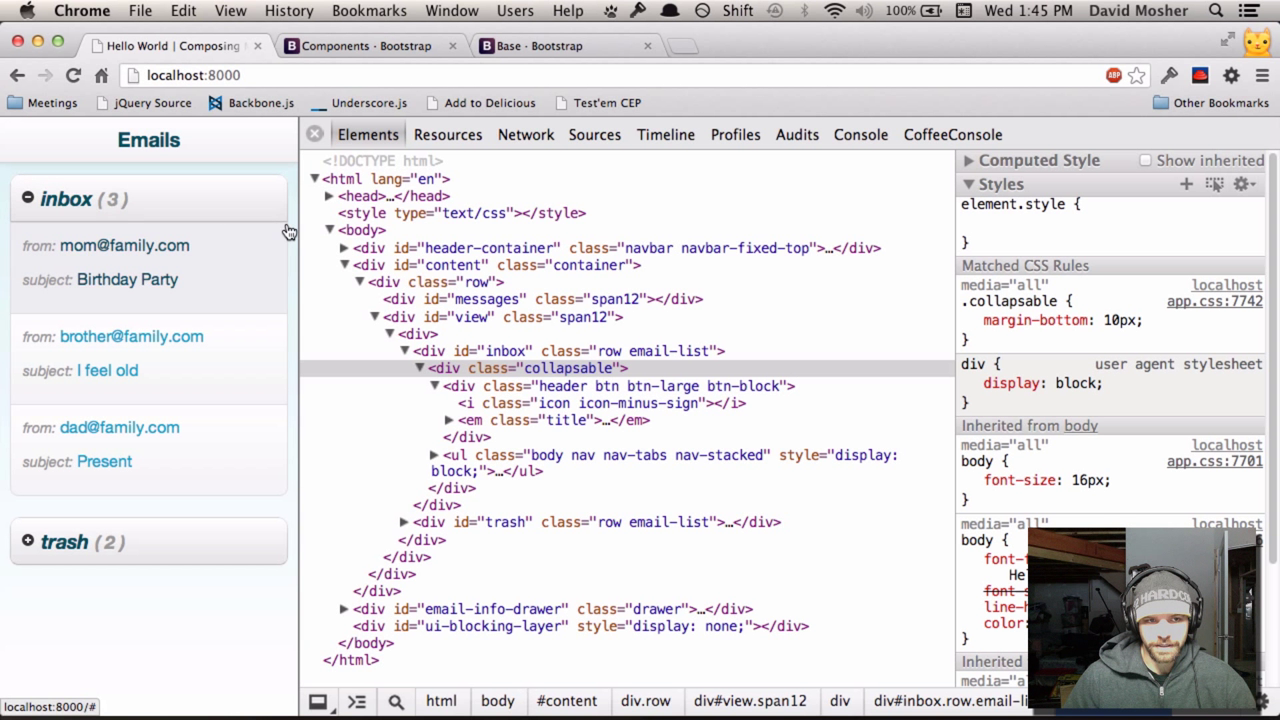
pyautogui.moveTo(15, 225)
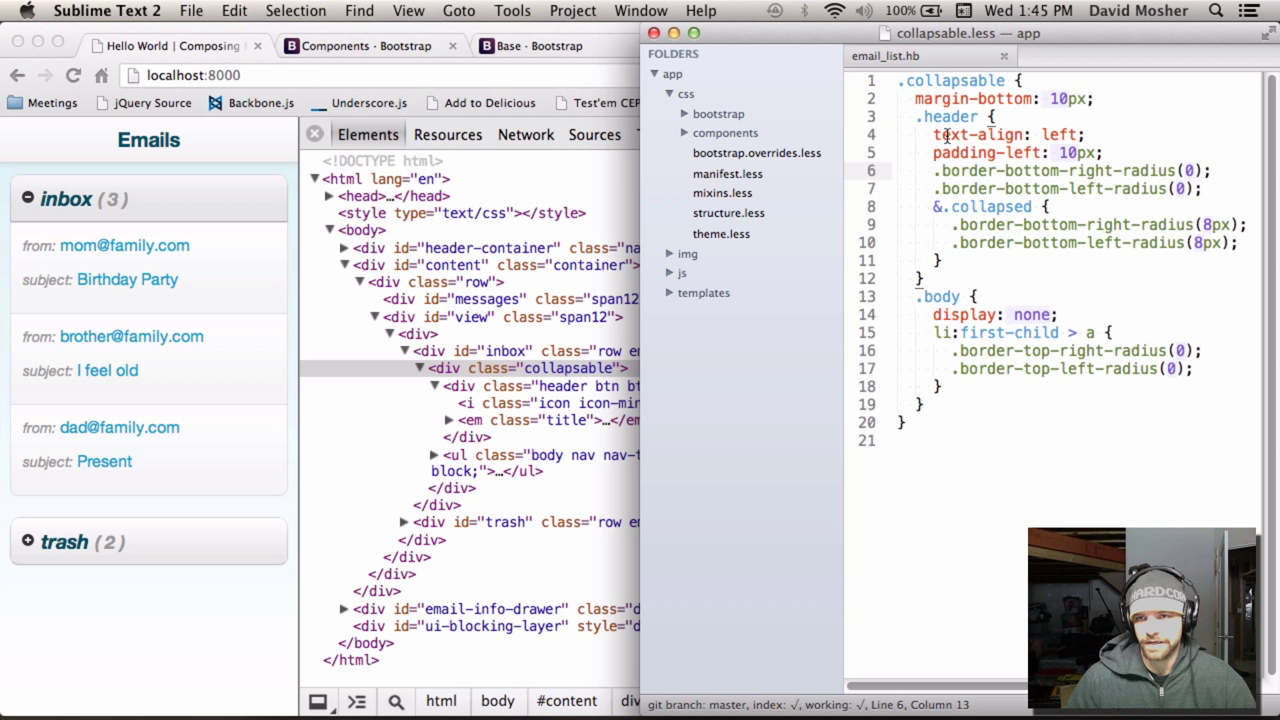
# Return to the template, then expand js > views and open email_list.coffee.
pyautogui.click(885, 56)
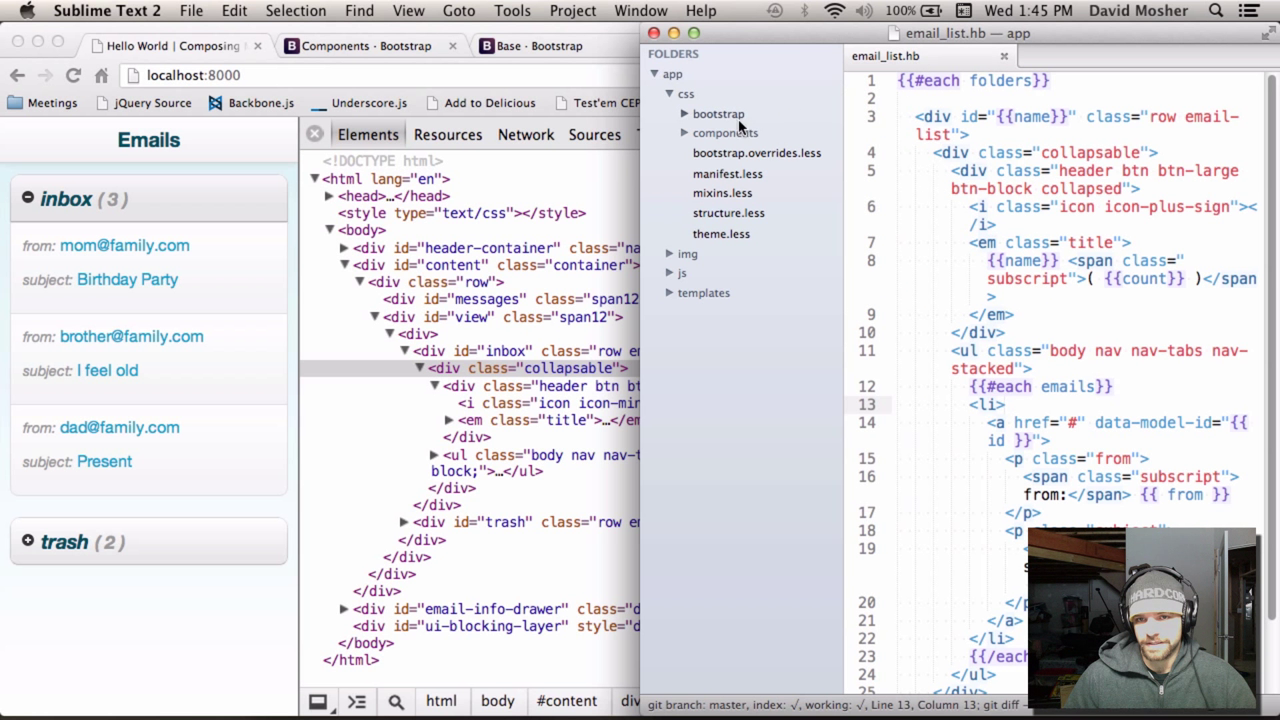
pyautogui.click(725, 132)
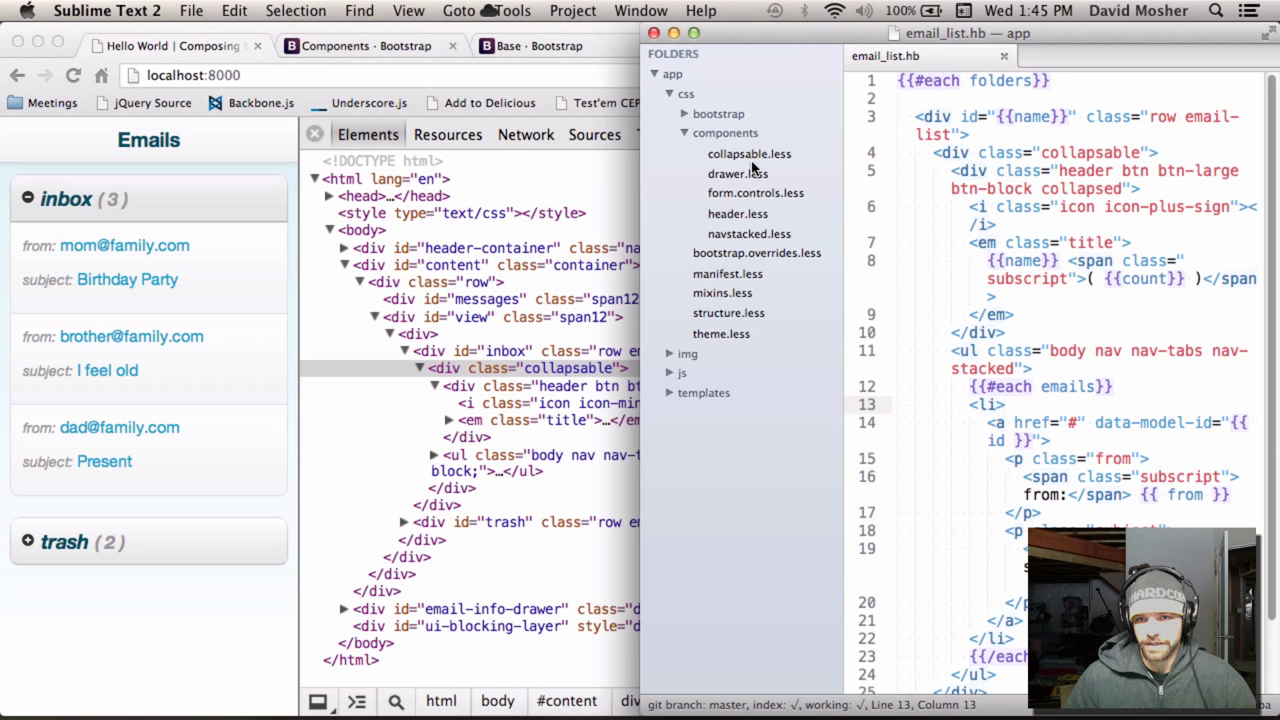
pyautogui.click(749, 153)
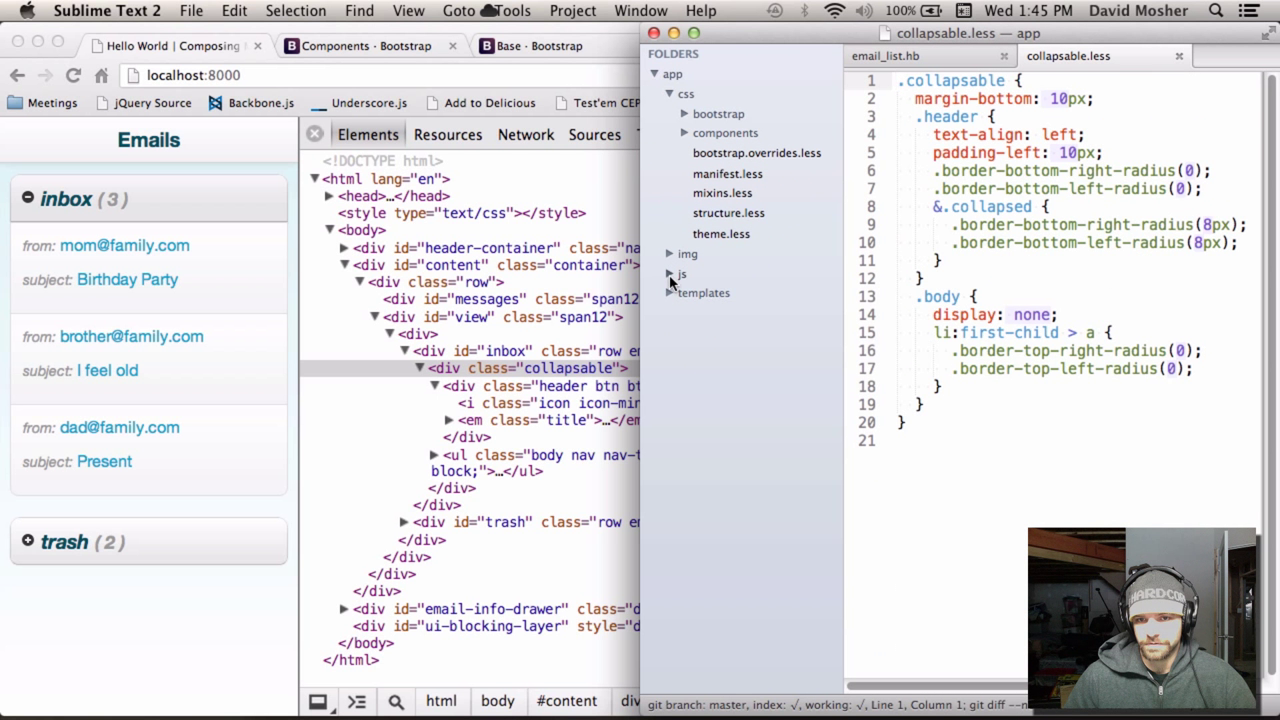
pyautogui.click(681, 274)
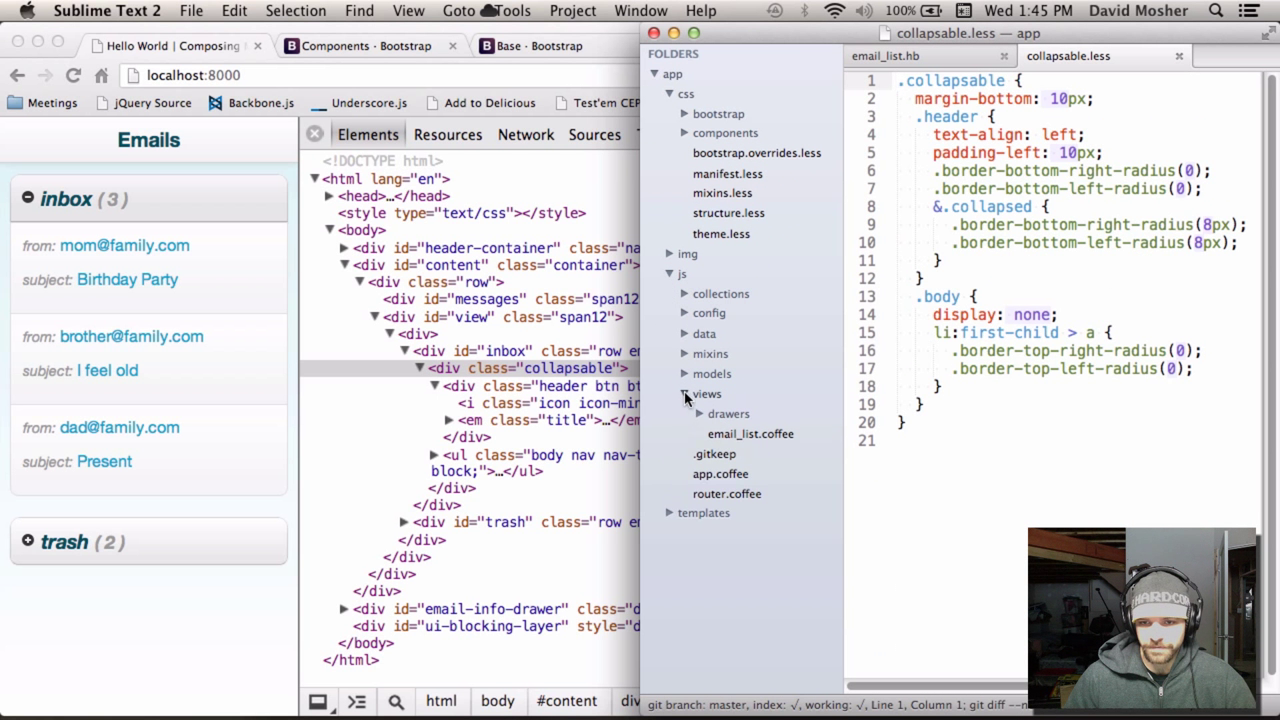
pyautogui.click(750, 433)
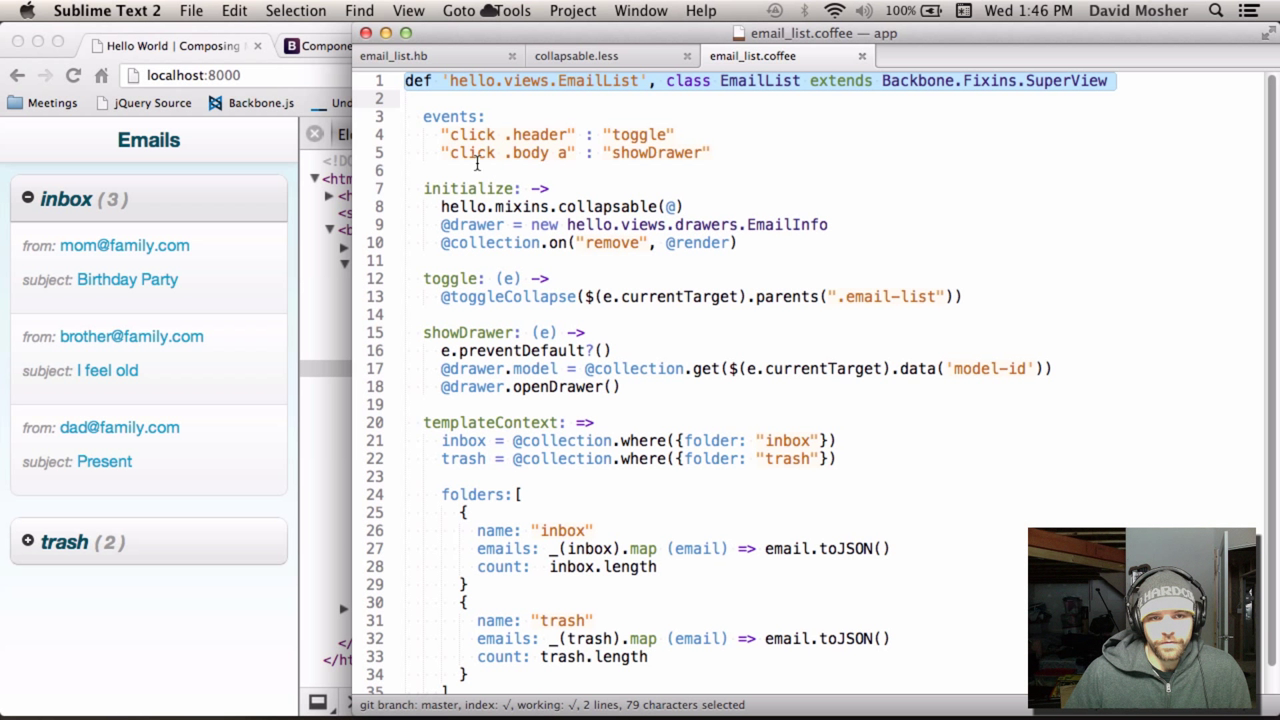
pyautogui.click(575, 134)
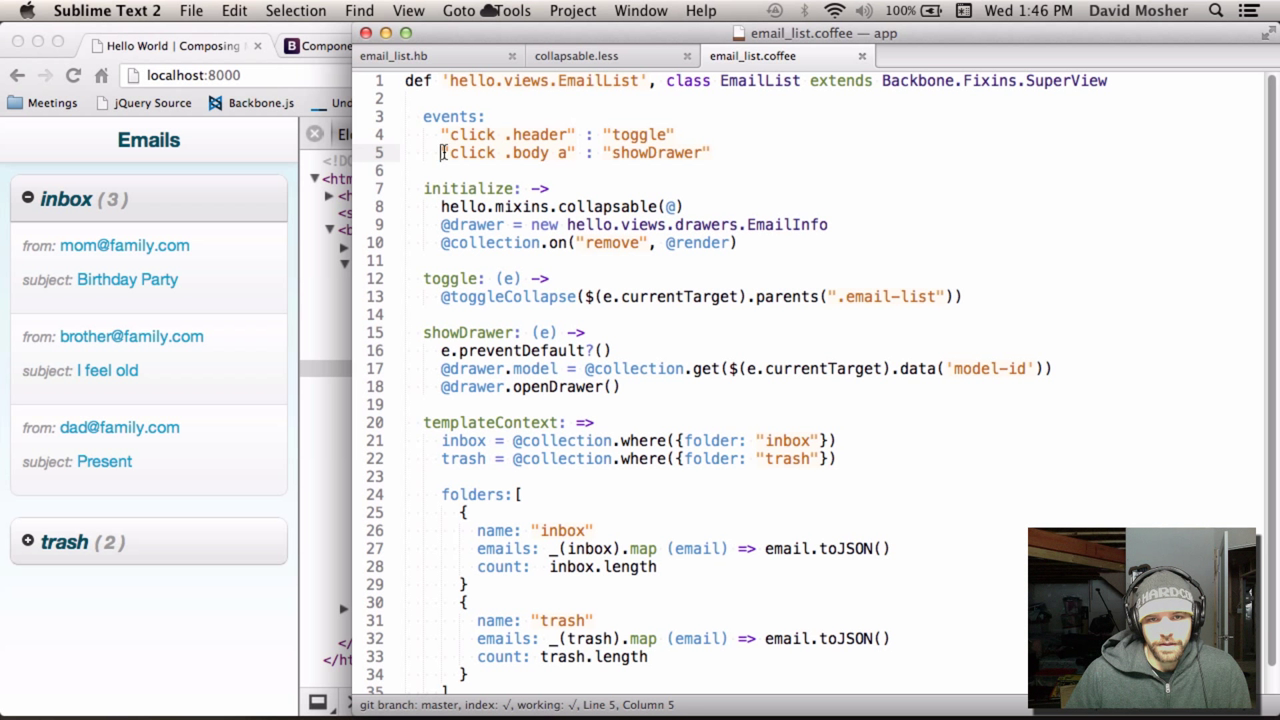
pyautogui.doubleClick(527, 152)
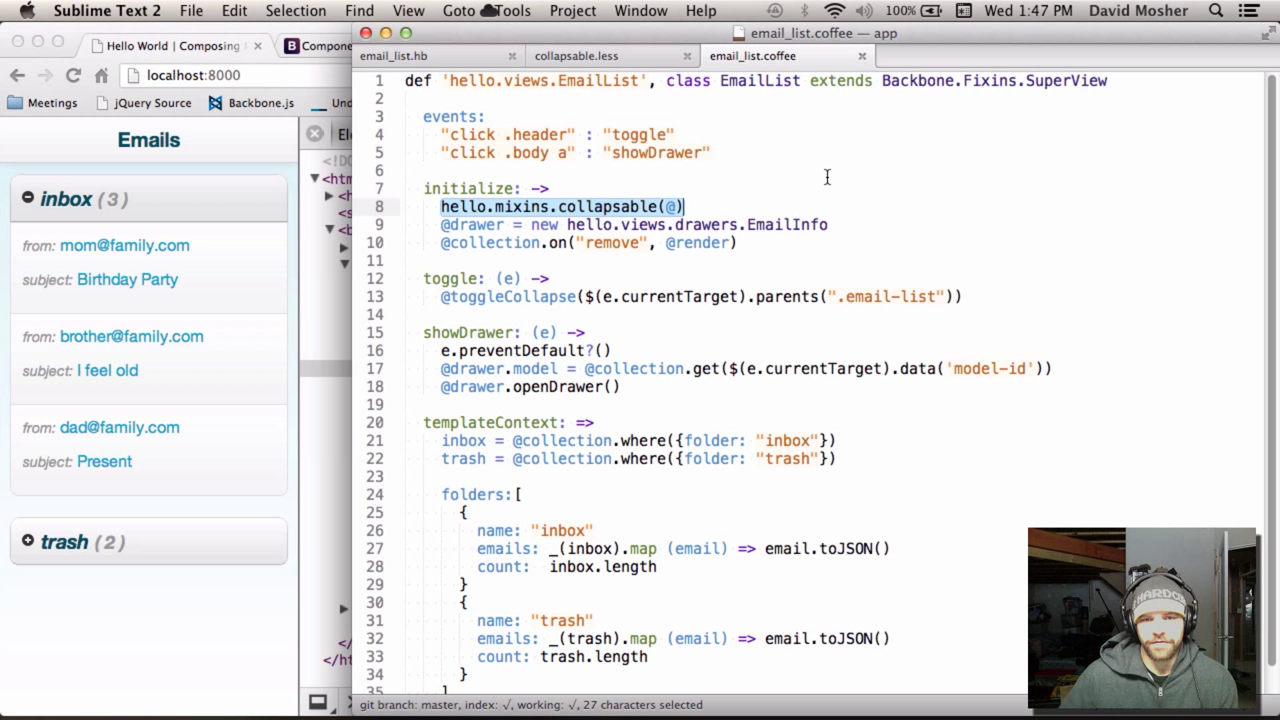
pyautogui.click(685, 206)
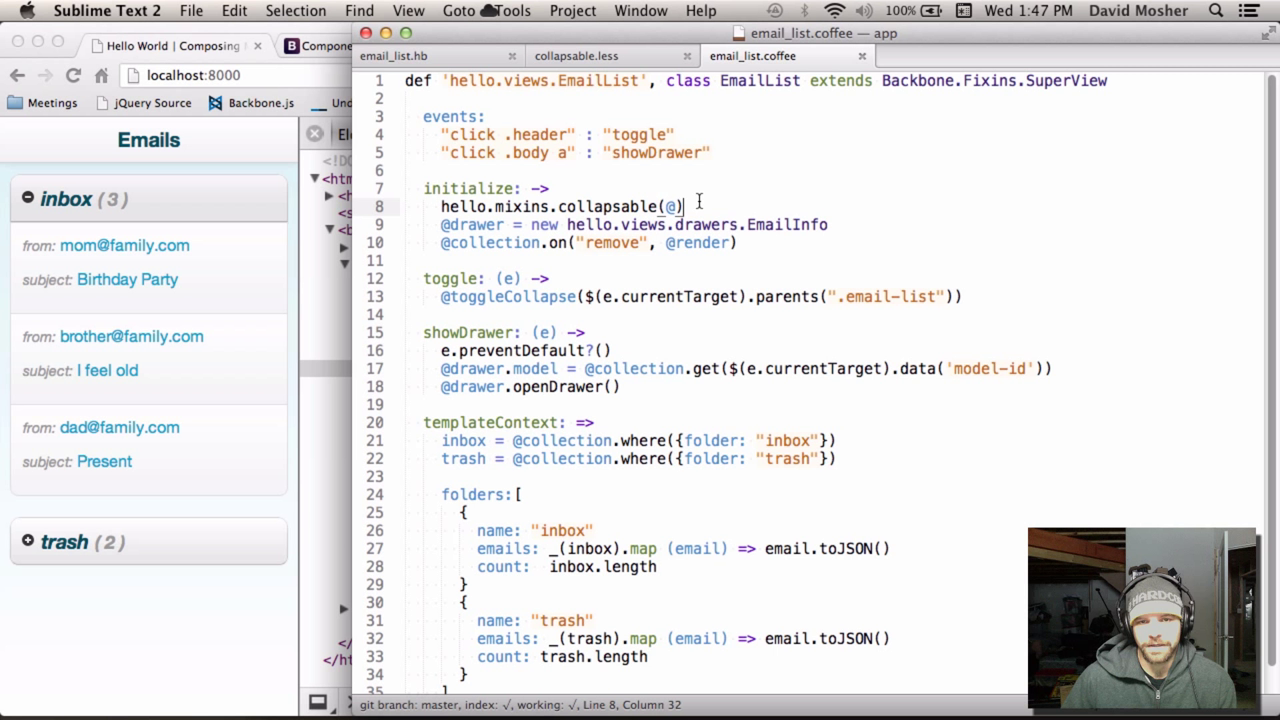
pyautogui.moveTo(762, 177)
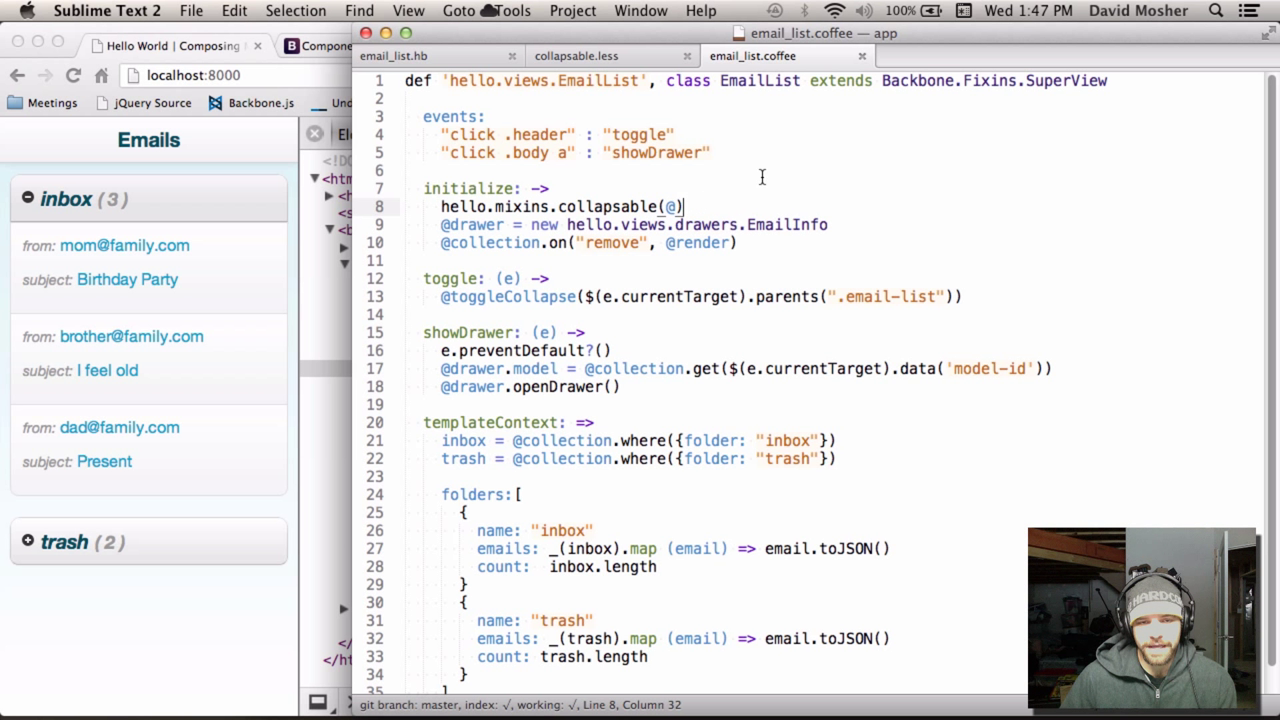
pyautogui.moveTo(858, 108)
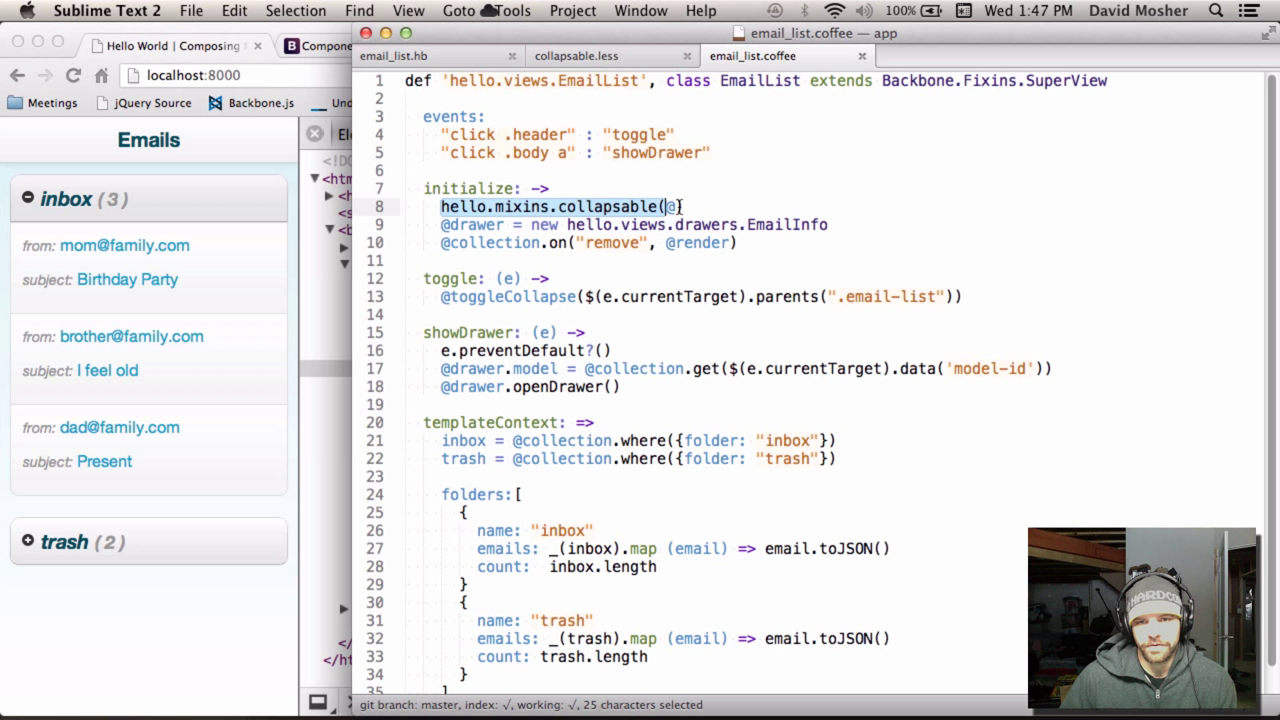
pyautogui.click(686, 207)
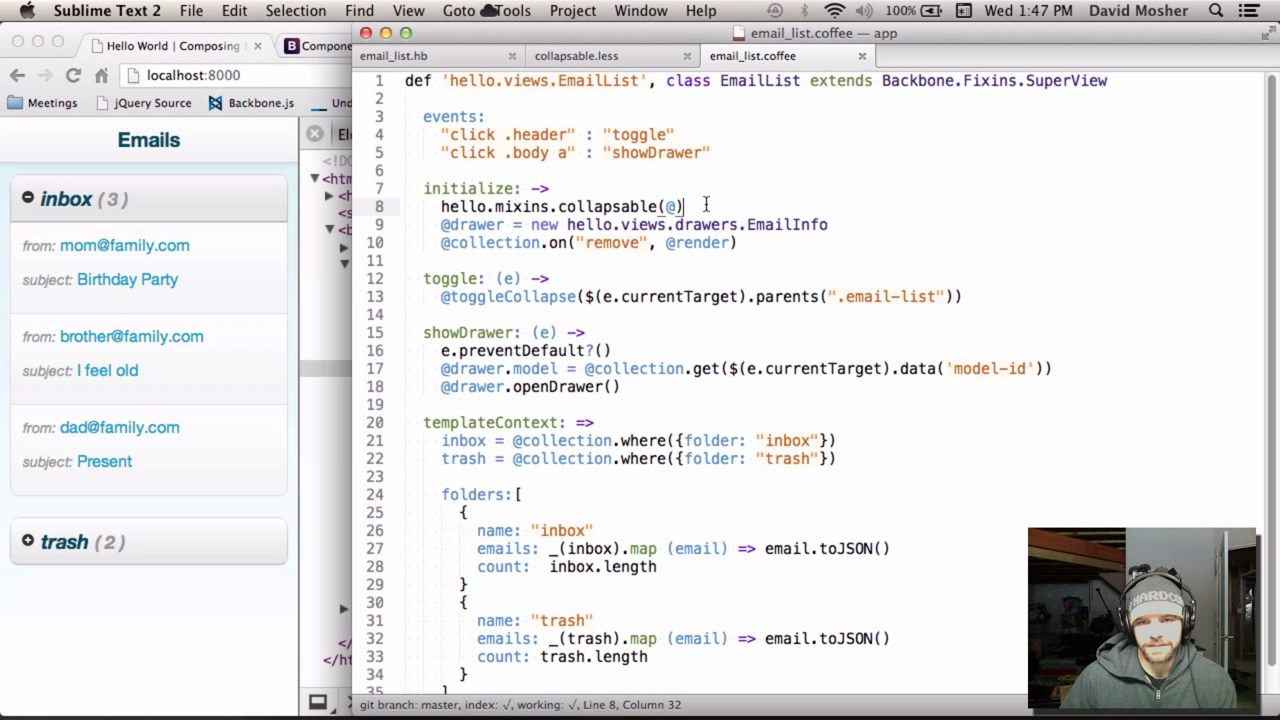
pyautogui.moveTo(683, 206); pyautogui.dragTo(441, 206)
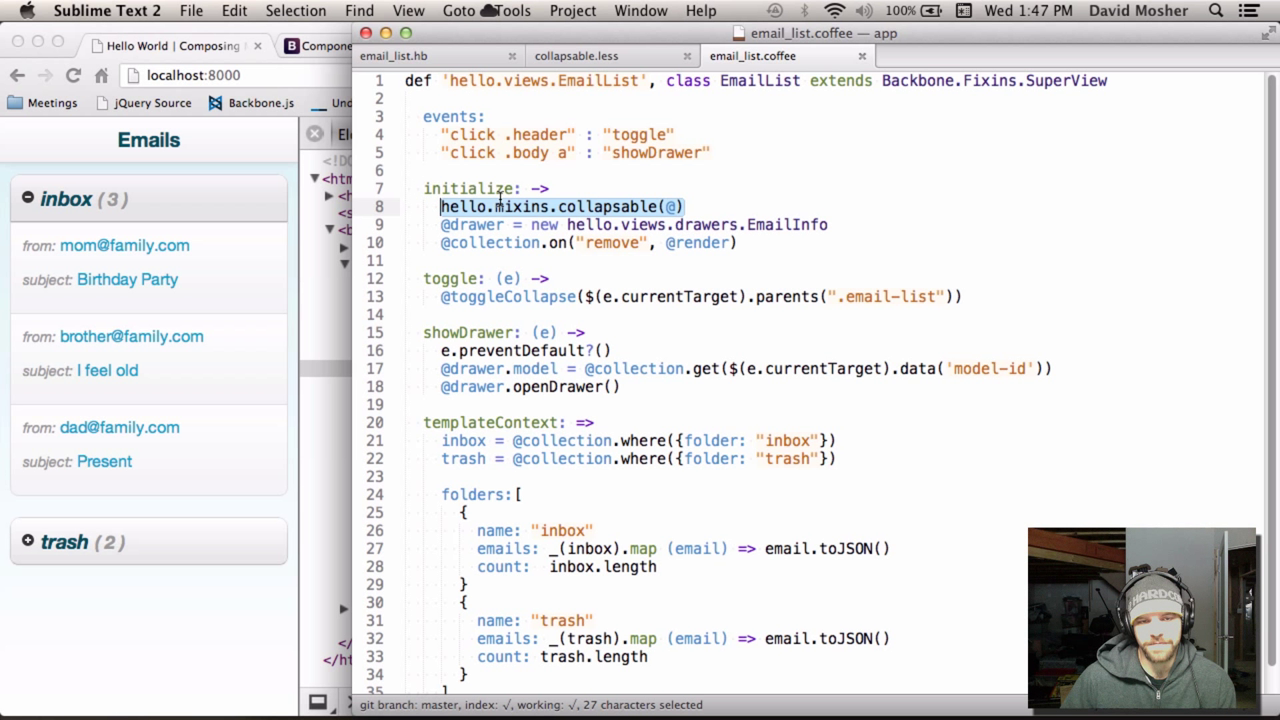
pyautogui.click(442, 206)
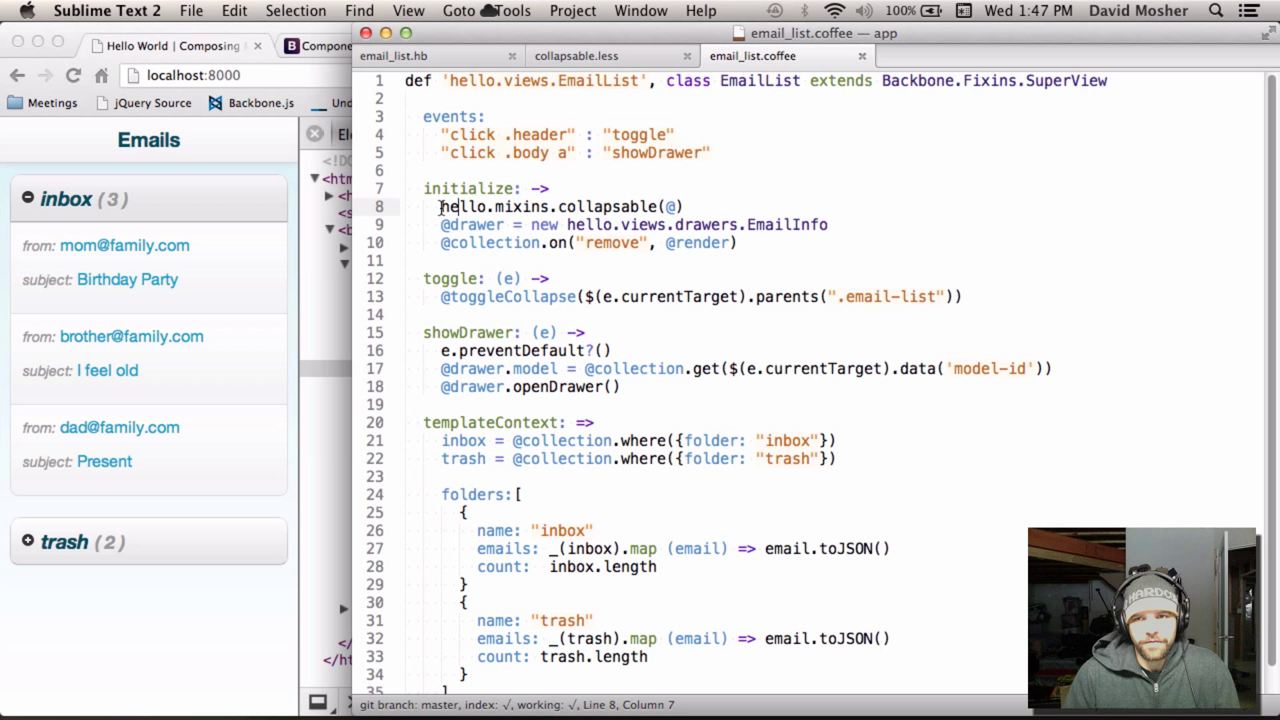
pyautogui.moveTo(867, 45)
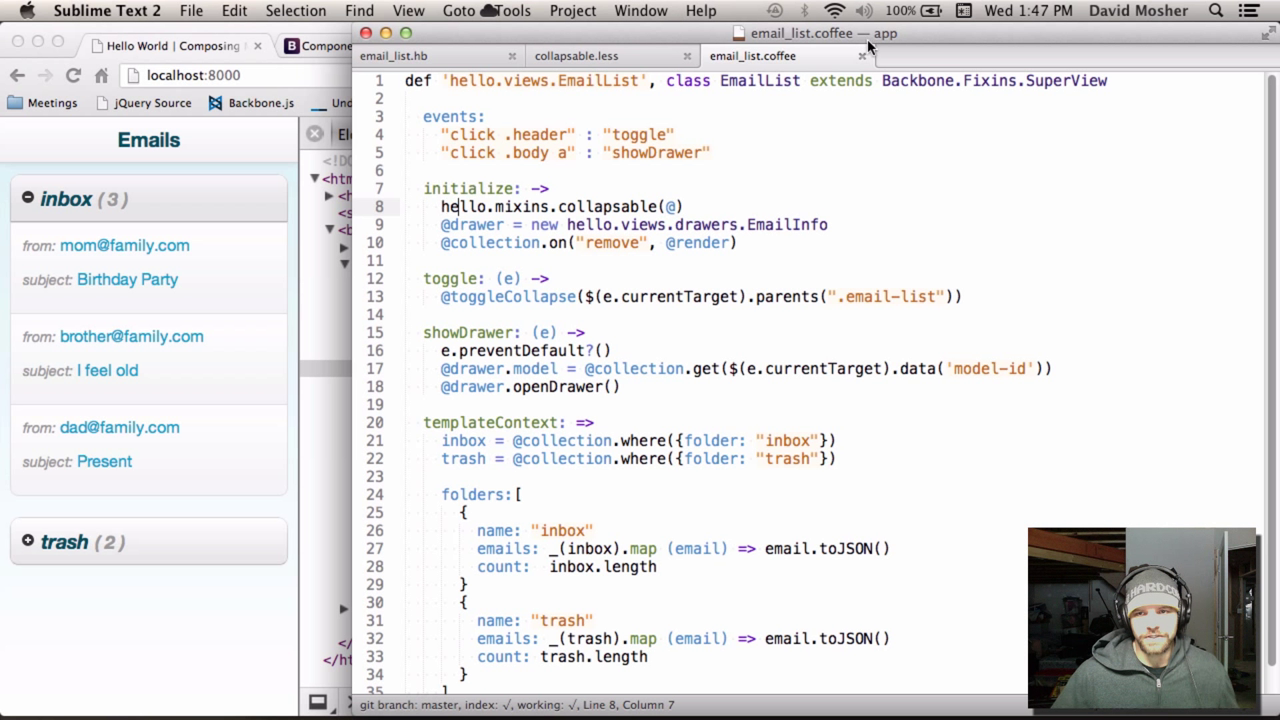
# Try replacing the EmailList superclass, then restore Backbone.Fixins.SuperView.
pyautogui.doubleClick(993, 80)
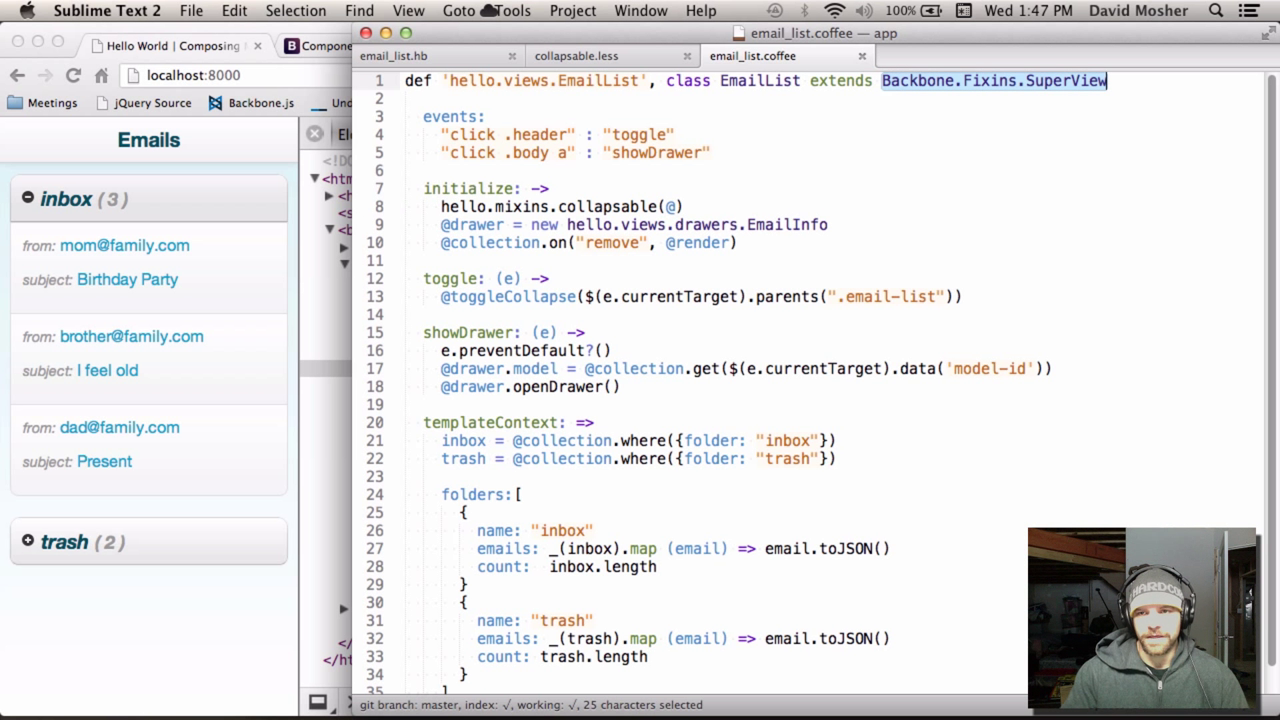
pyautogui.write('hell')
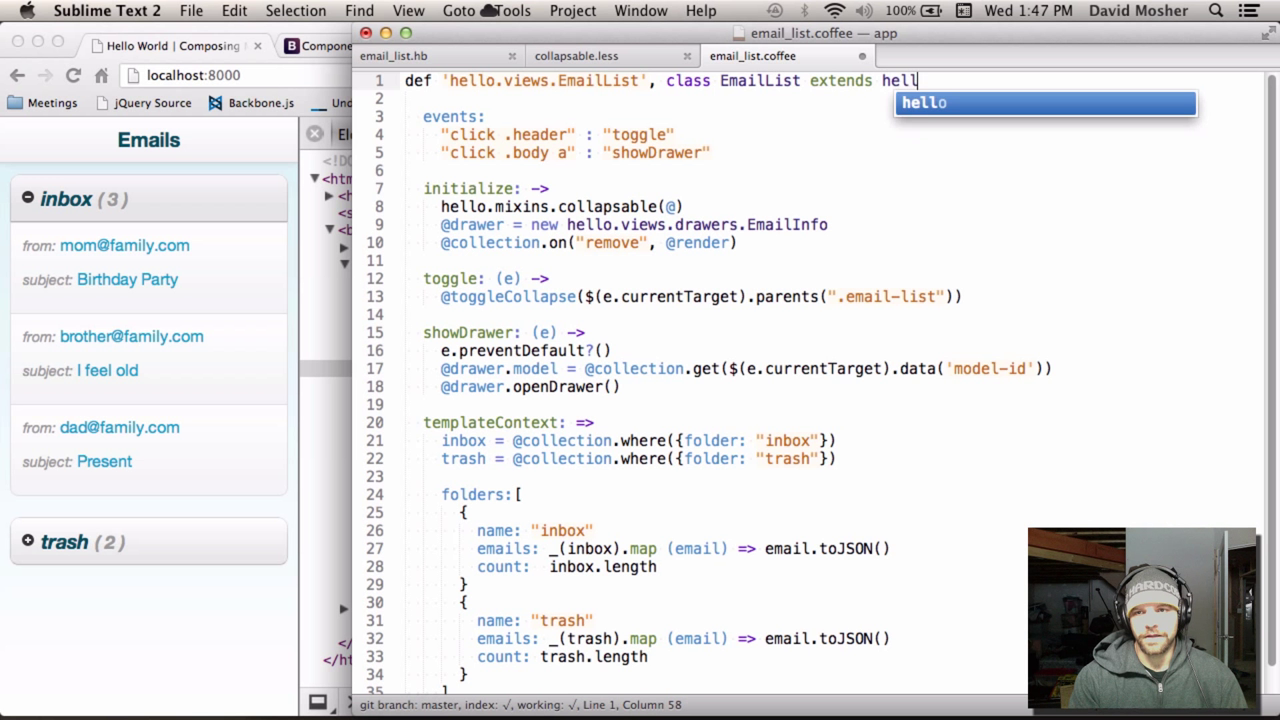
pyautogui.write('o.views.Collapsable')
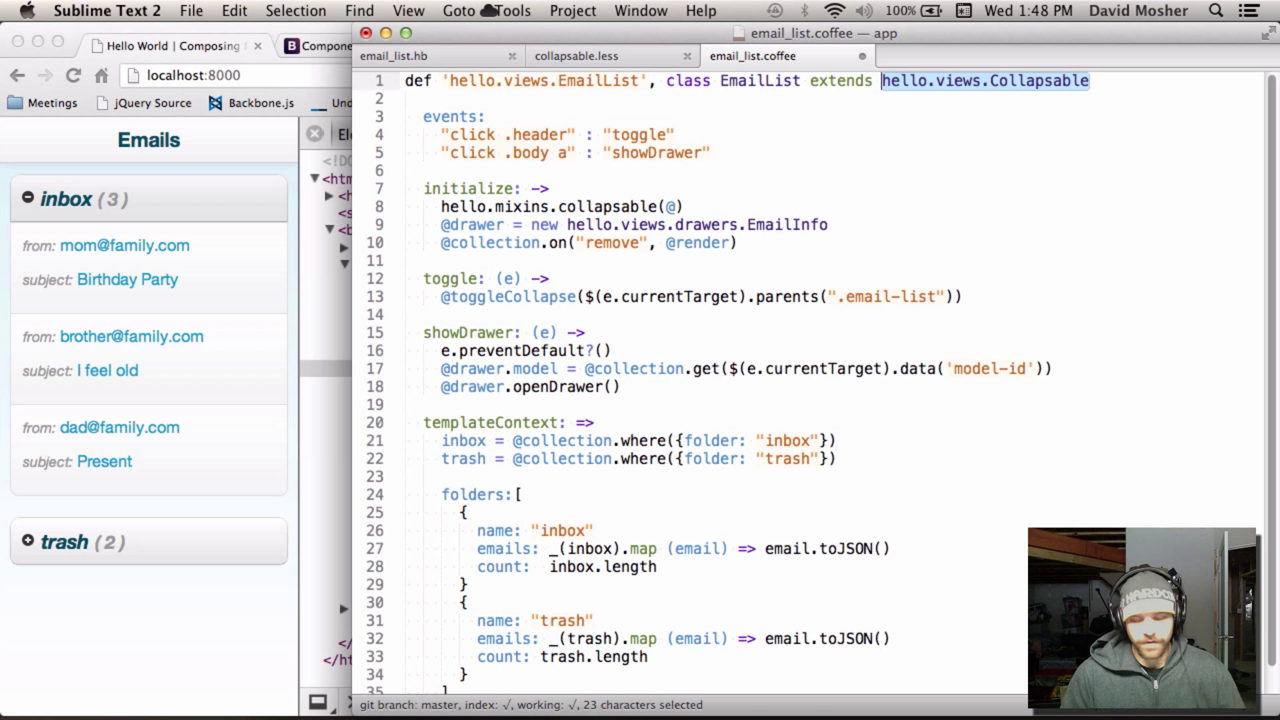
pyautogui.press('delete')
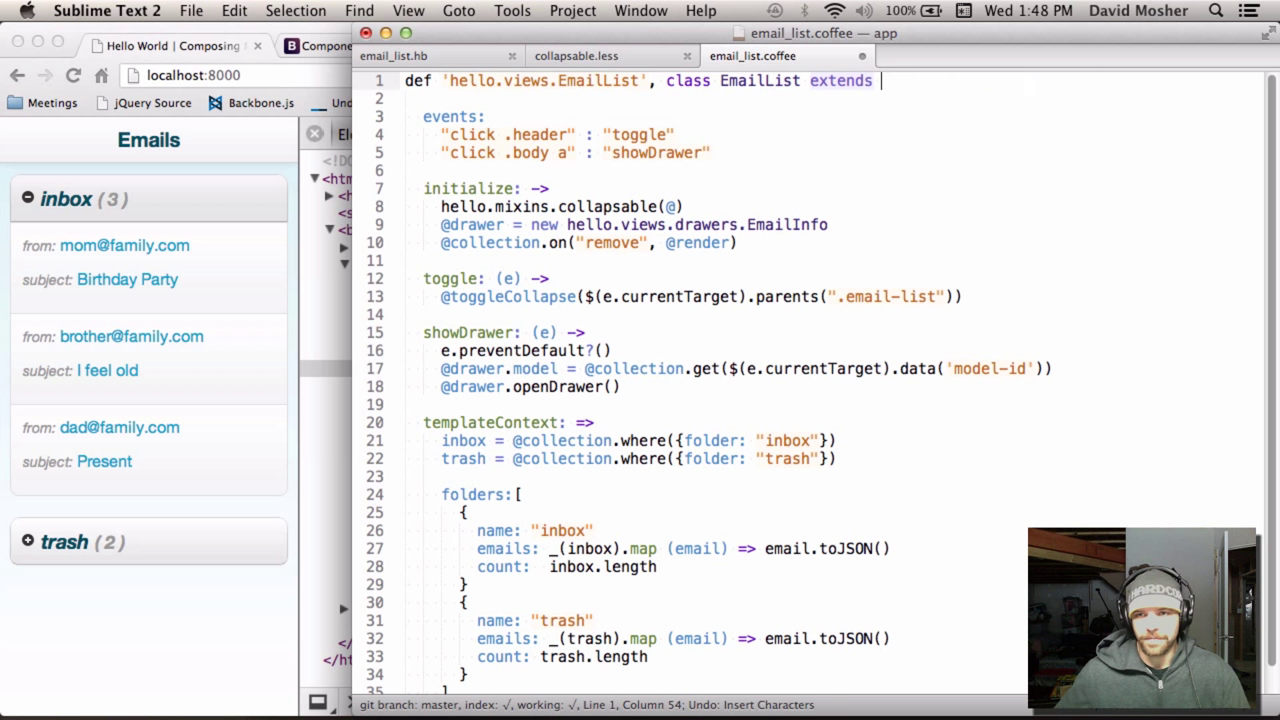
pyautogui.write('Backbone.Fixins.SuperView')
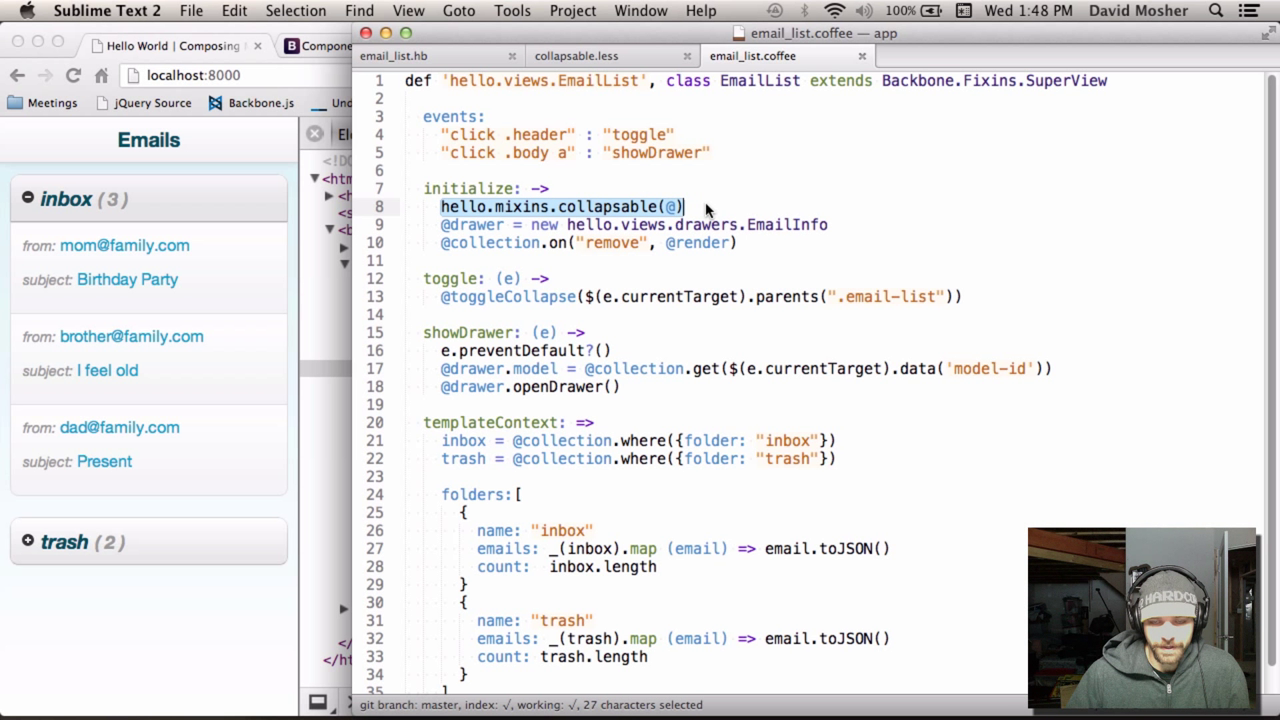
# Point out the collapsable mixin call and class line again in email_list.coffee.
pyautogui.click(685, 206)
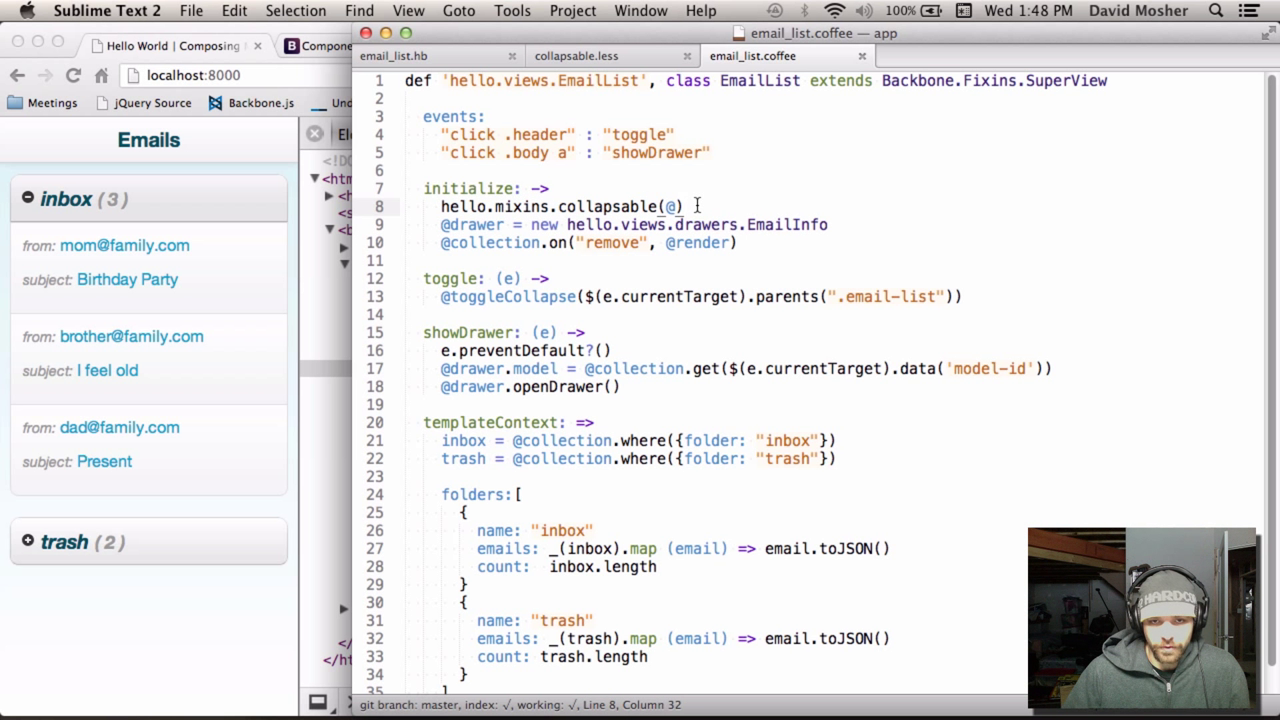
pyautogui.doubleClick(595, 80)
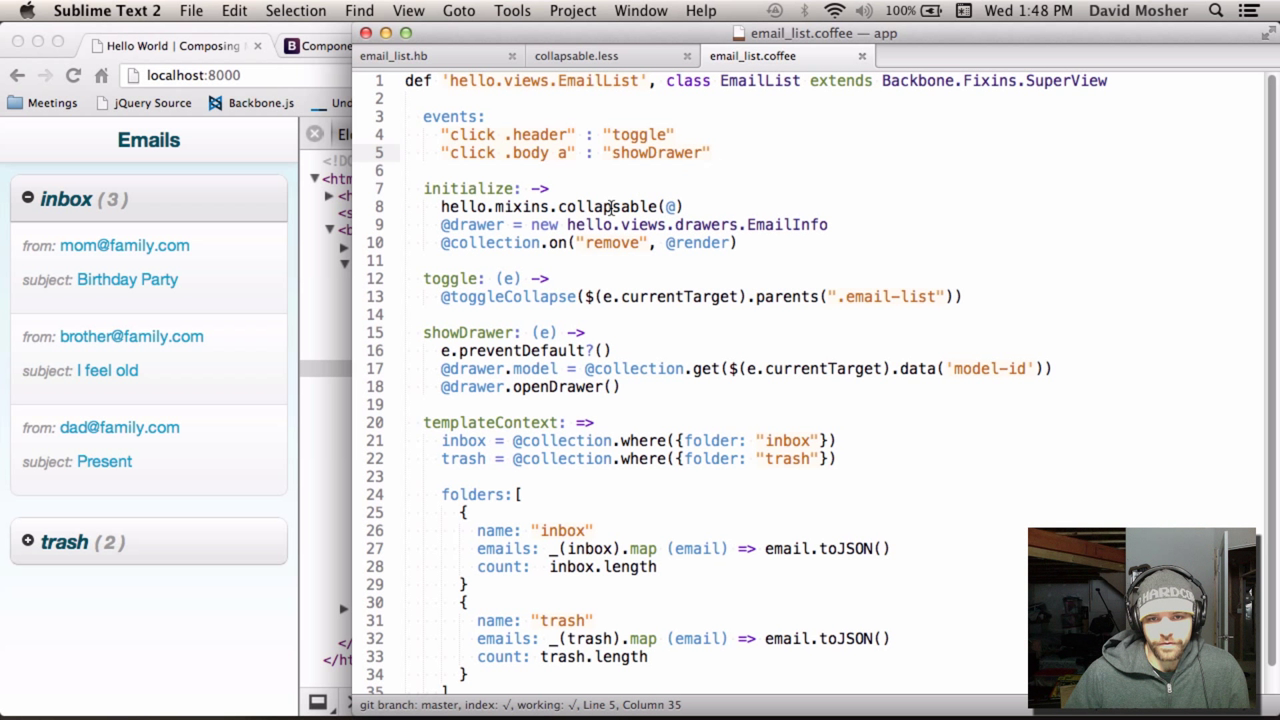
pyautogui.moveTo(729, 208)
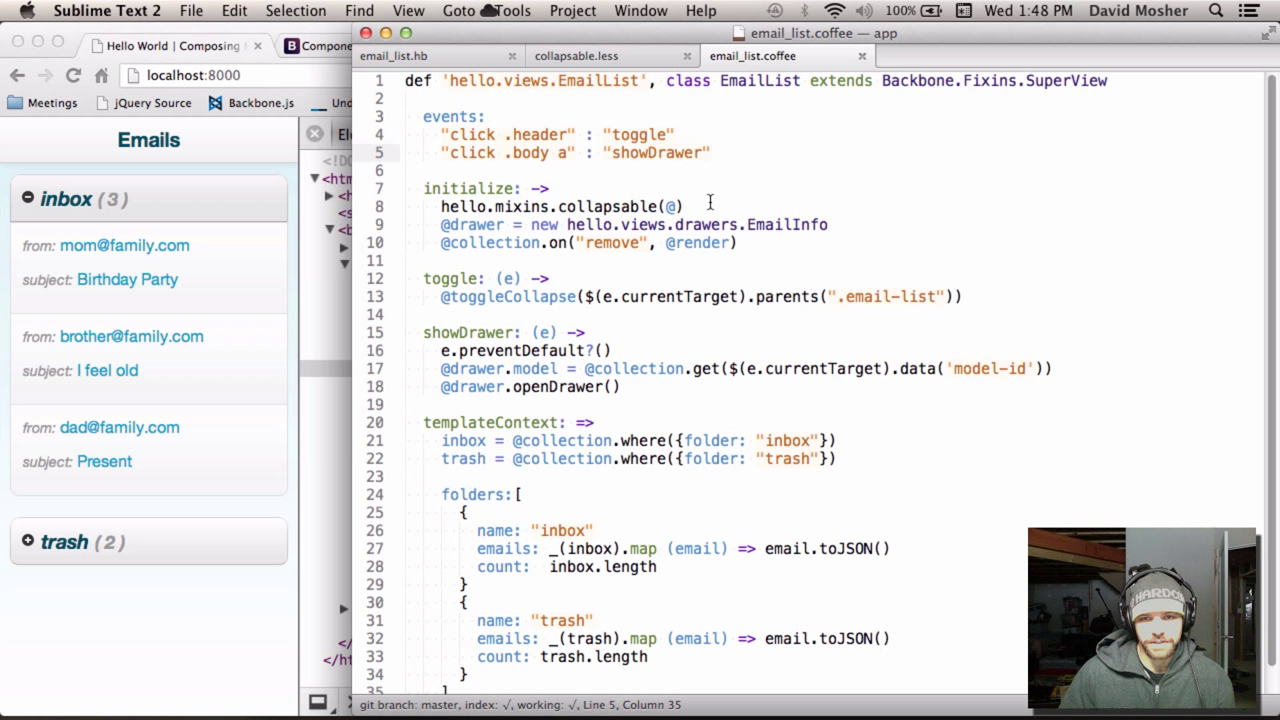
pyautogui.click(684, 207)
pyautogui.write('c')
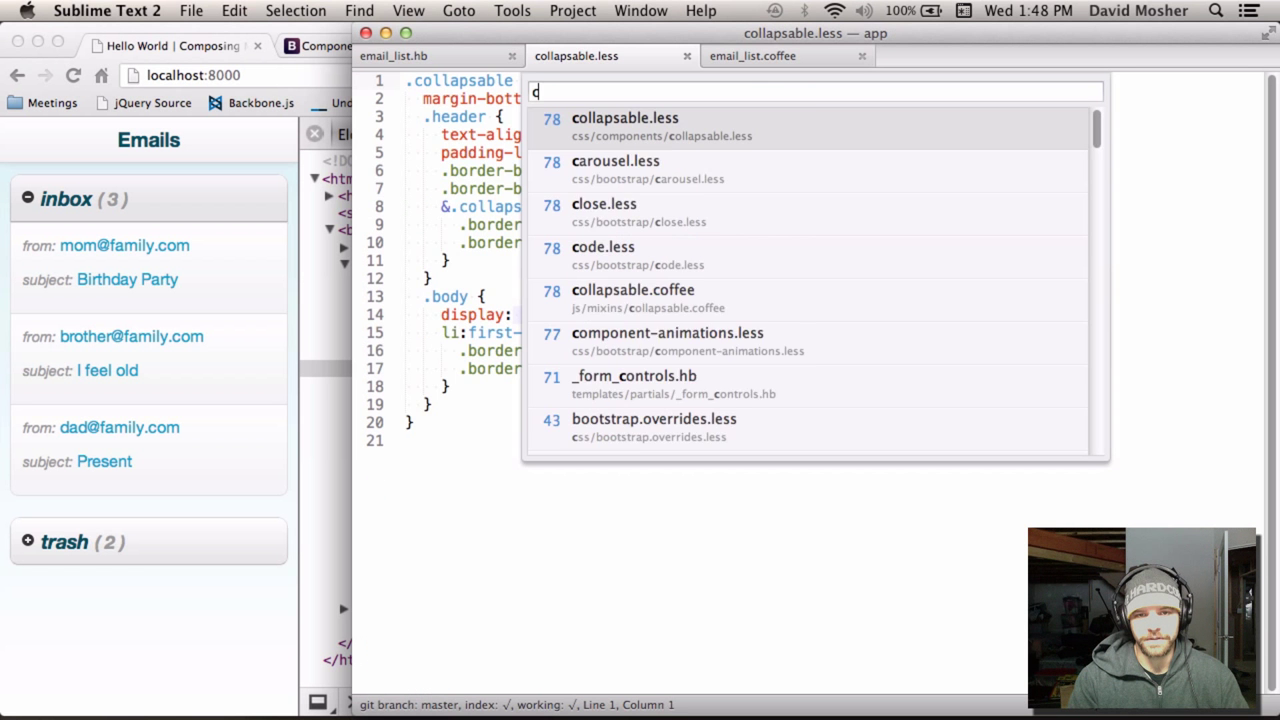
# Open collapsable.coffee from the search results and highlight its toggleCollapse lines.
pyautogui.click(633, 290)
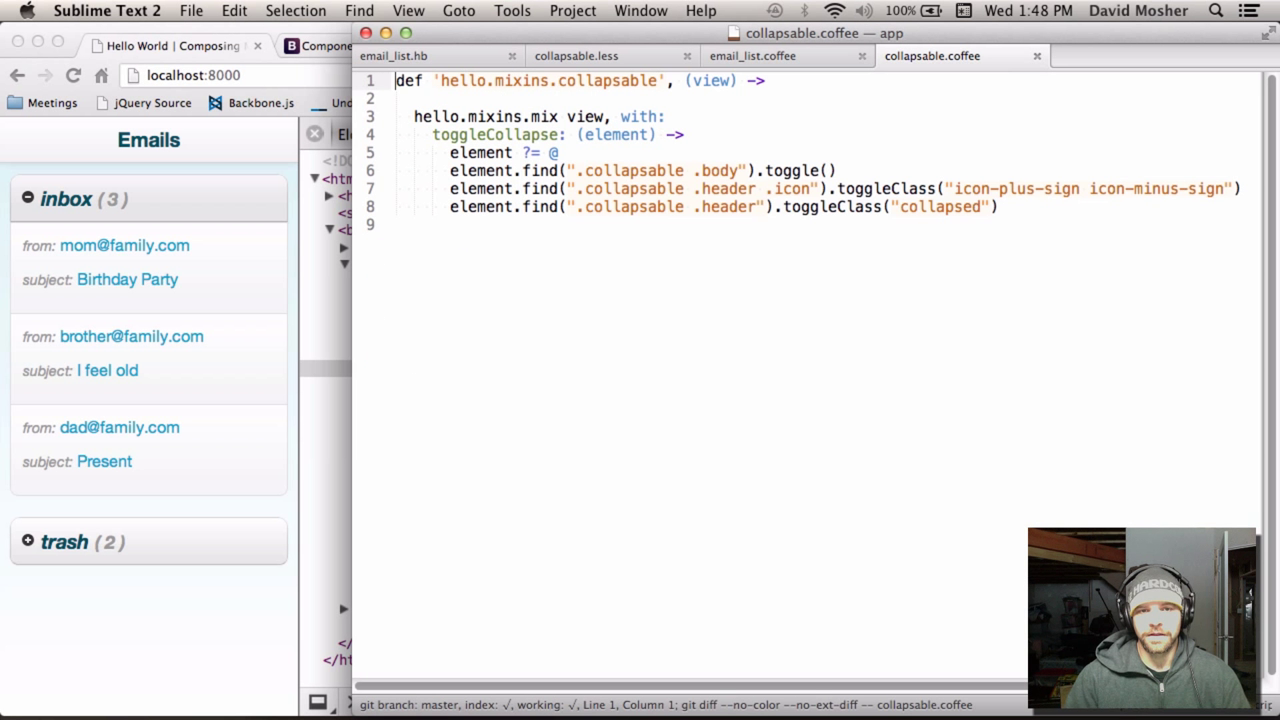
pyautogui.click(620, 116)
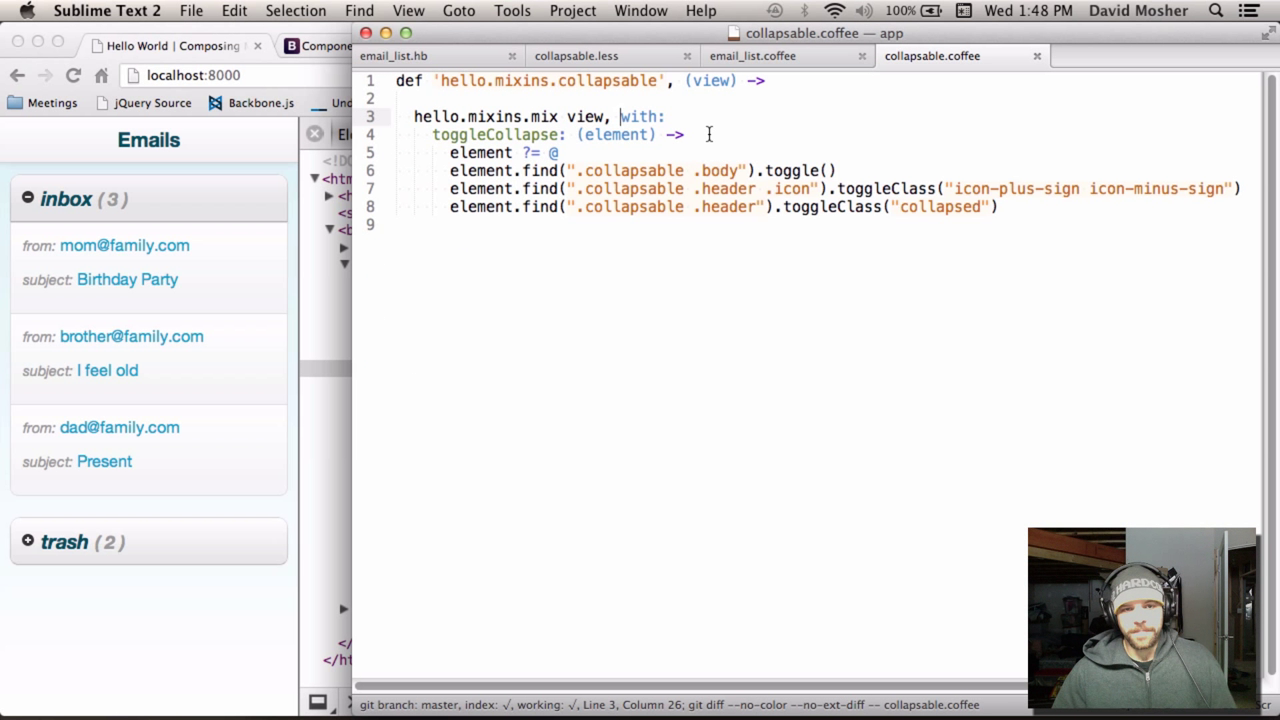
pyautogui.click(763, 135)
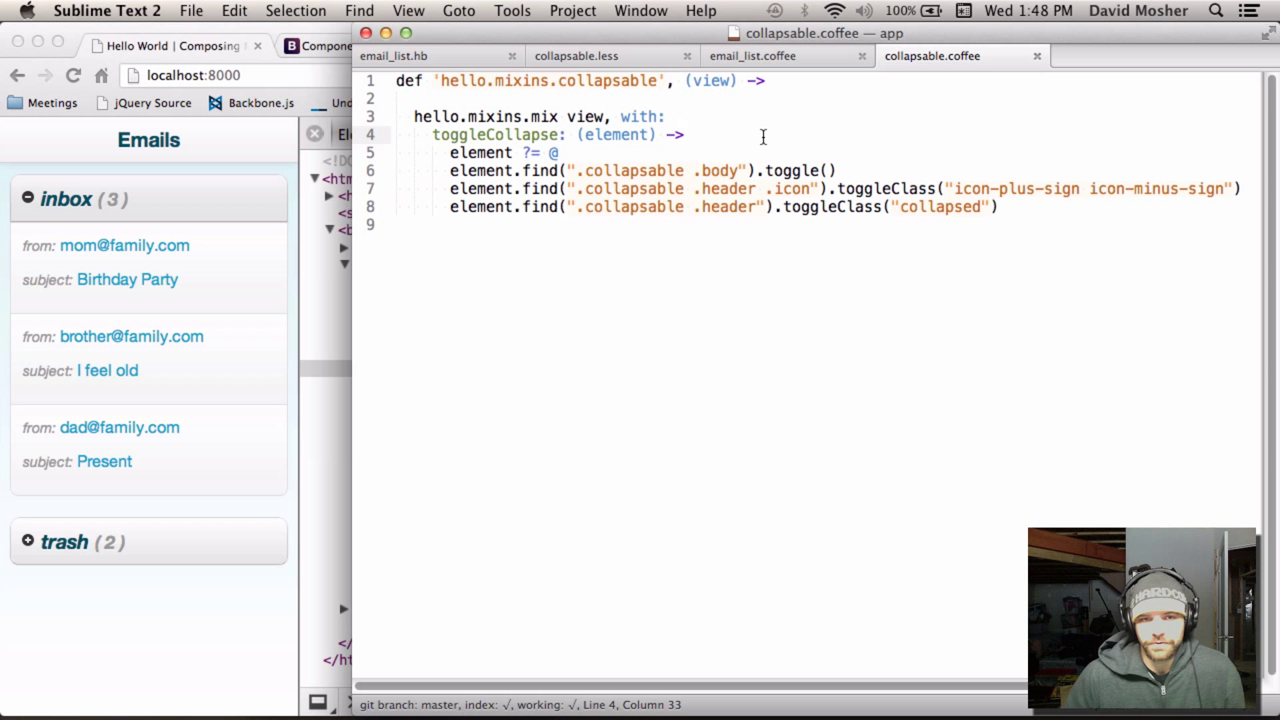
pyautogui.moveTo(245, 163)
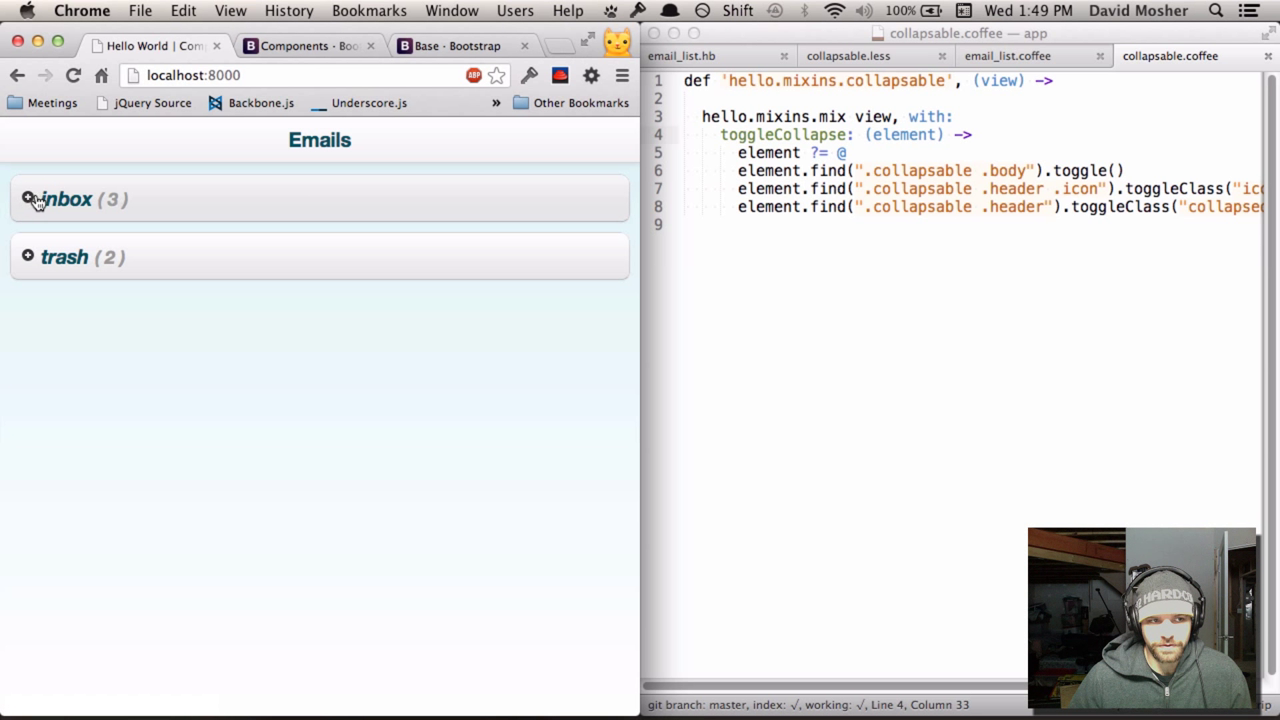
pyautogui.moveTo(55, 205)
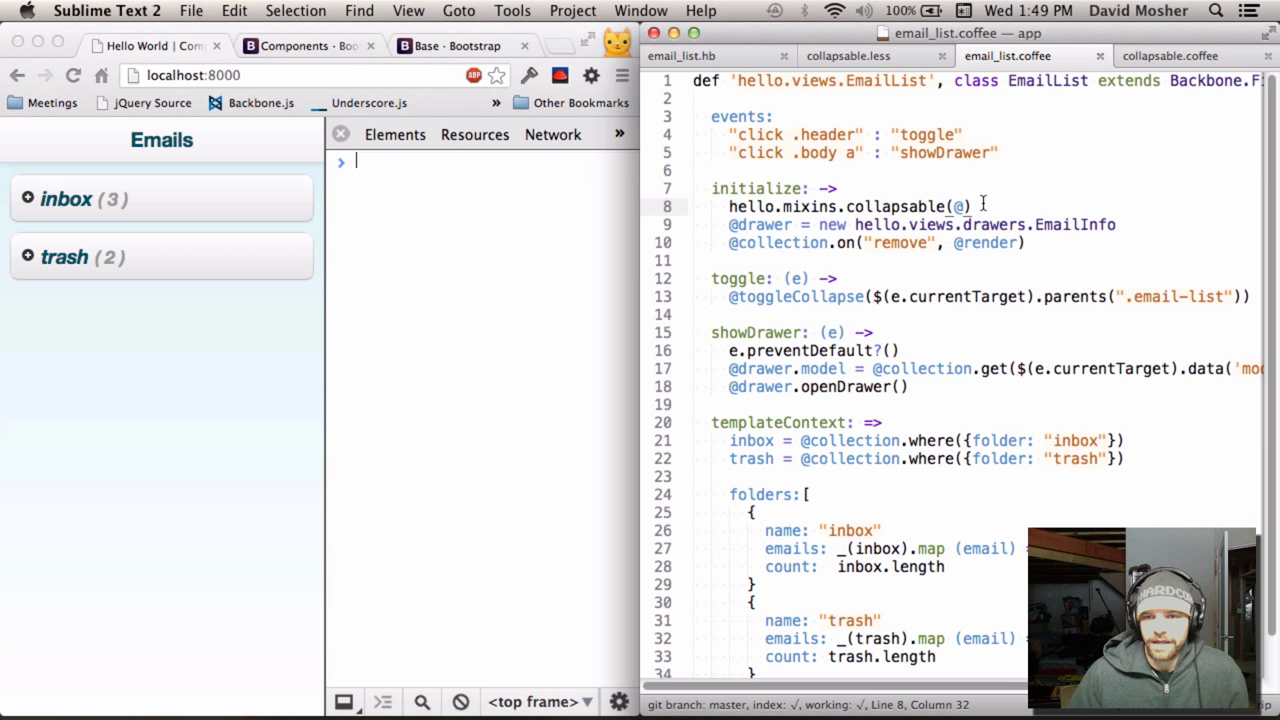
pyautogui.click(84, 199)
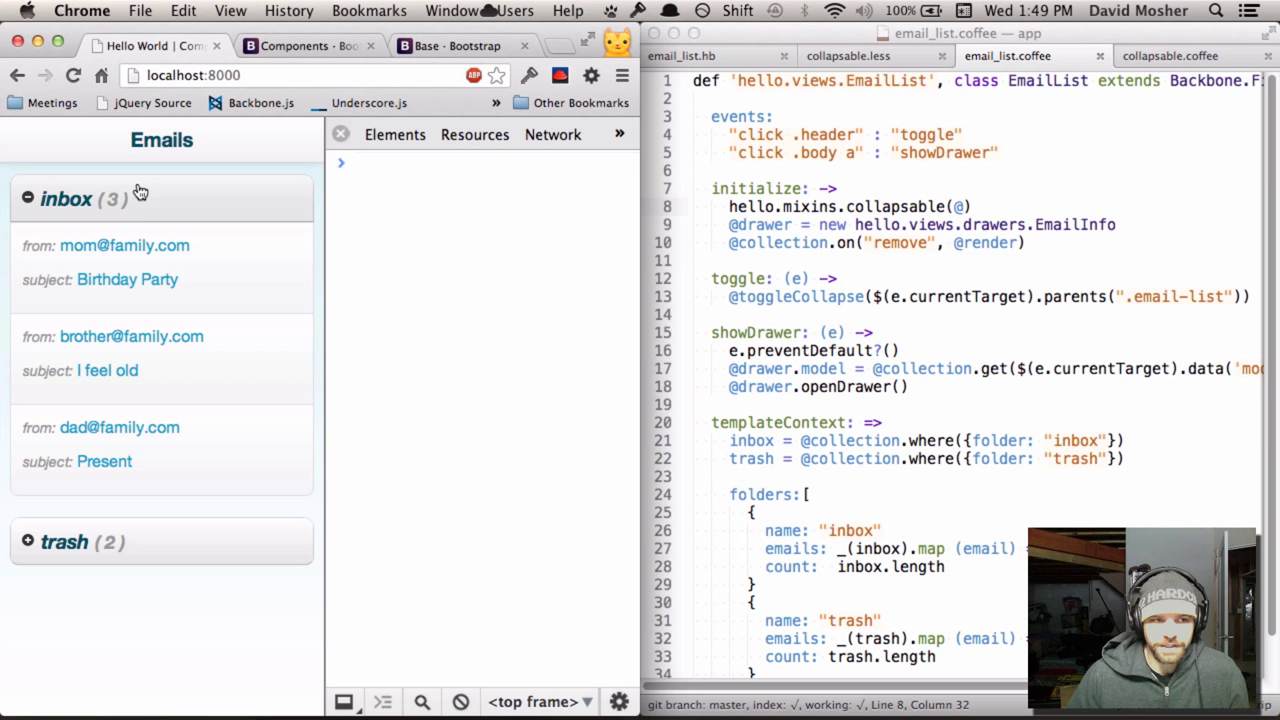
pyautogui.click(127, 279)
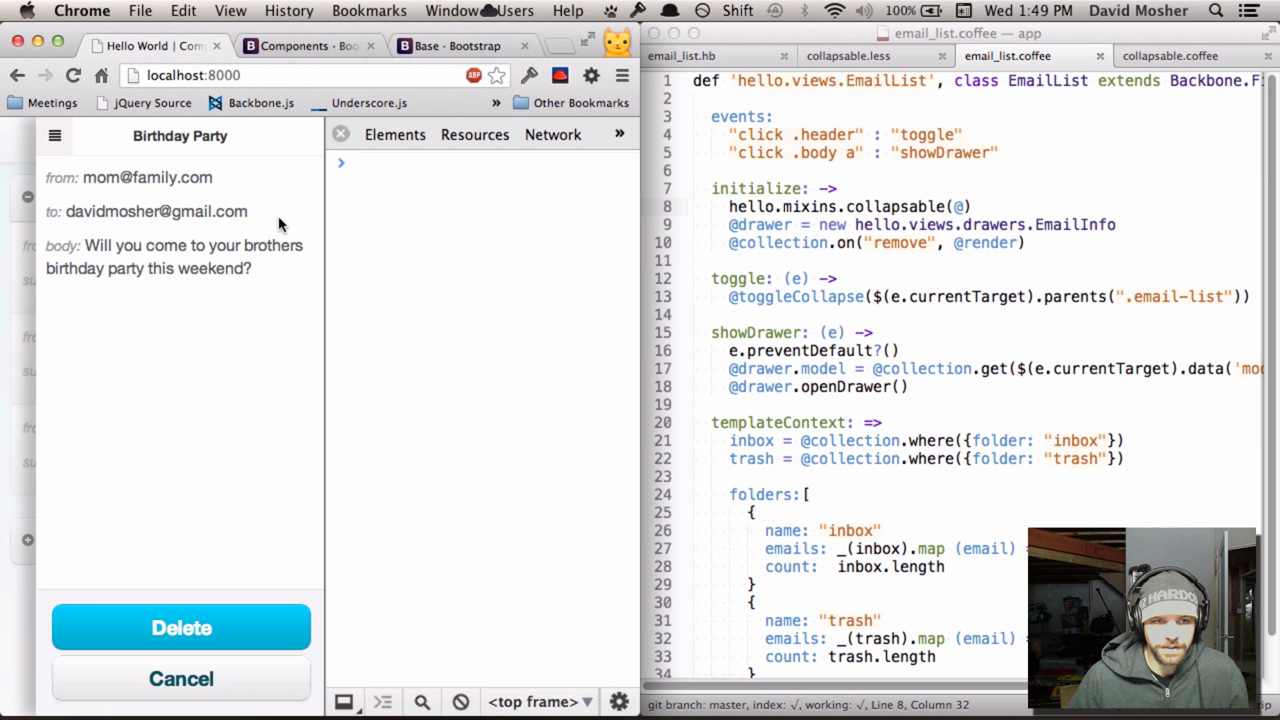
pyautogui.moveTo(40, 164)
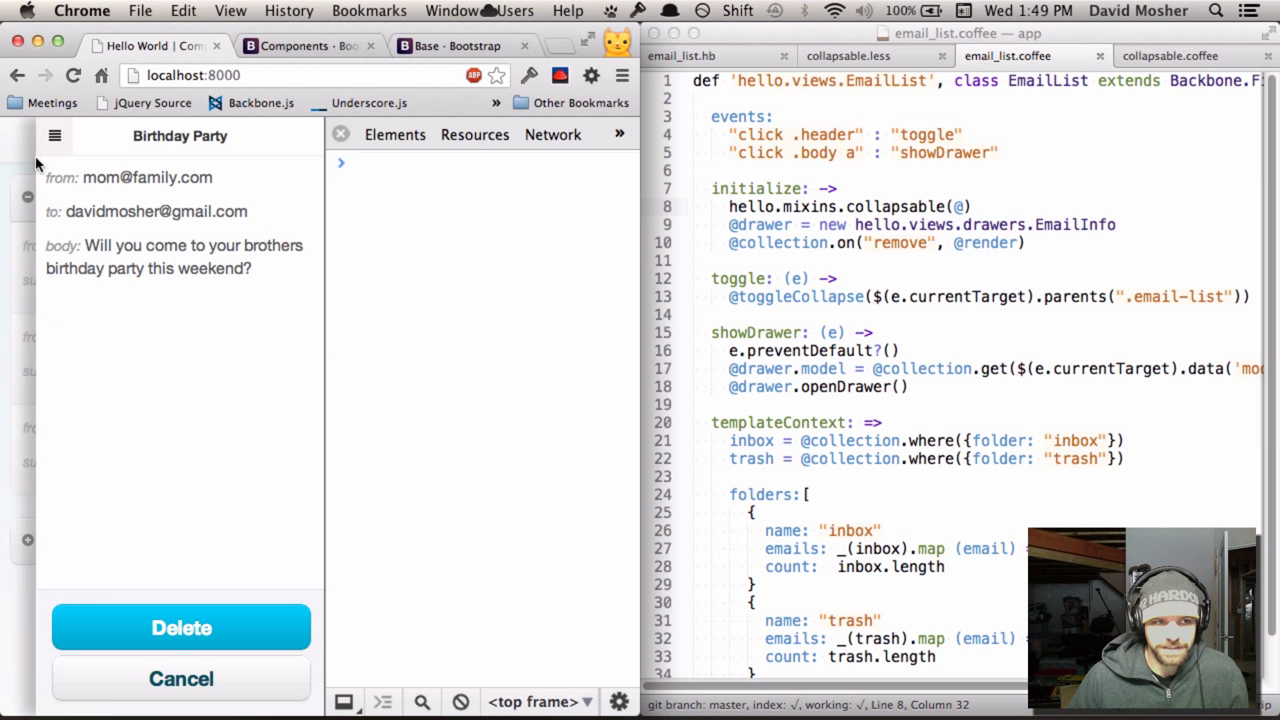
pyautogui.moveTo(250, 155)
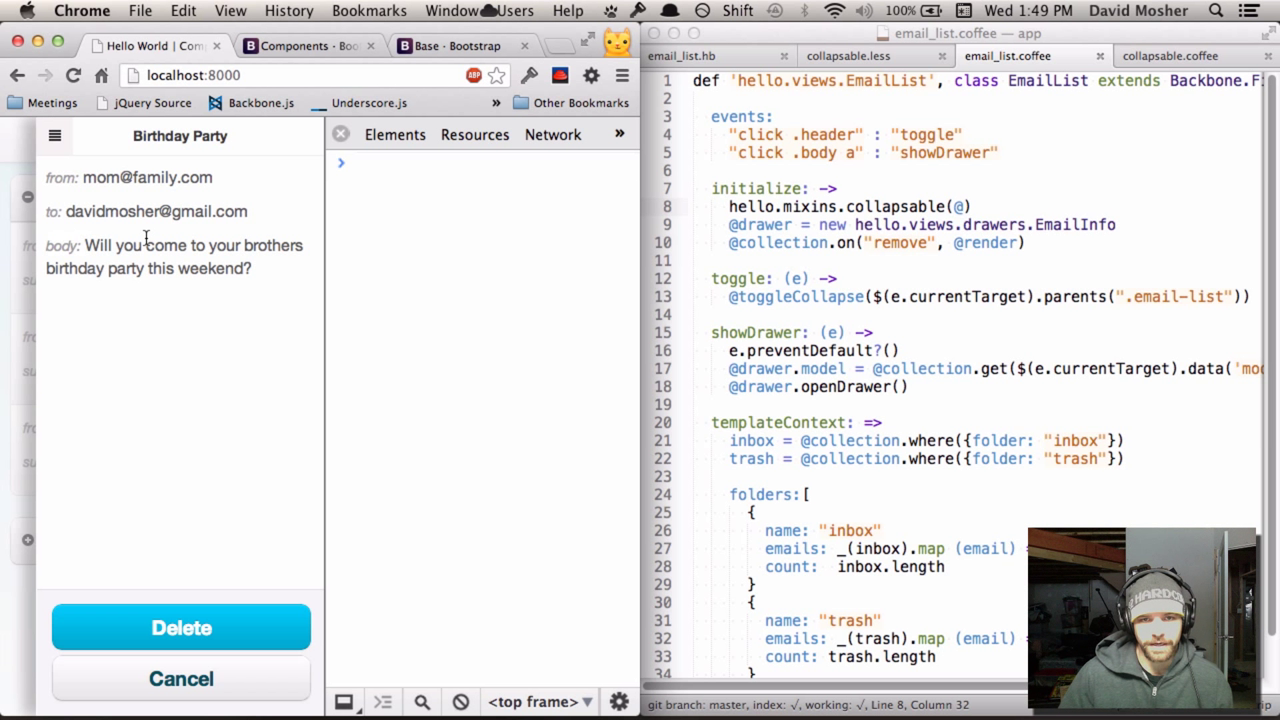
pyautogui.moveTo(167, 250)
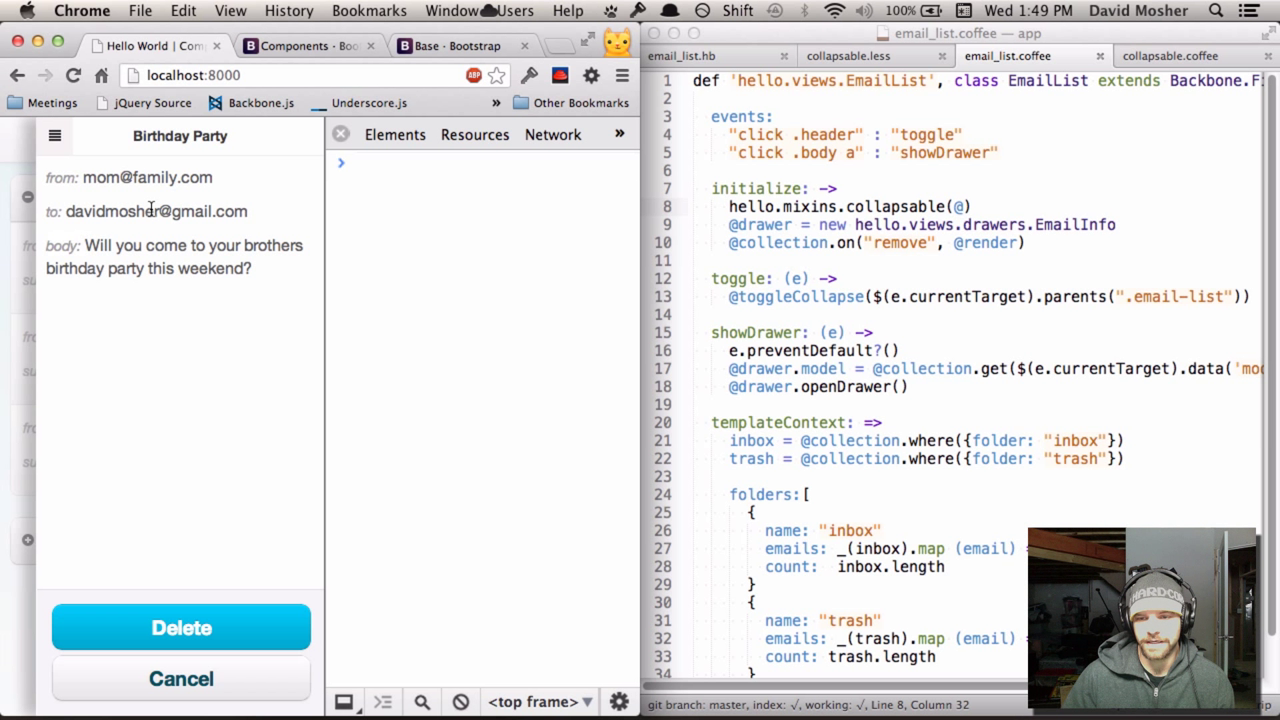
pyautogui.moveTo(90, 258)
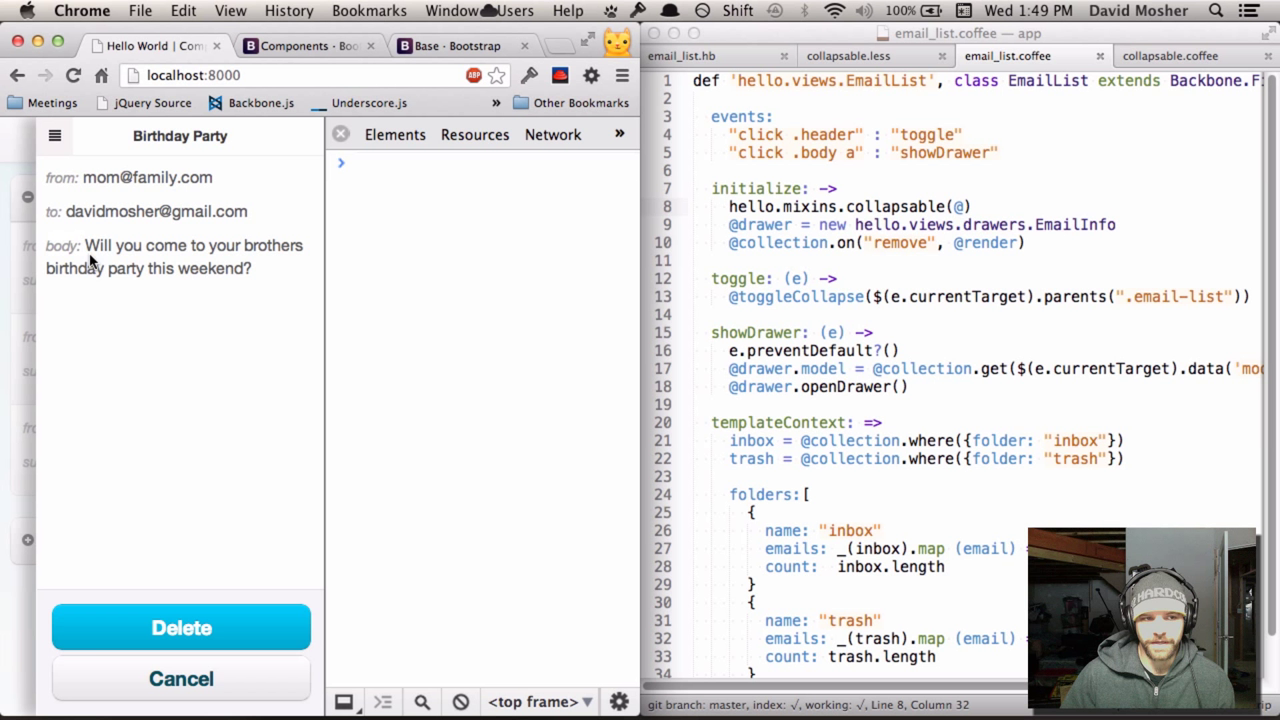
pyautogui.moveTo(275, 285)
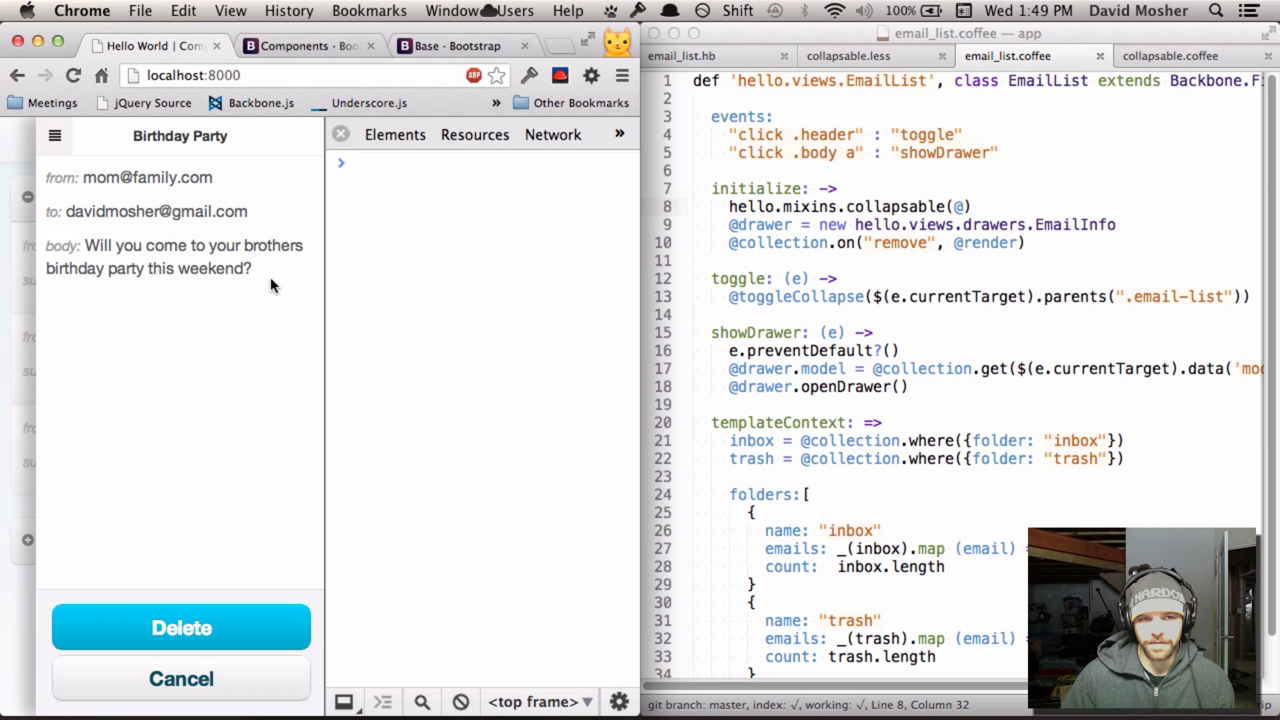
pyautogui.moveTo(258, 270)
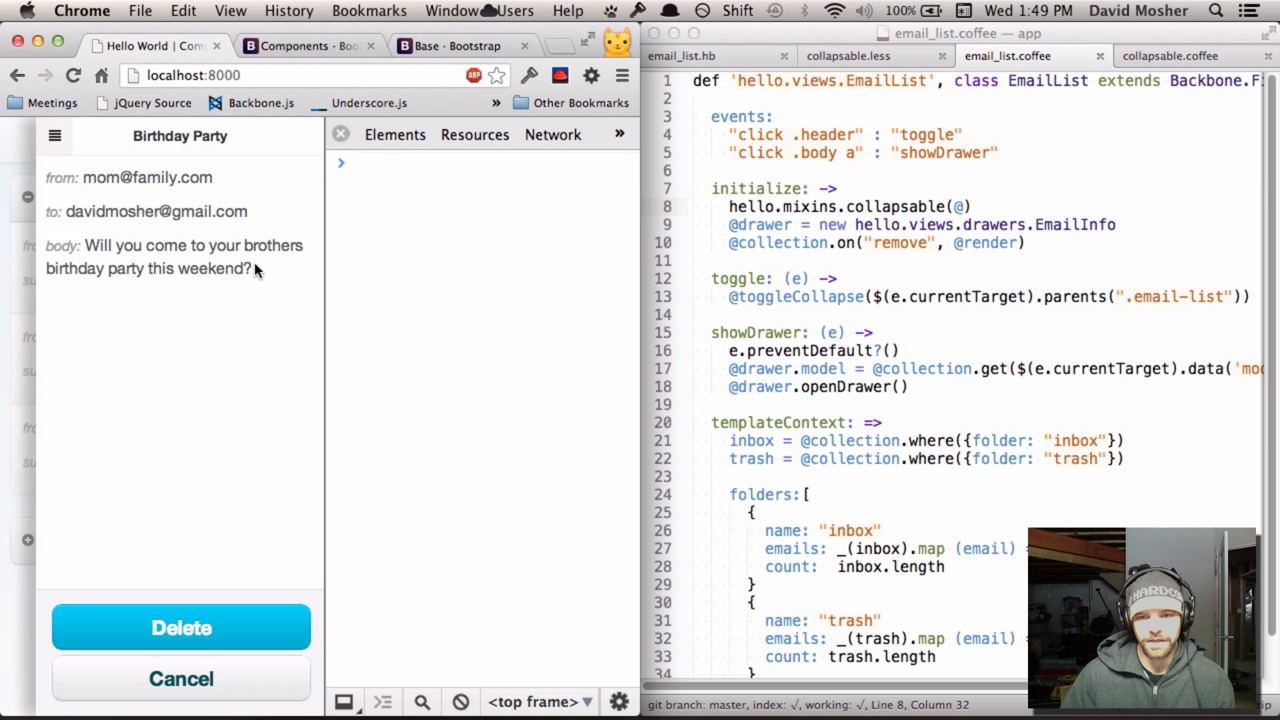
pyautogui.moveTo(62, 148)
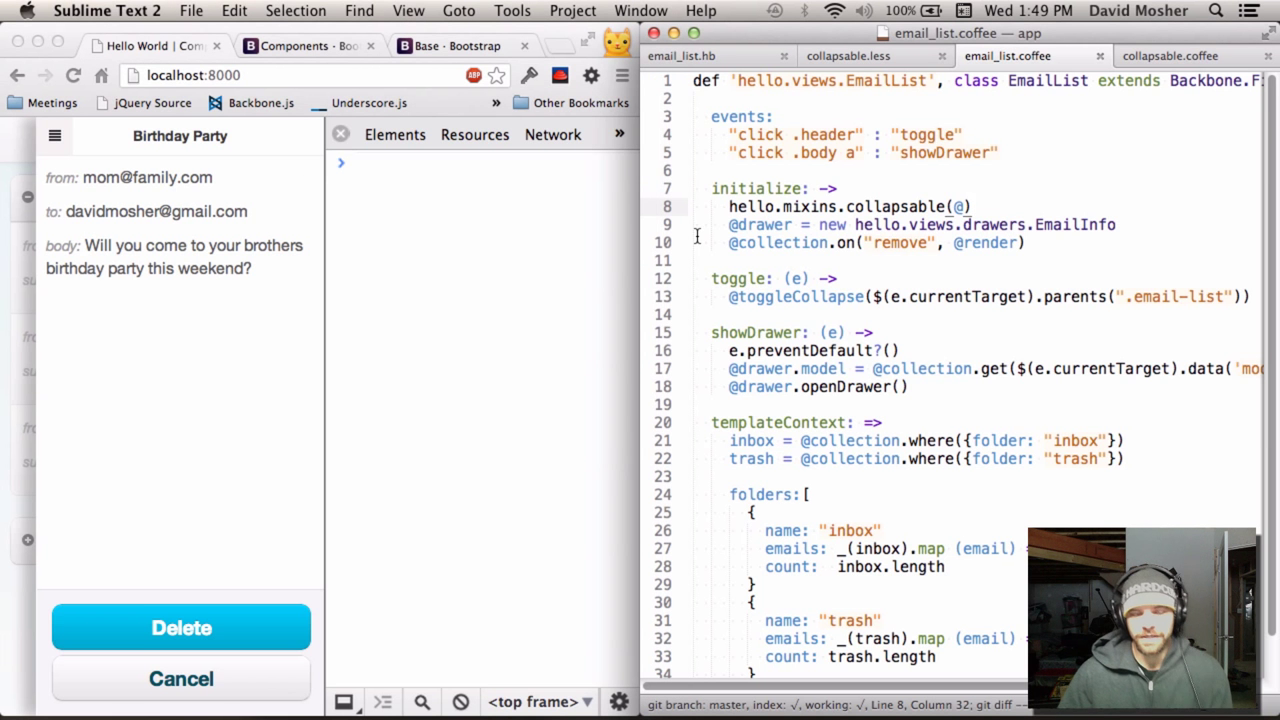
# Review the email list view's toggle event handler, then expand the views drawers folder.
pyautogui.click(737, 224)
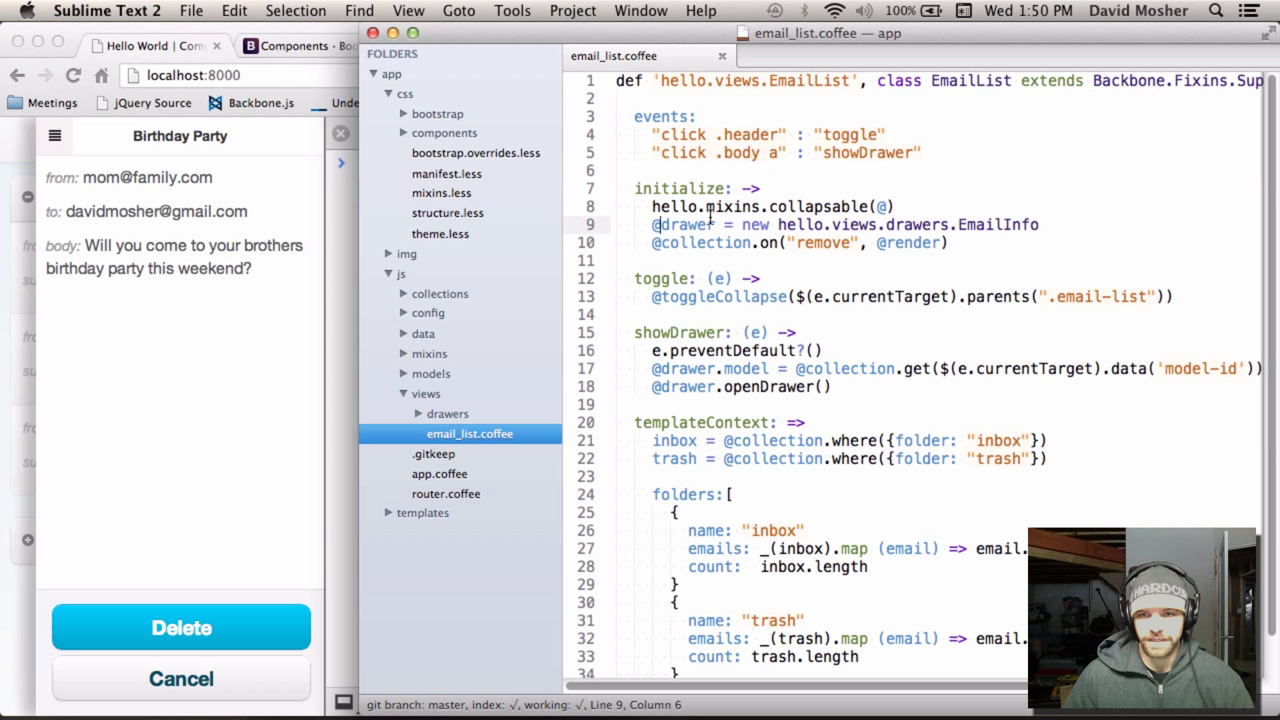
pyautogui.click(820, 134)
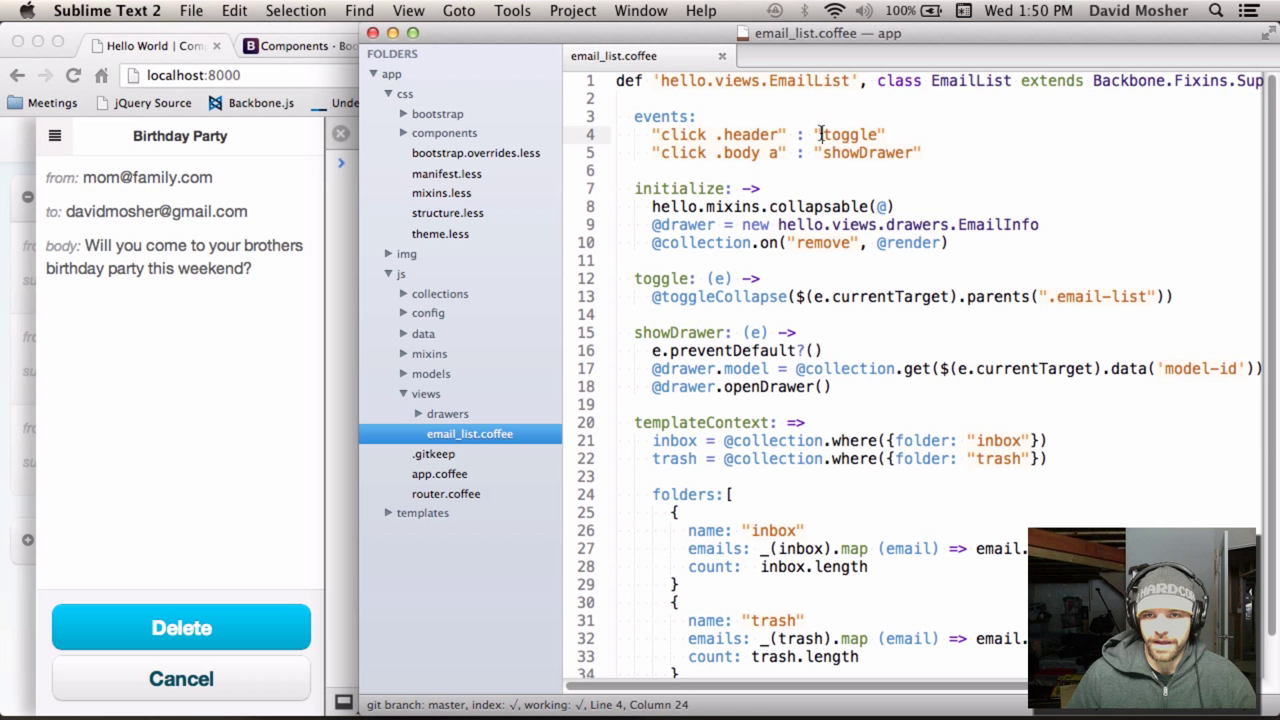
pyautogui.moveTo(878, 80)
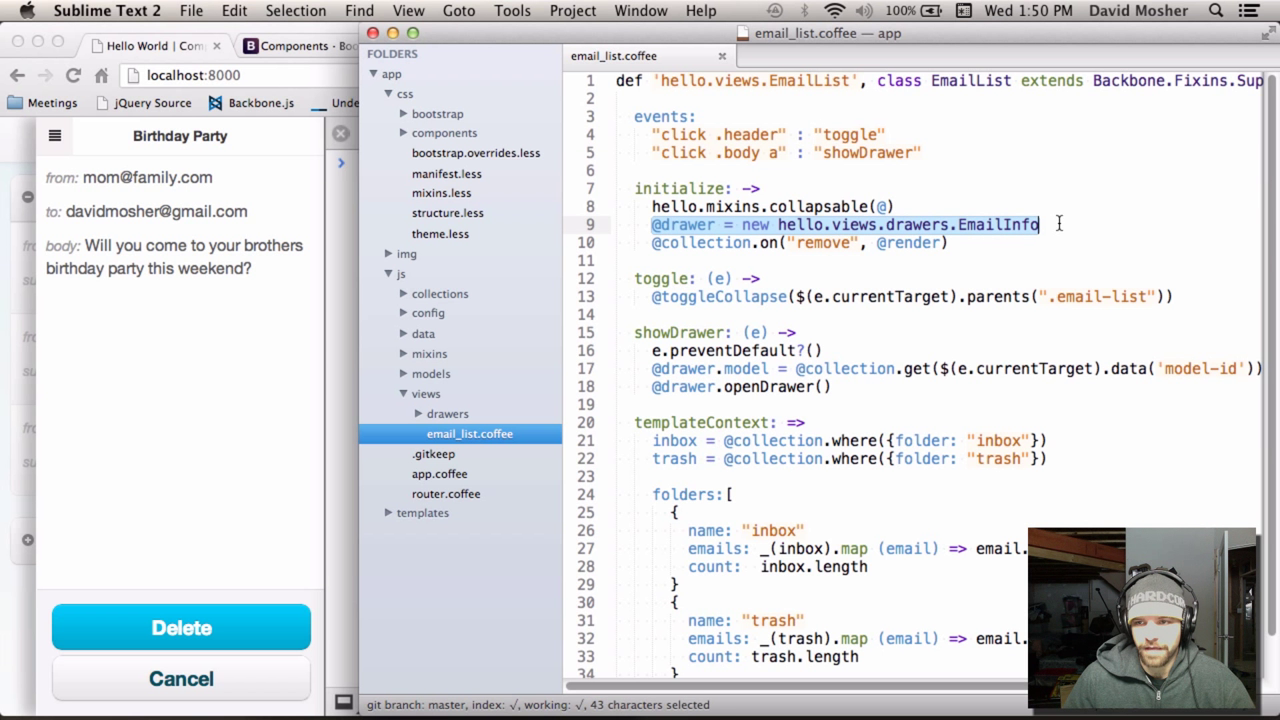
pyautogui.click(775, 224)
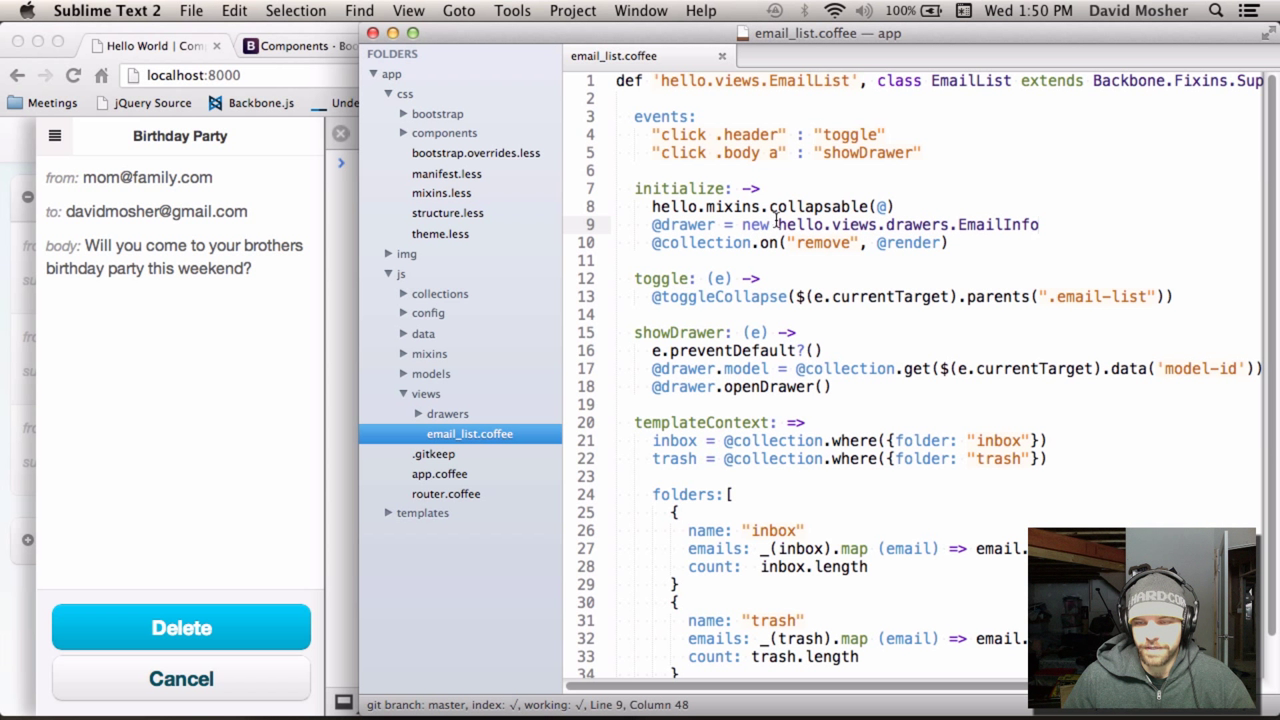
pyautogui.moveTo(997, 217)
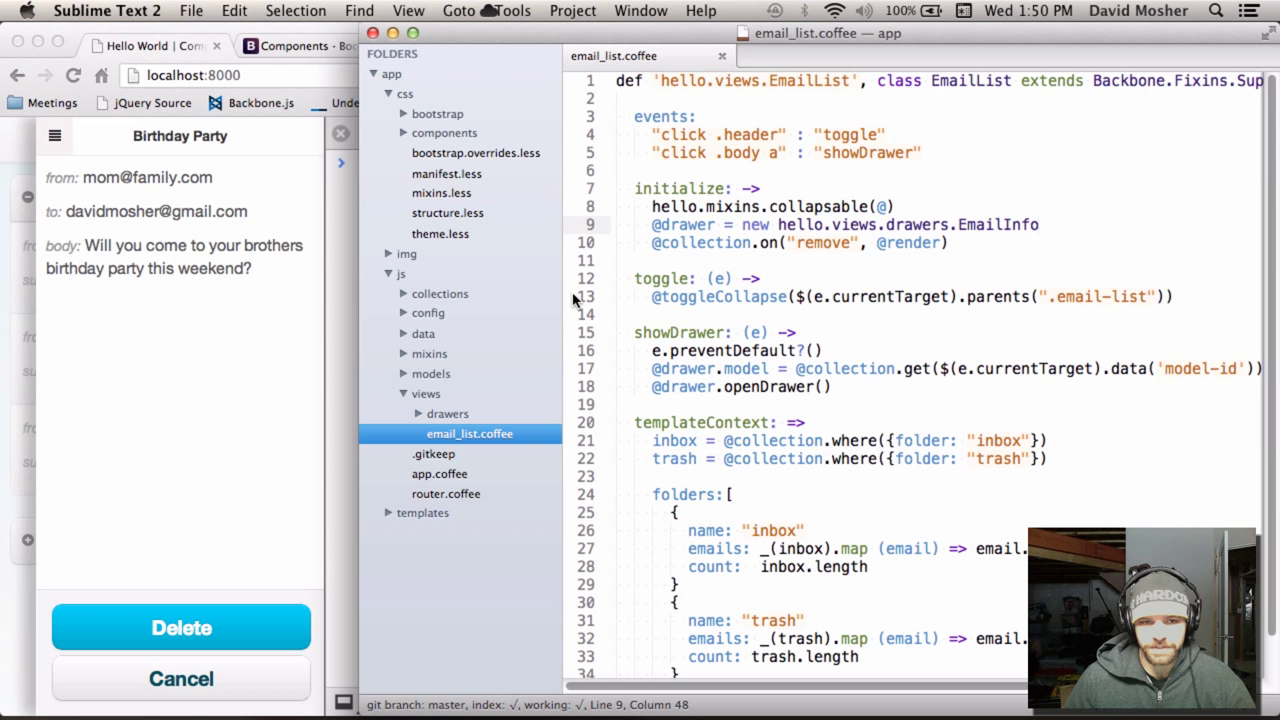
pyautogui.moveTo(418, 418)
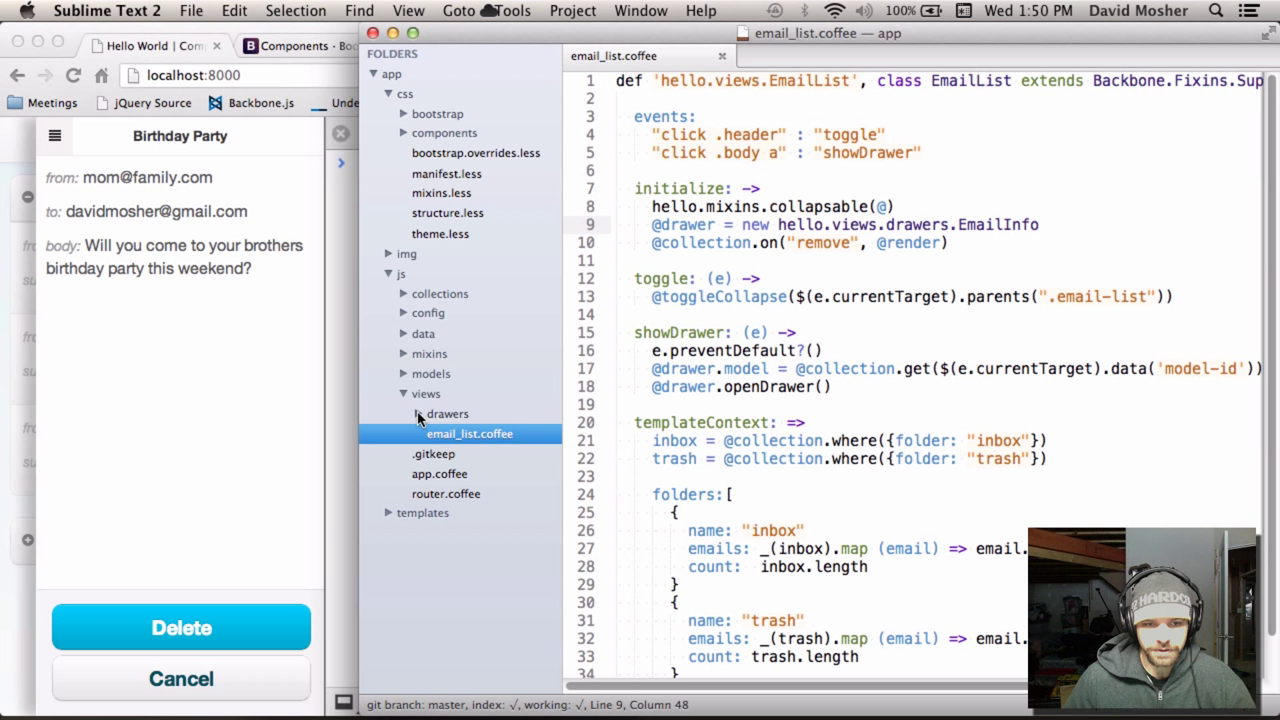
pyautogui.click(446, 413)
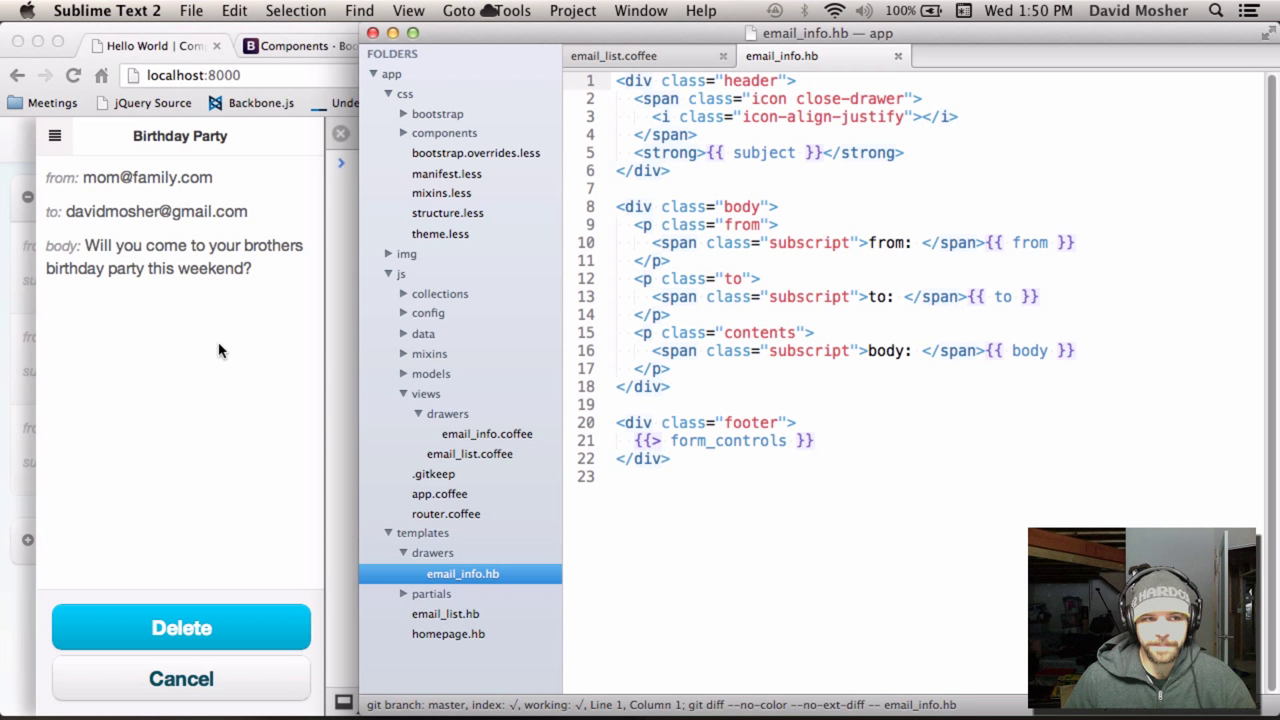
# Place the caret in the email_info template and mark its body section.
pyautogui.click(733, 170)
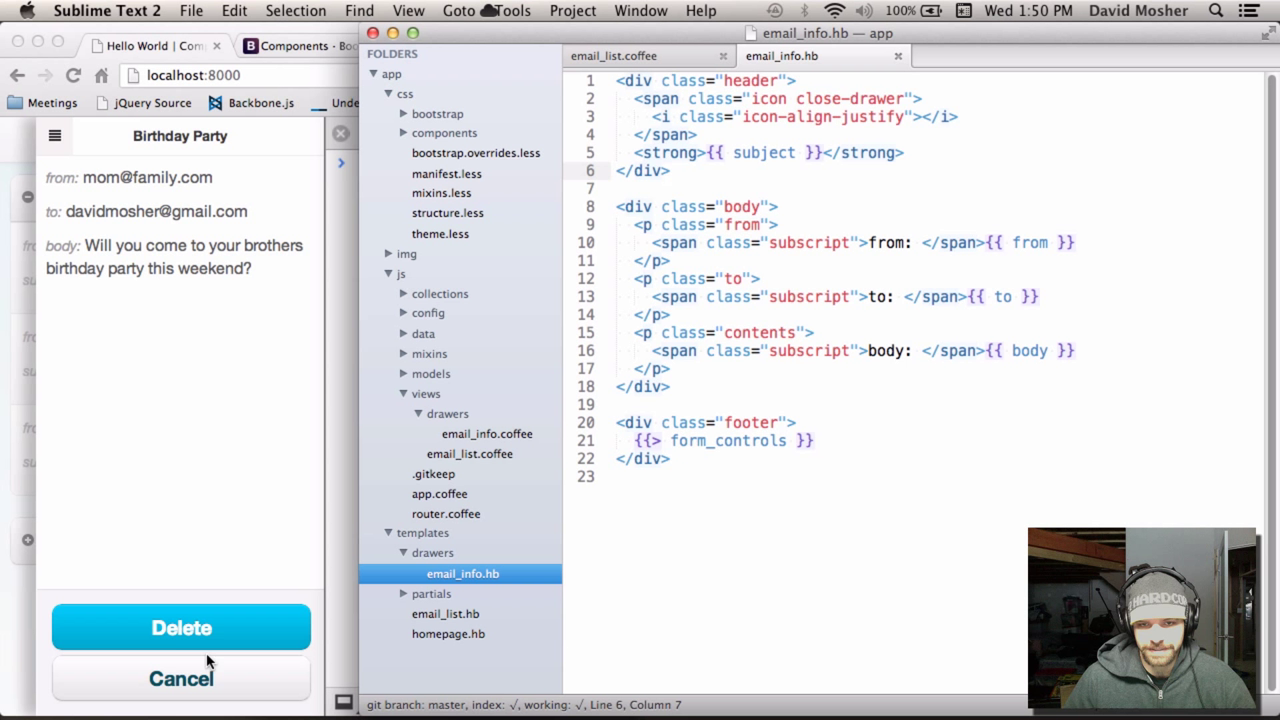
pyautogui.moveTo(218, 653)
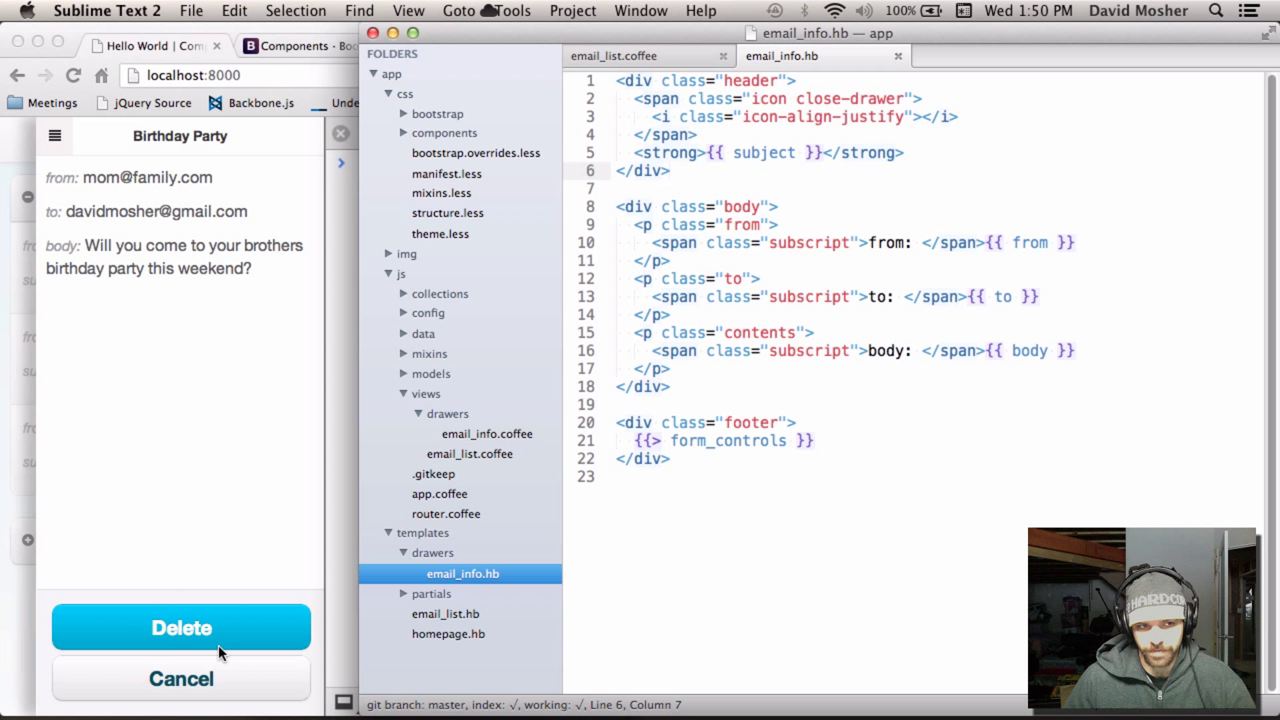
pyautogui.moveTo(65, 150)
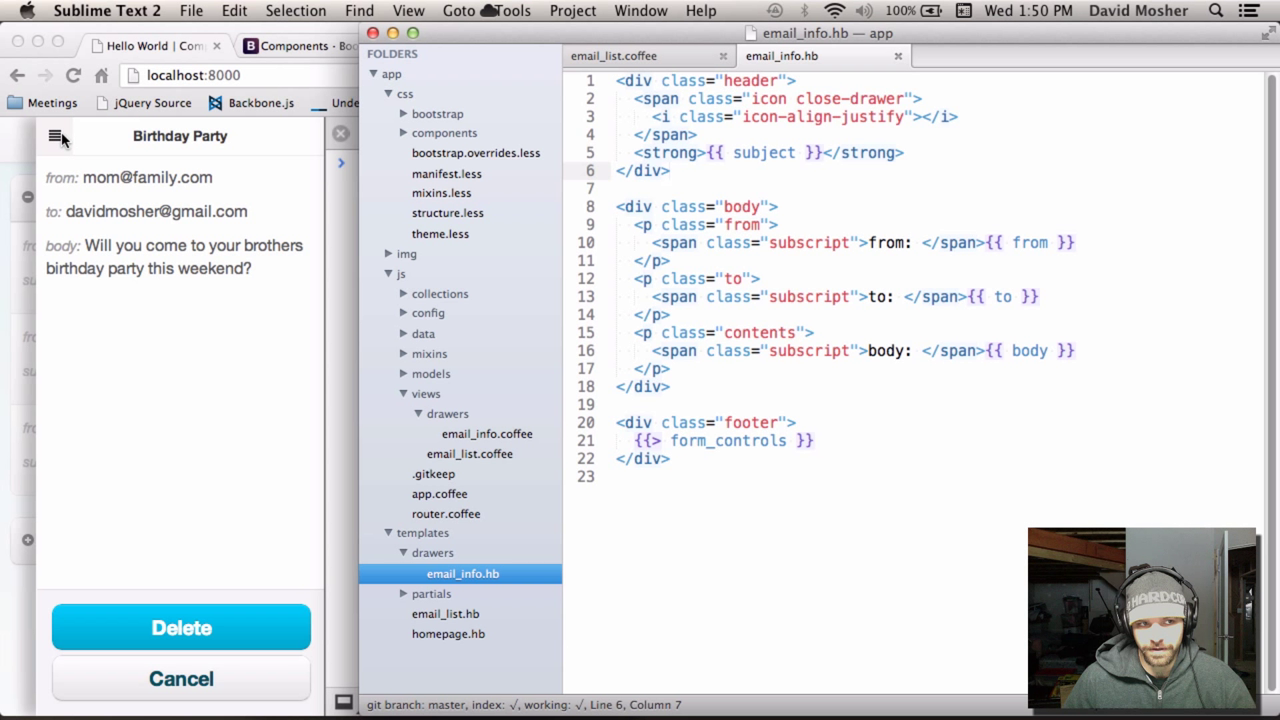
pyautogui.moveTo(236, 204)
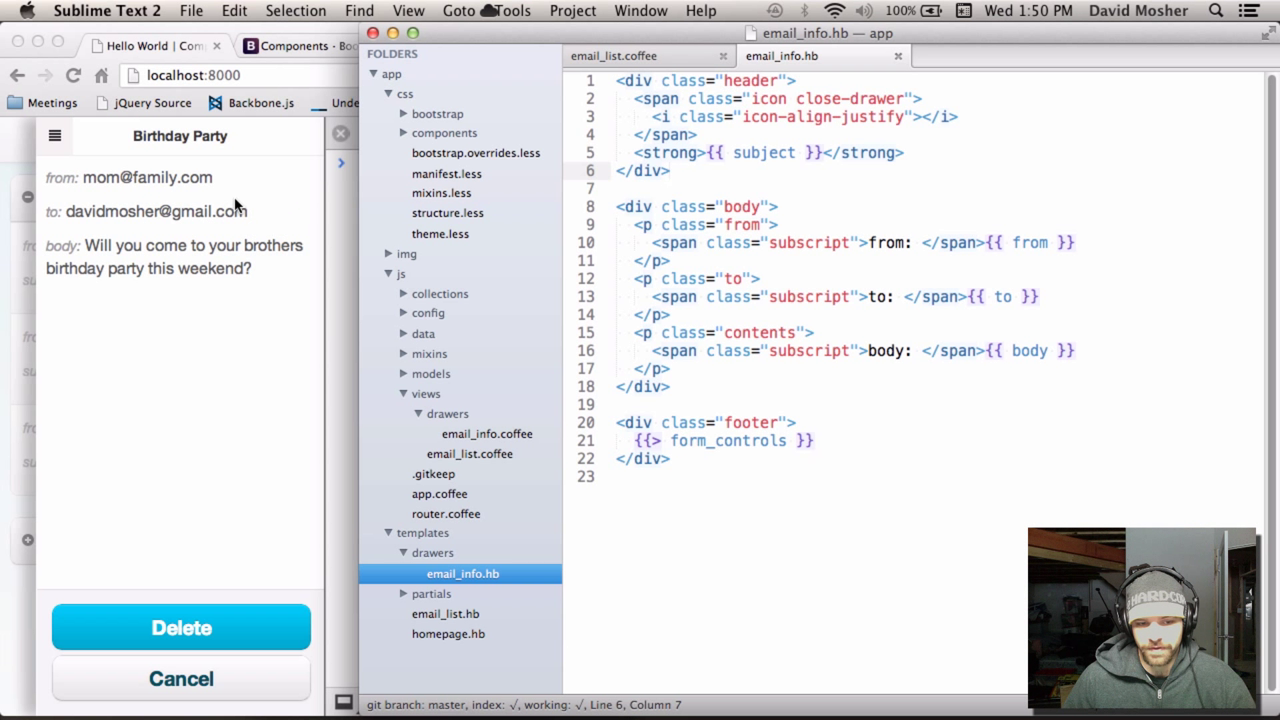
pyautogui.click(775, 206)
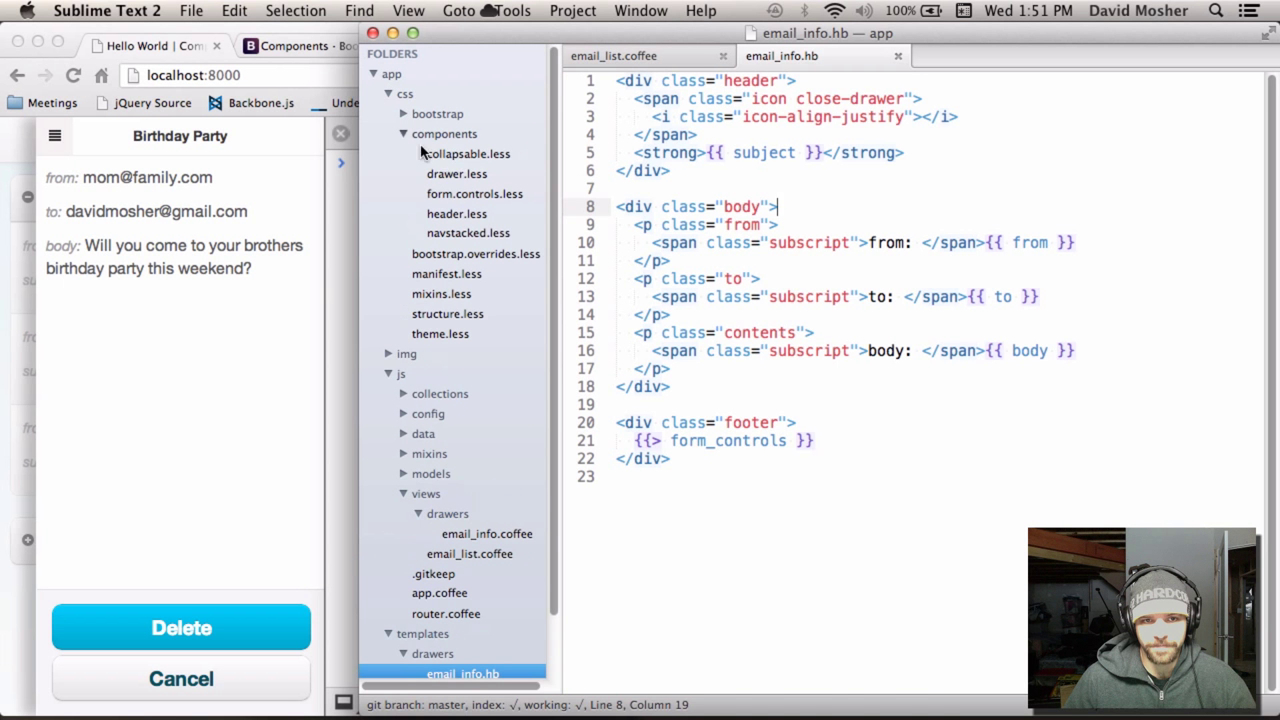
# Open drawer.less and highlight the .drawer rule, slide time and linear animation type.
pyautogui.click(456, 173)
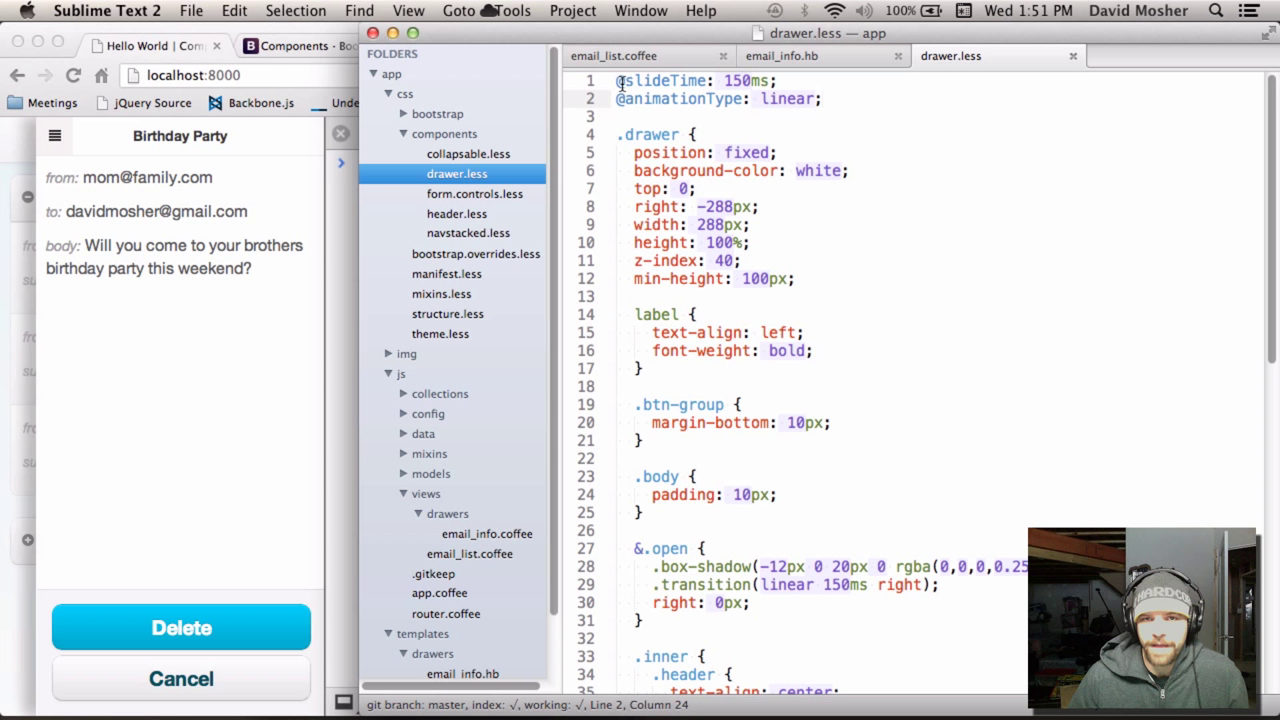
pyautogui.click(693, 134)
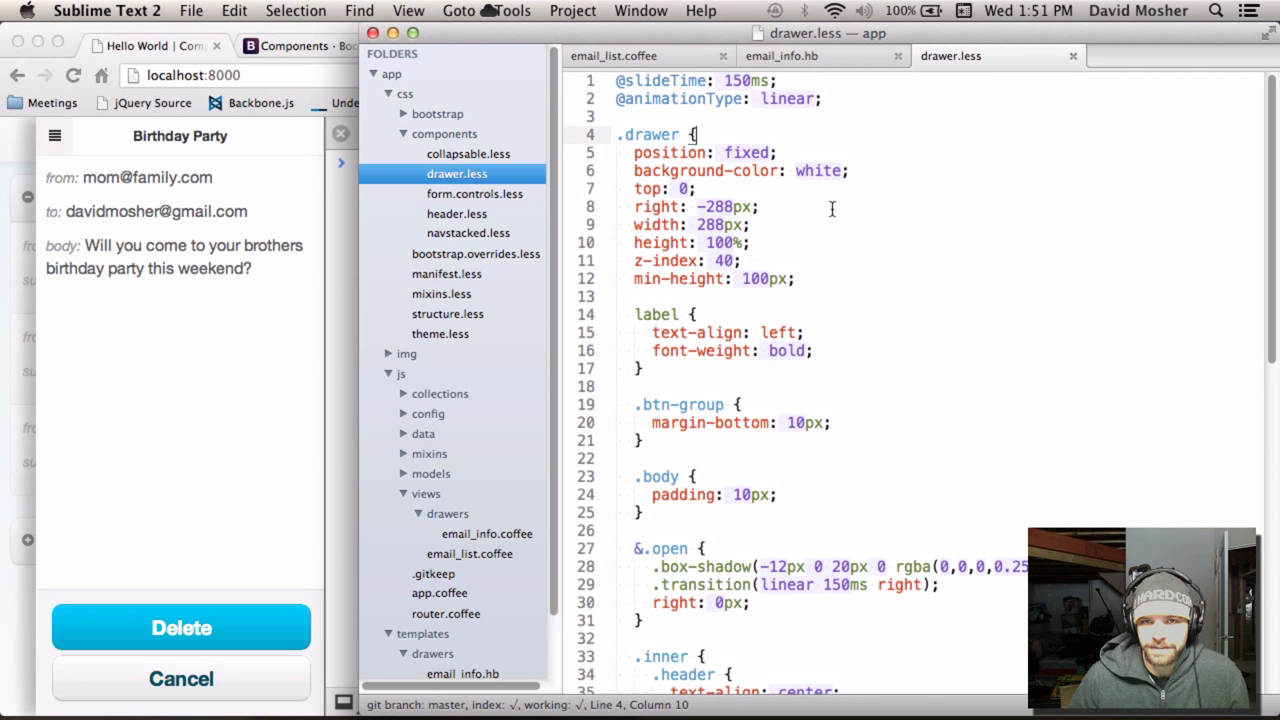
pyautogui.click(795, 99)
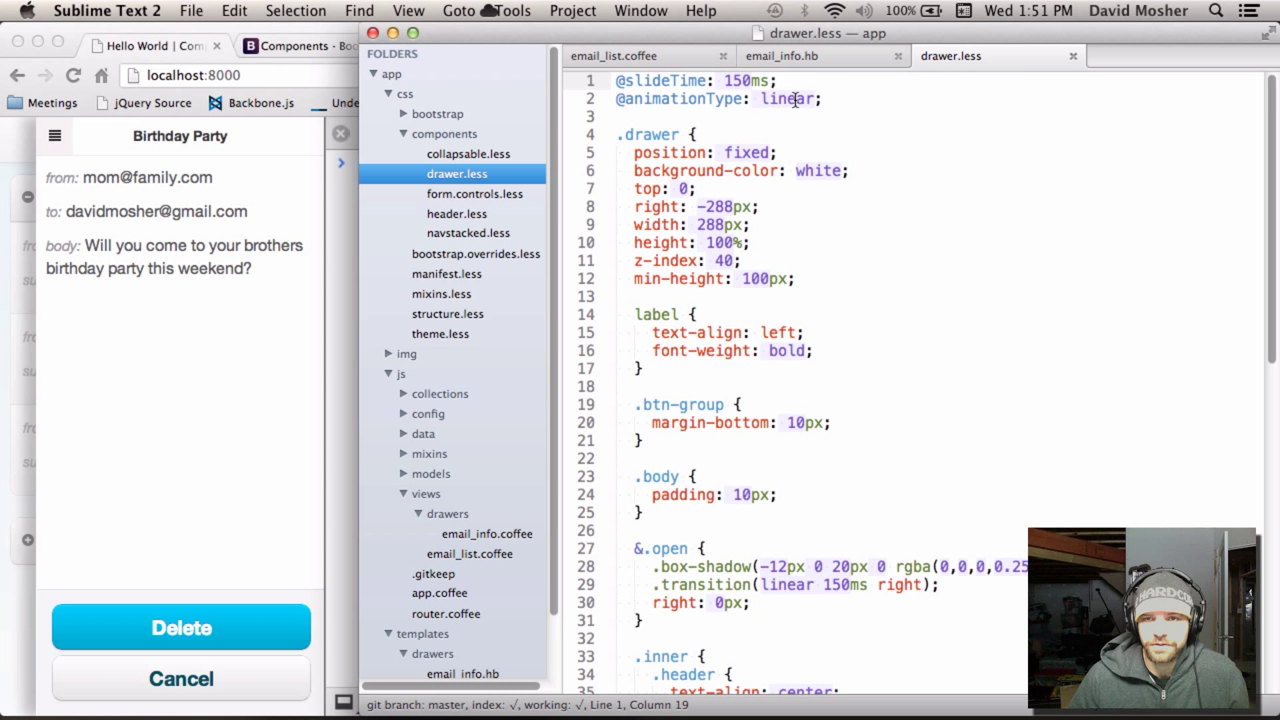
pyautogui.doubleClick(788, 98)
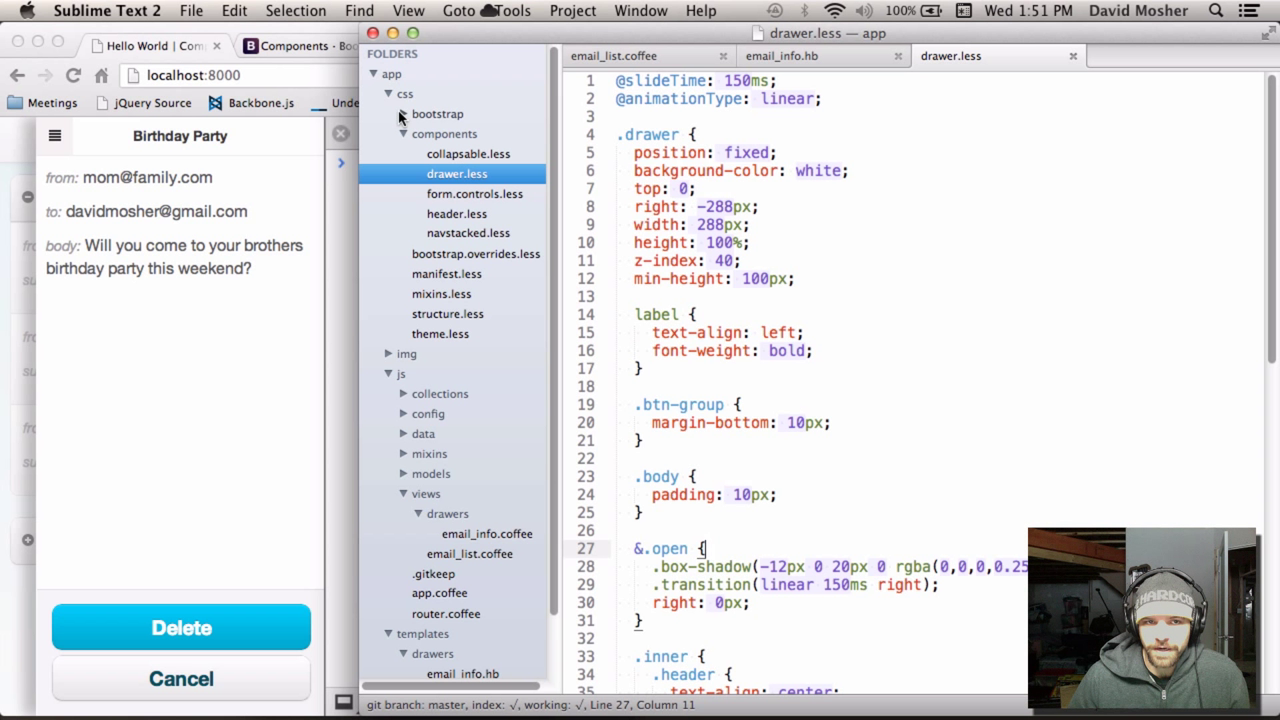
# Open mixins.less and scroll through its transition rule.
pyautogui.click(441, 293)
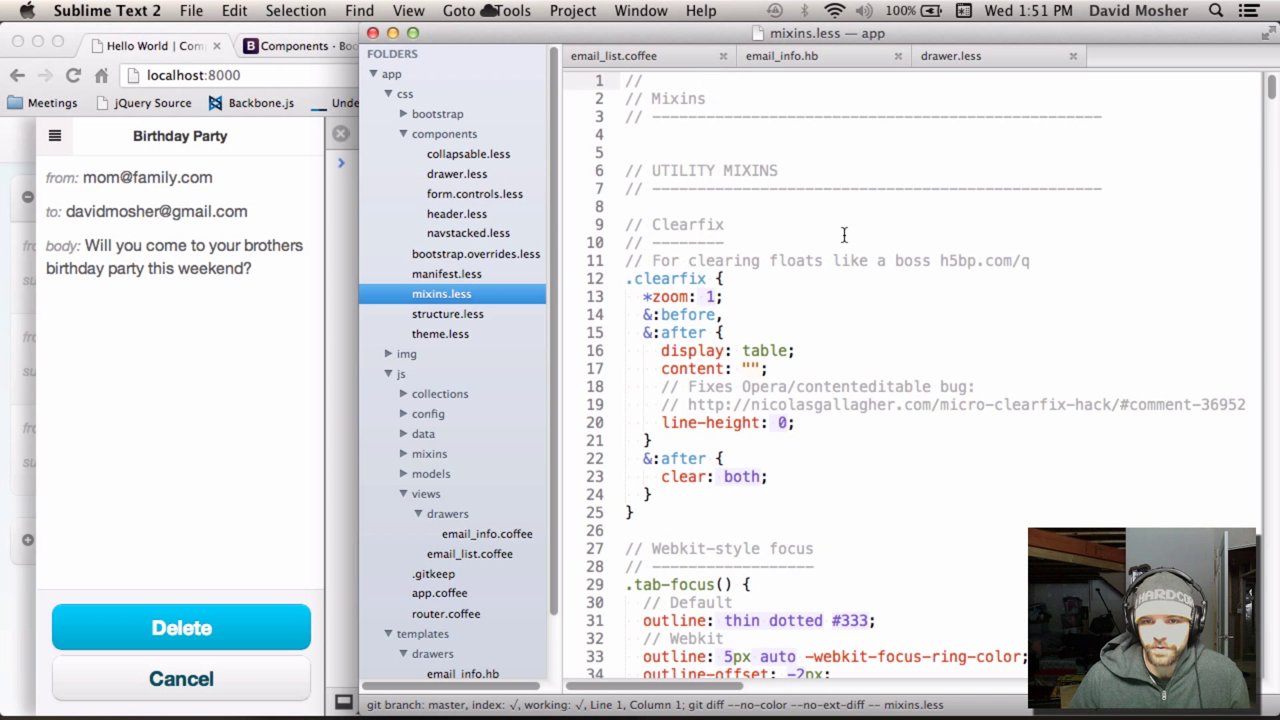
pyautogui.scroll(-3)
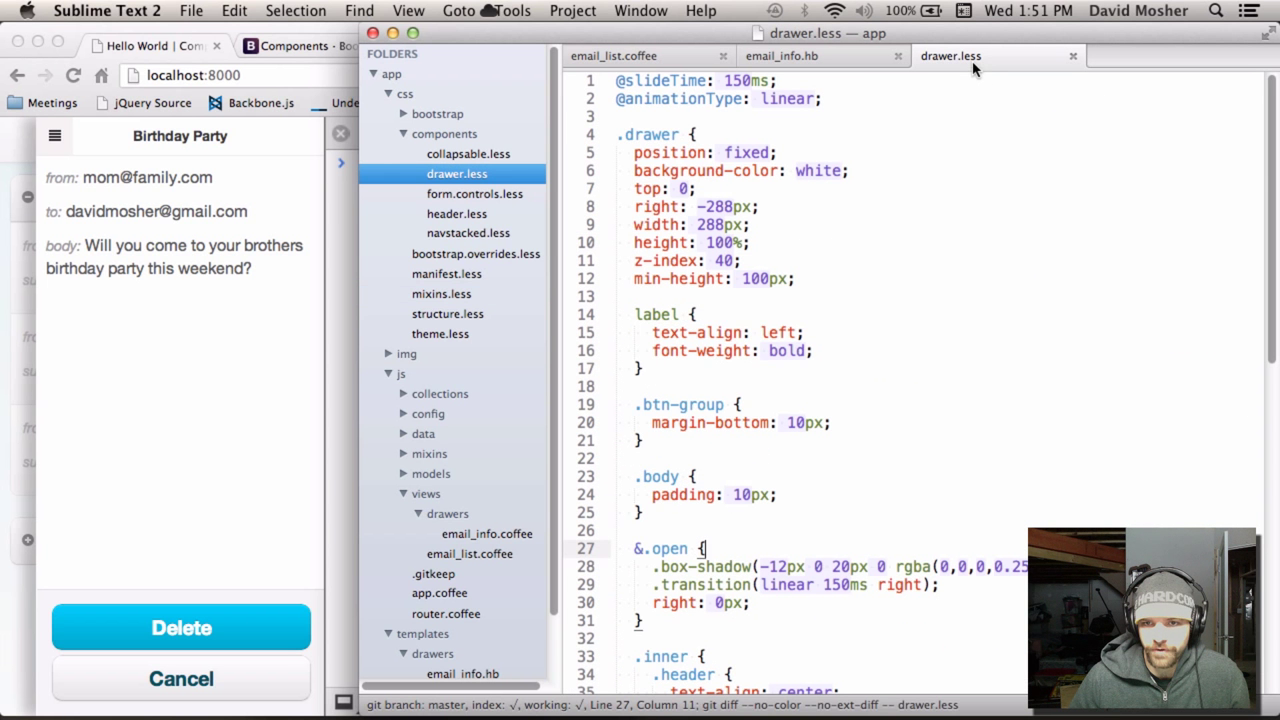
pyautogui.scroll(-3)
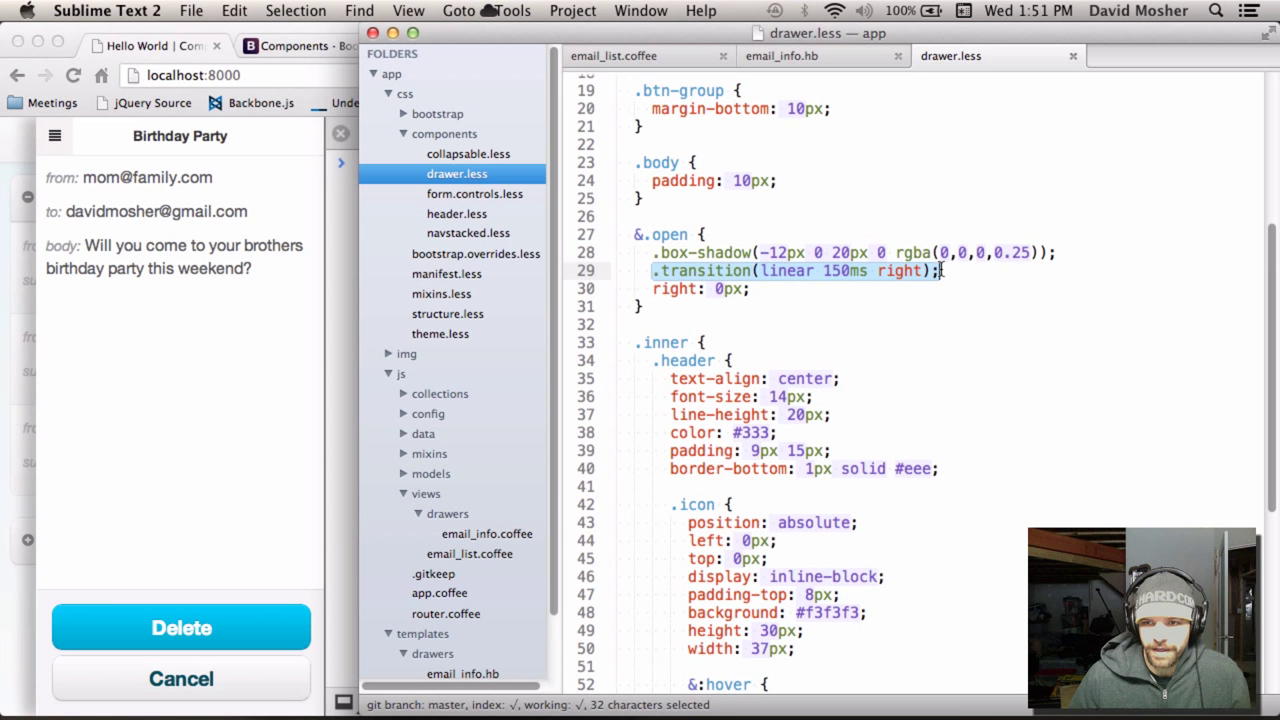
pyautogui.click(932, 271)
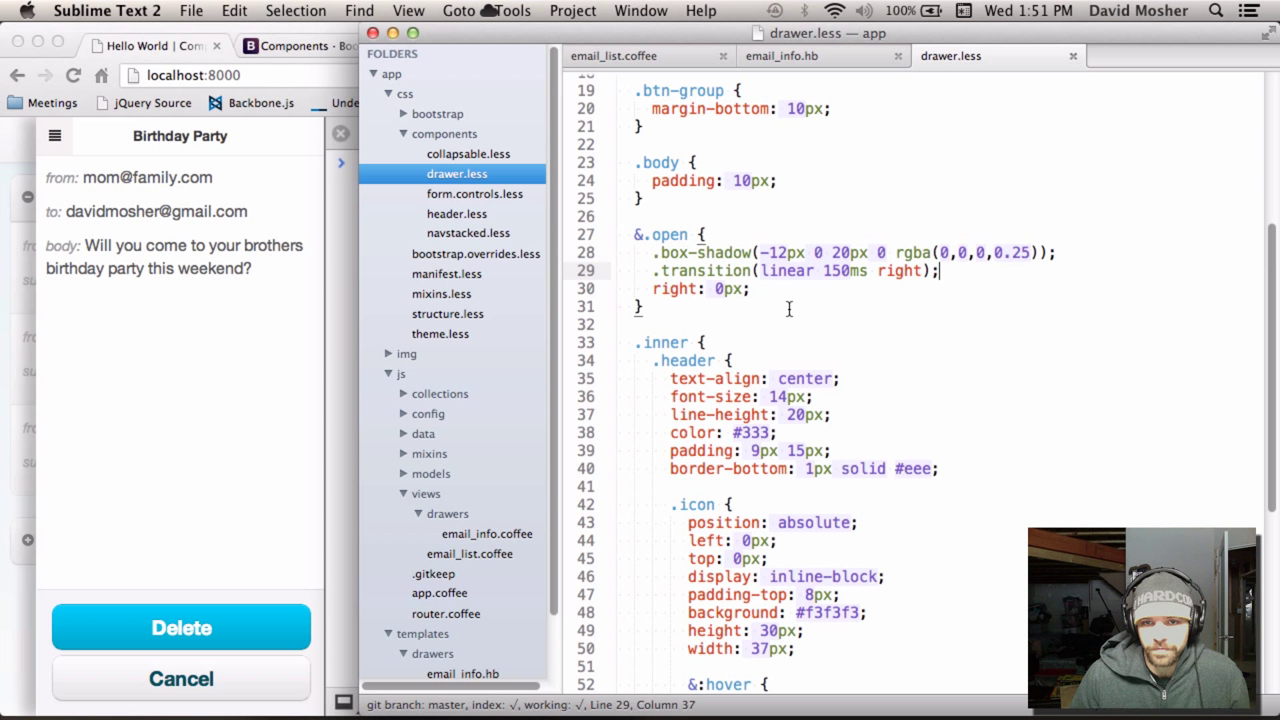
pyautogui.moveTo(820, 301)
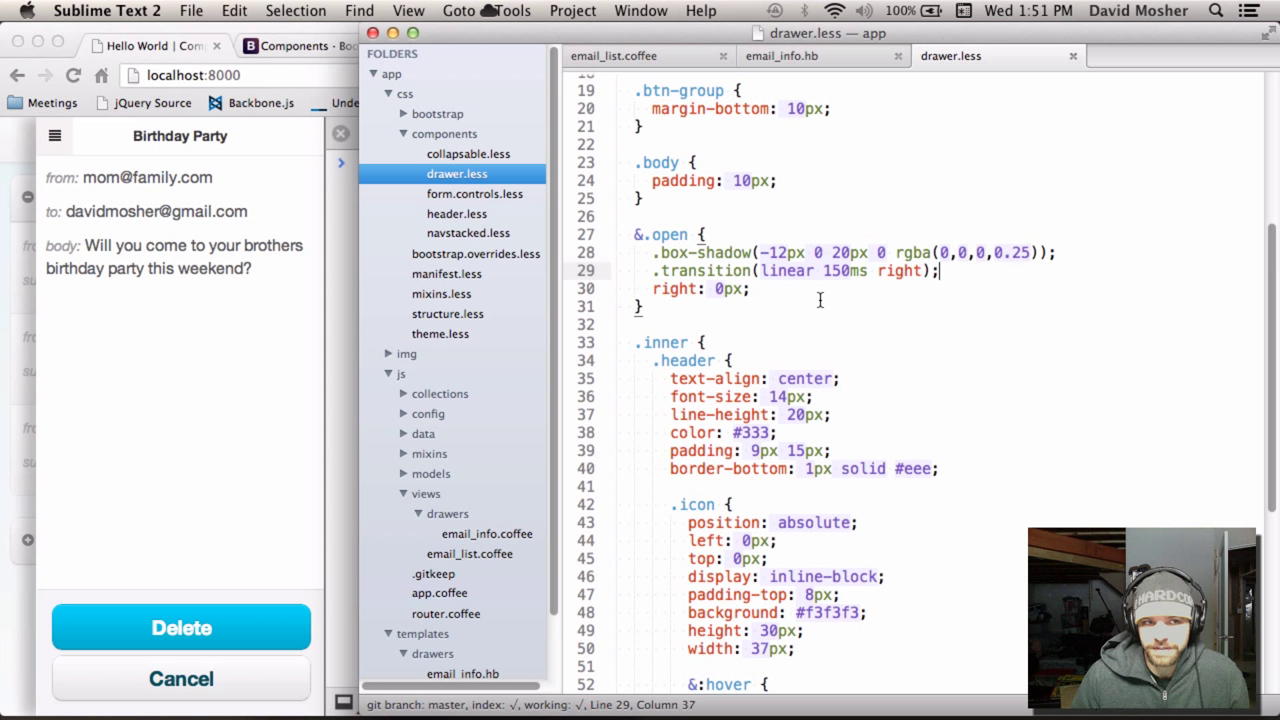
pyautogui.moveTo(793, 247)
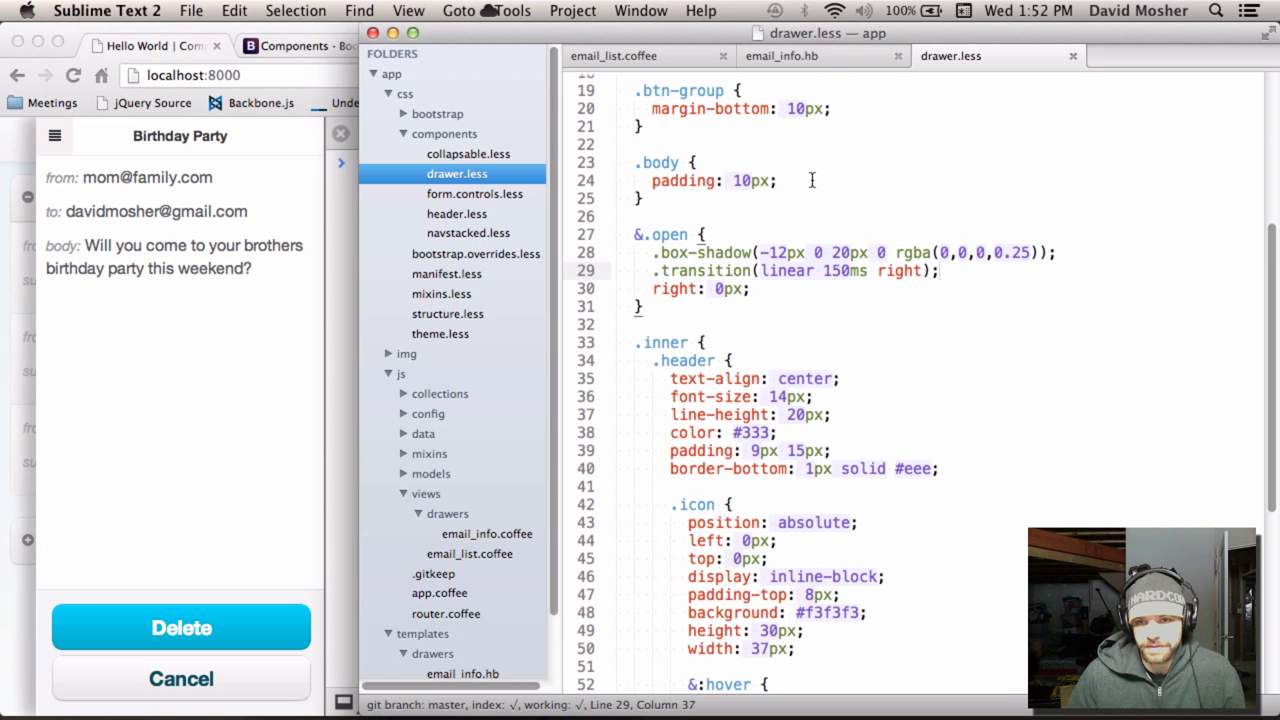
pyautogui.scroll(3)
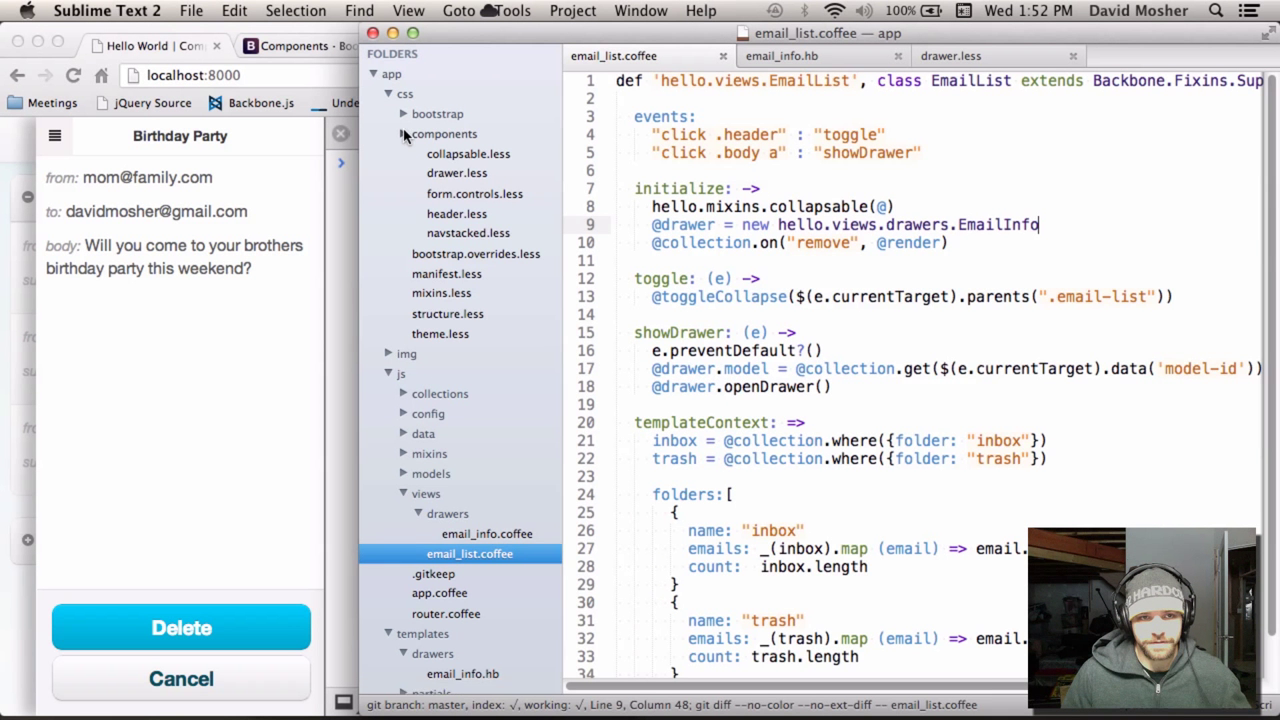
# Collapse the css folder and open email_info.coffee, highlighting the EmailInfo class and drawer mixin call.
pyautogui.click(389, 93)
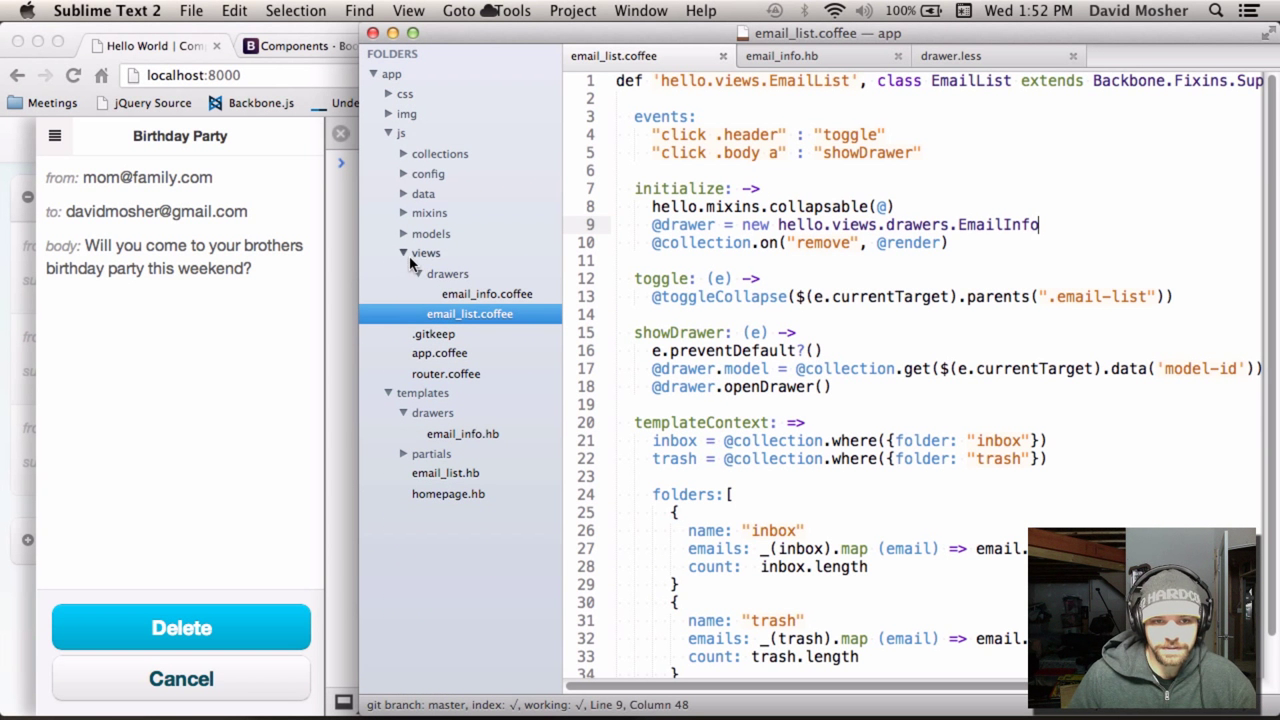
pyautogui.click(487, 293)
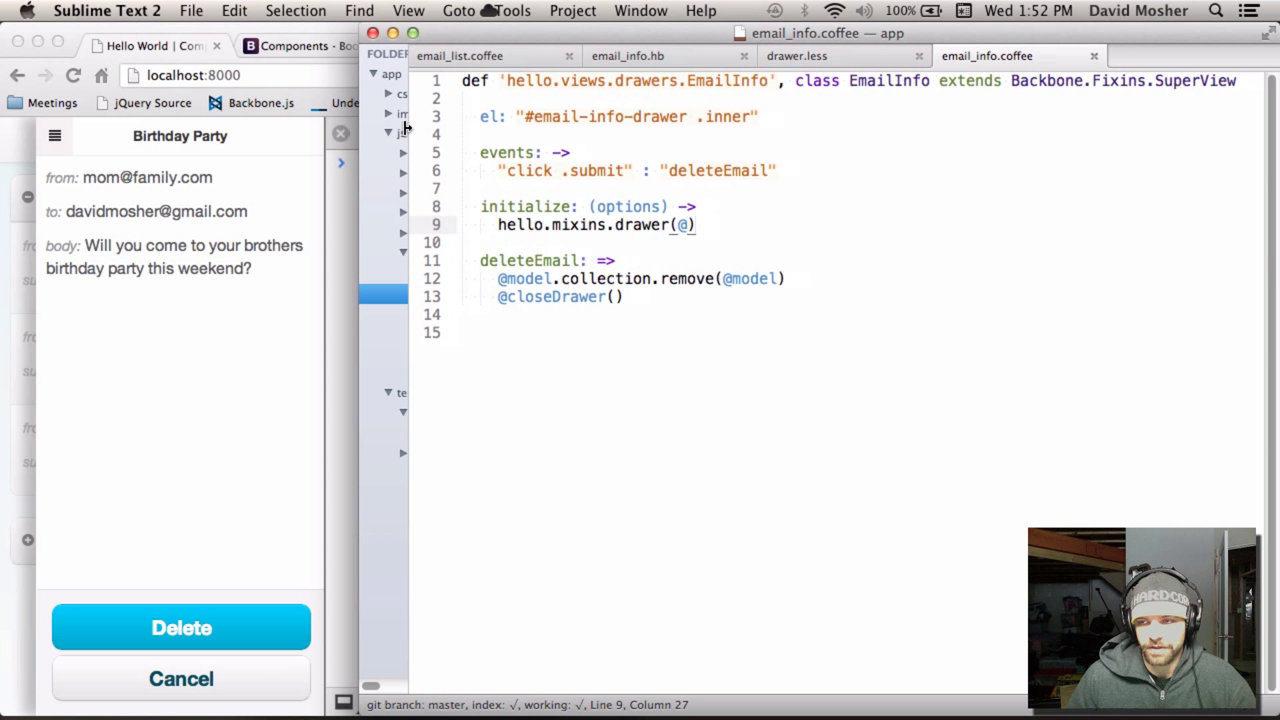
pyautogui.click(920, 81)
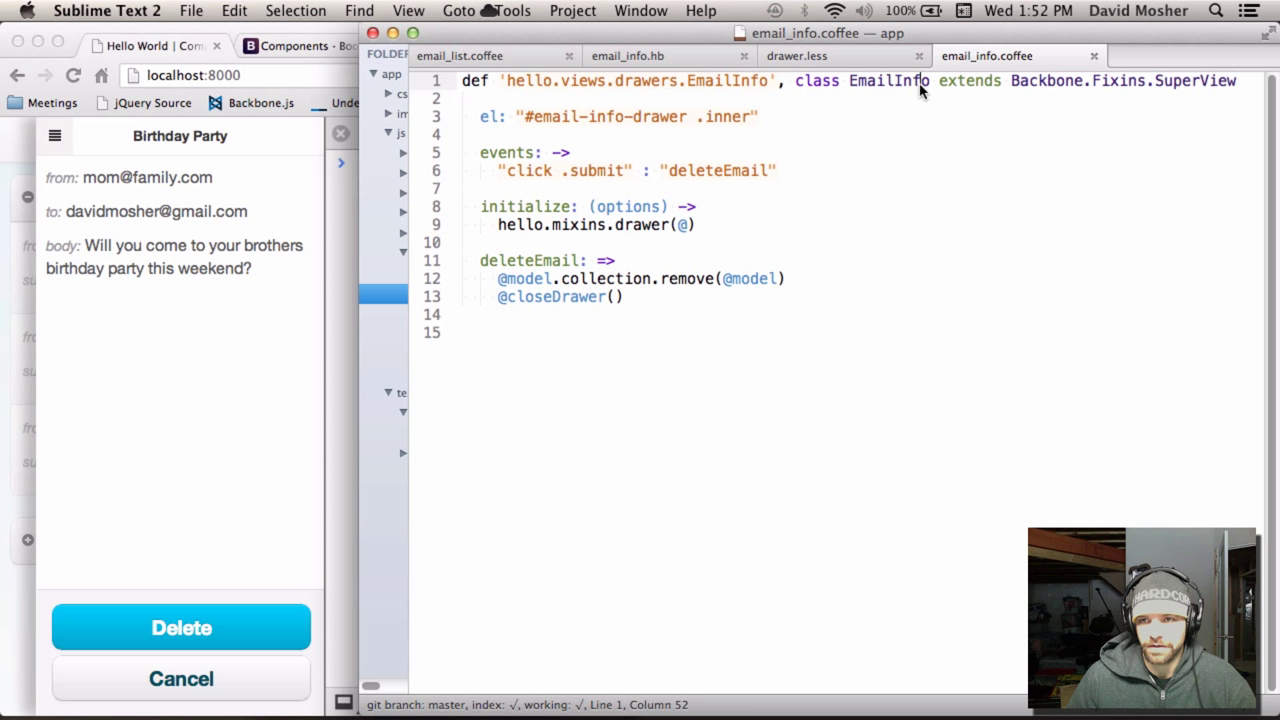
pyautogui.click(497, 224)
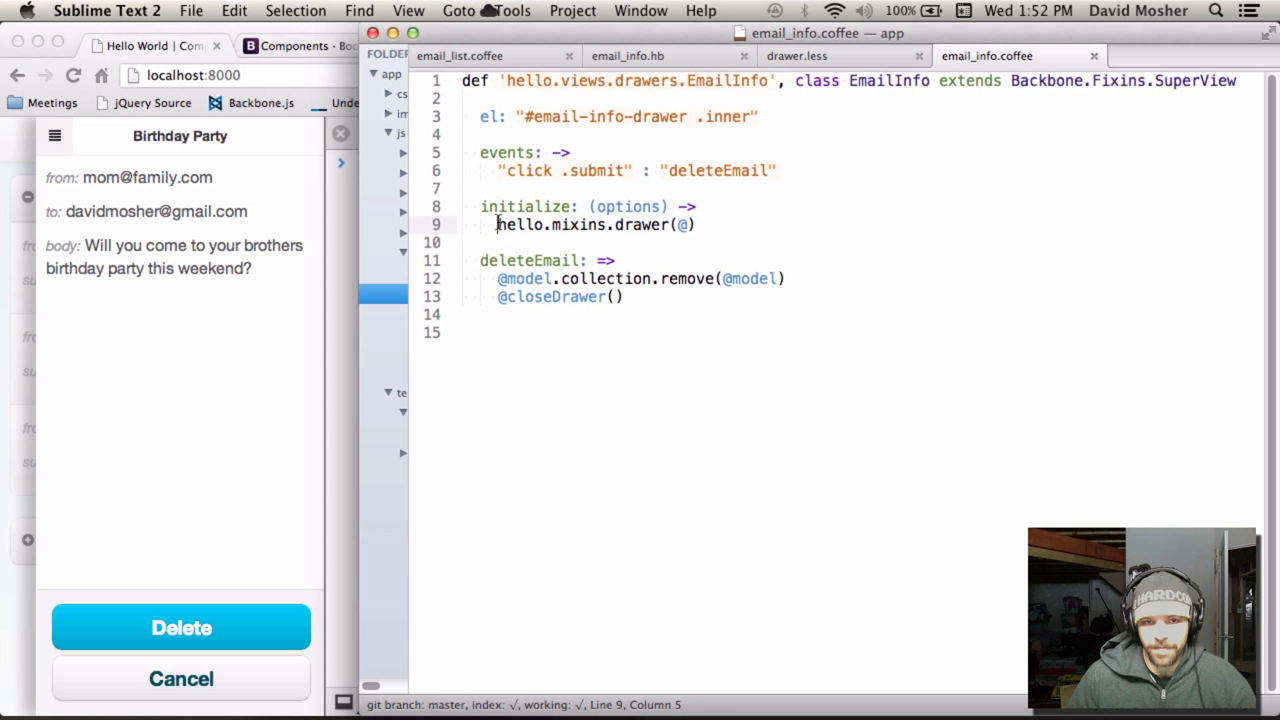
pyautogui.click(696, 224)
pyautogui.write('drawer')
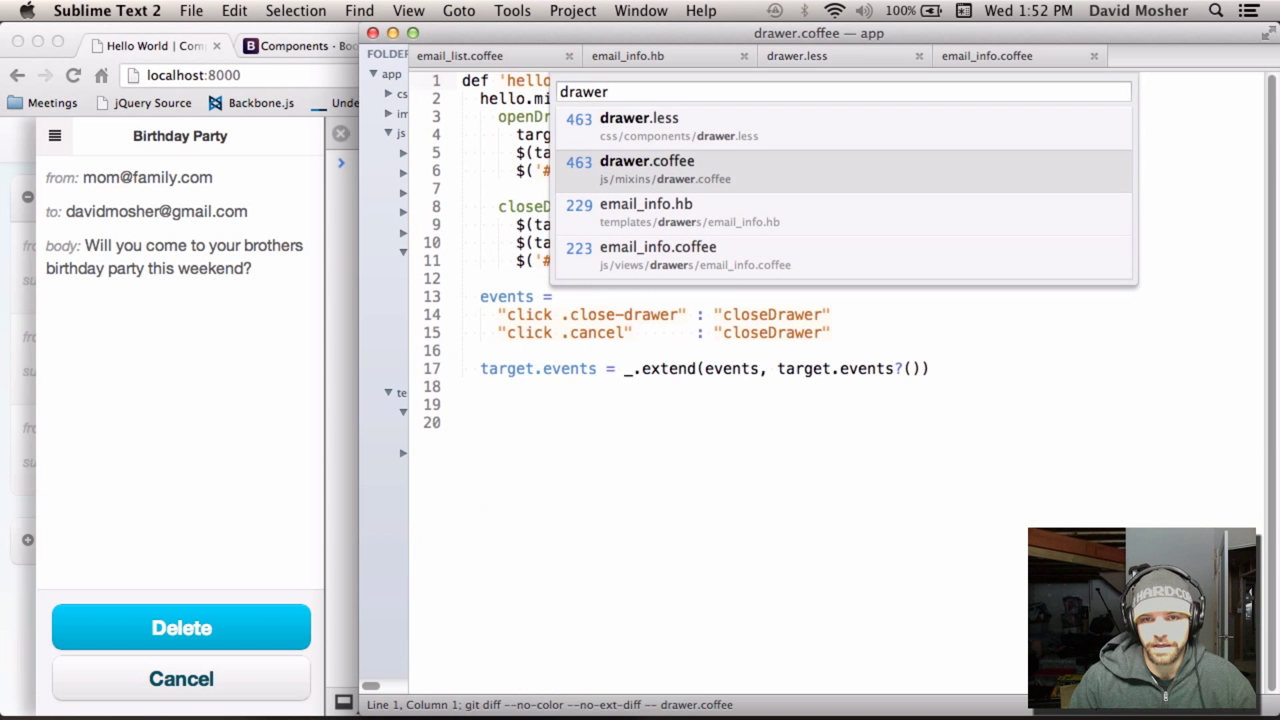
# Open js/mixins/drawer.coffee from the Goto Anything results.
pyautogui.click(646, 161)
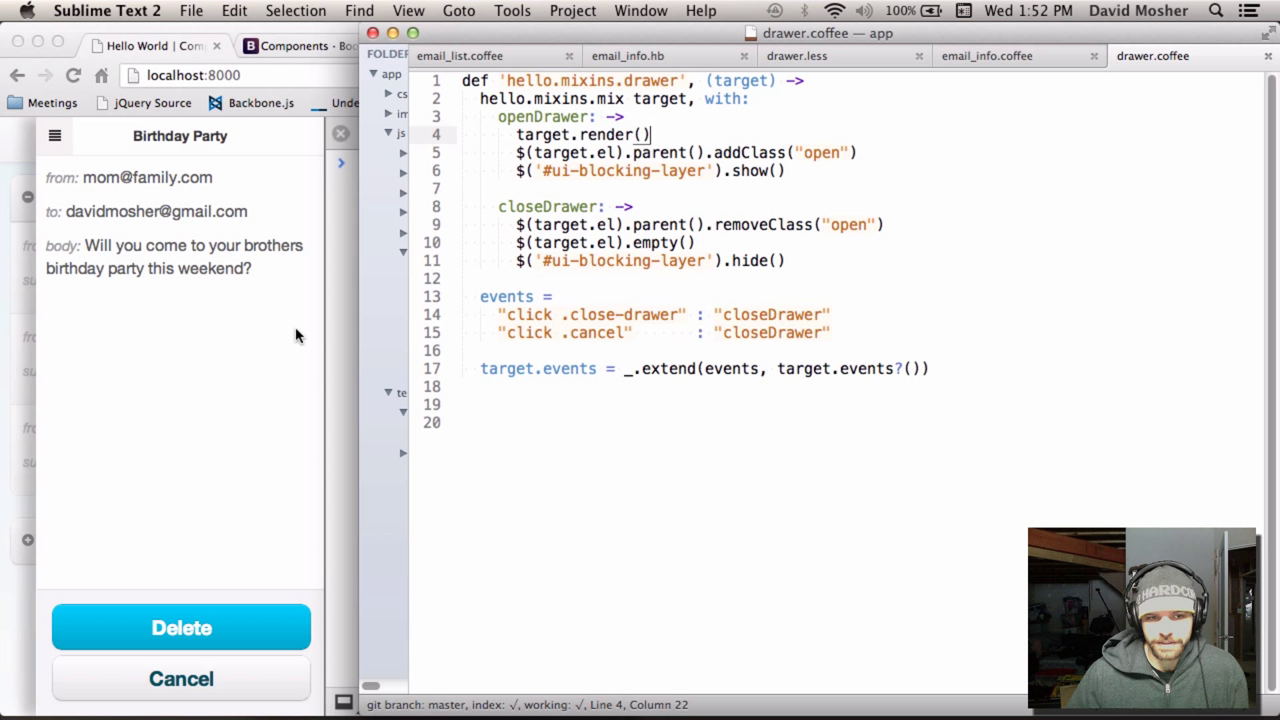
pyautogui.moveTo(320, 336)
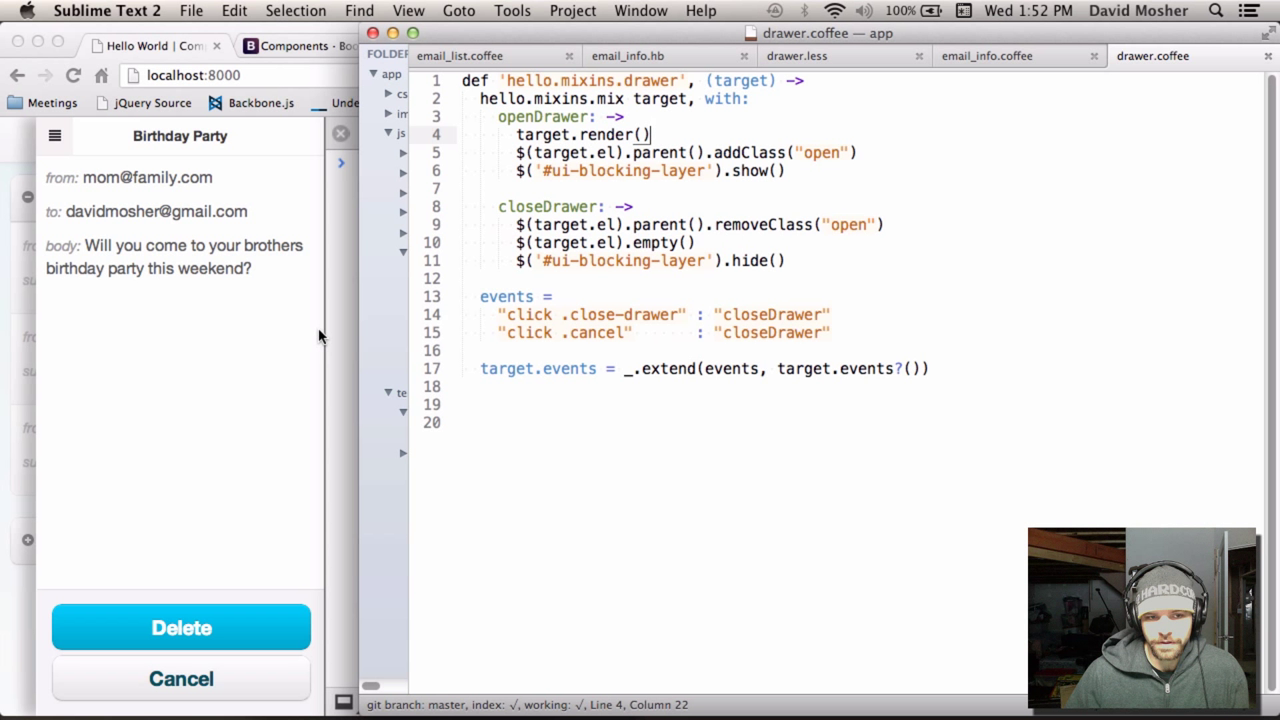
pyautogui.moveTo(297, 346)
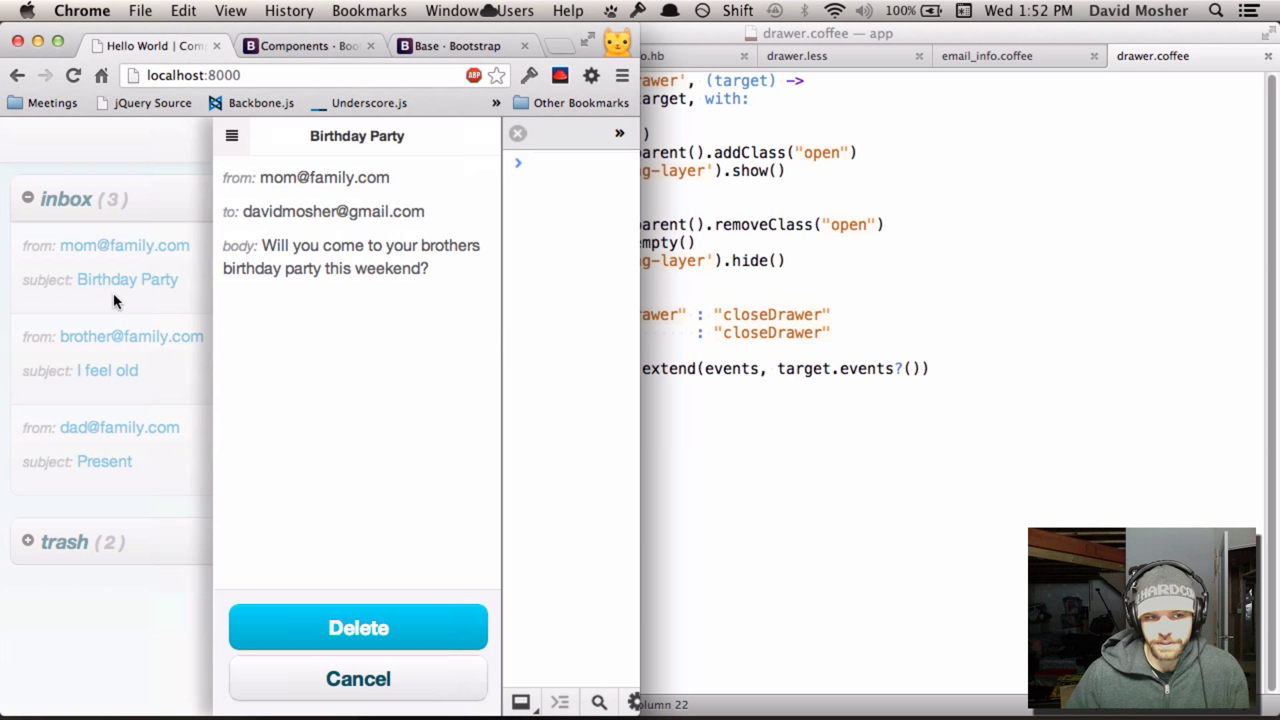
pyautogui.moveTo(120, 200)
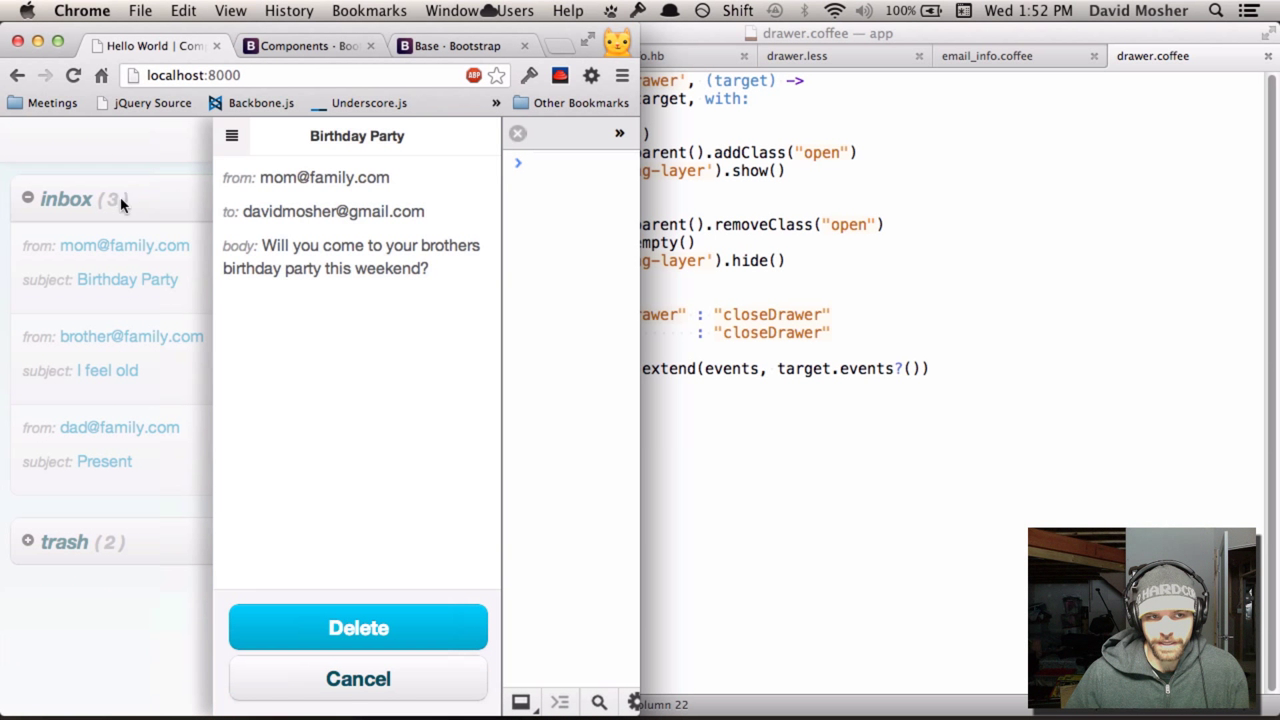
# Open the 'I feel old' email from the Chrome inbox into its slide-out drawer.
pyautogui.click(358, 678)
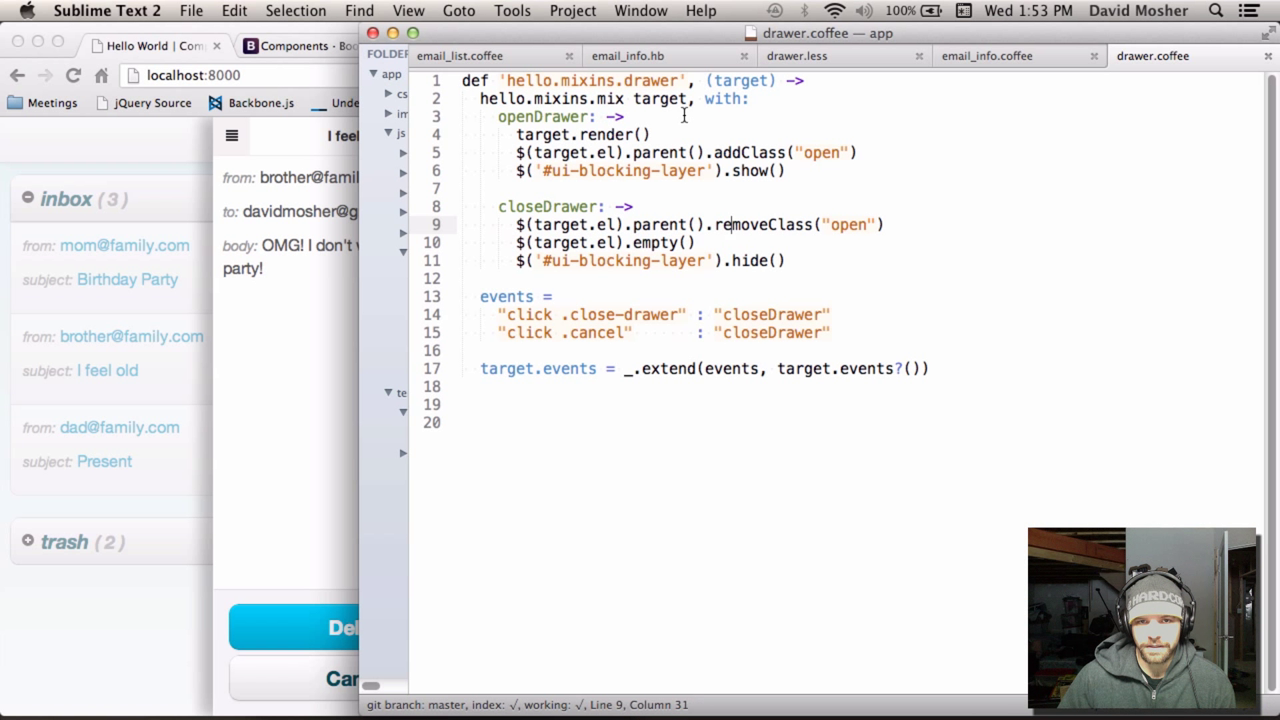
pyautogui.moveTo(705, 145)
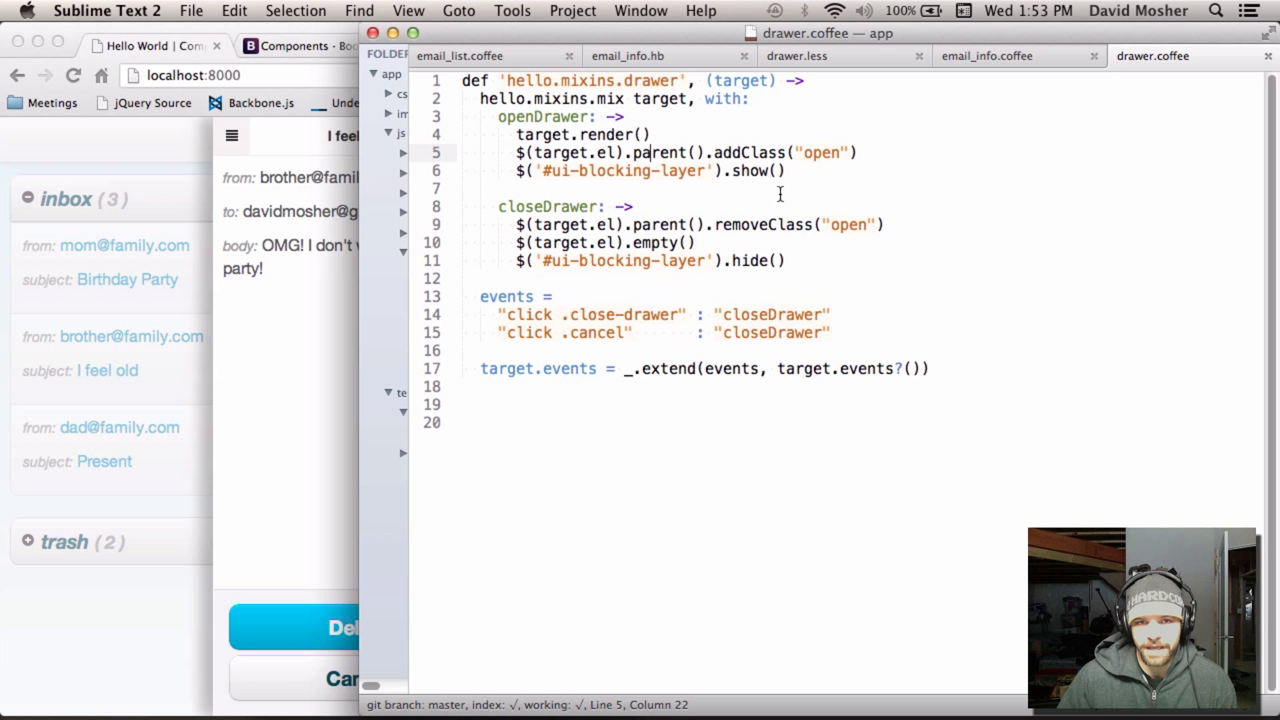
# Walk through openDrawer's open-class line and EmailInfo's initialize method, switching between tabs.
pyautogui.click(620, 117)
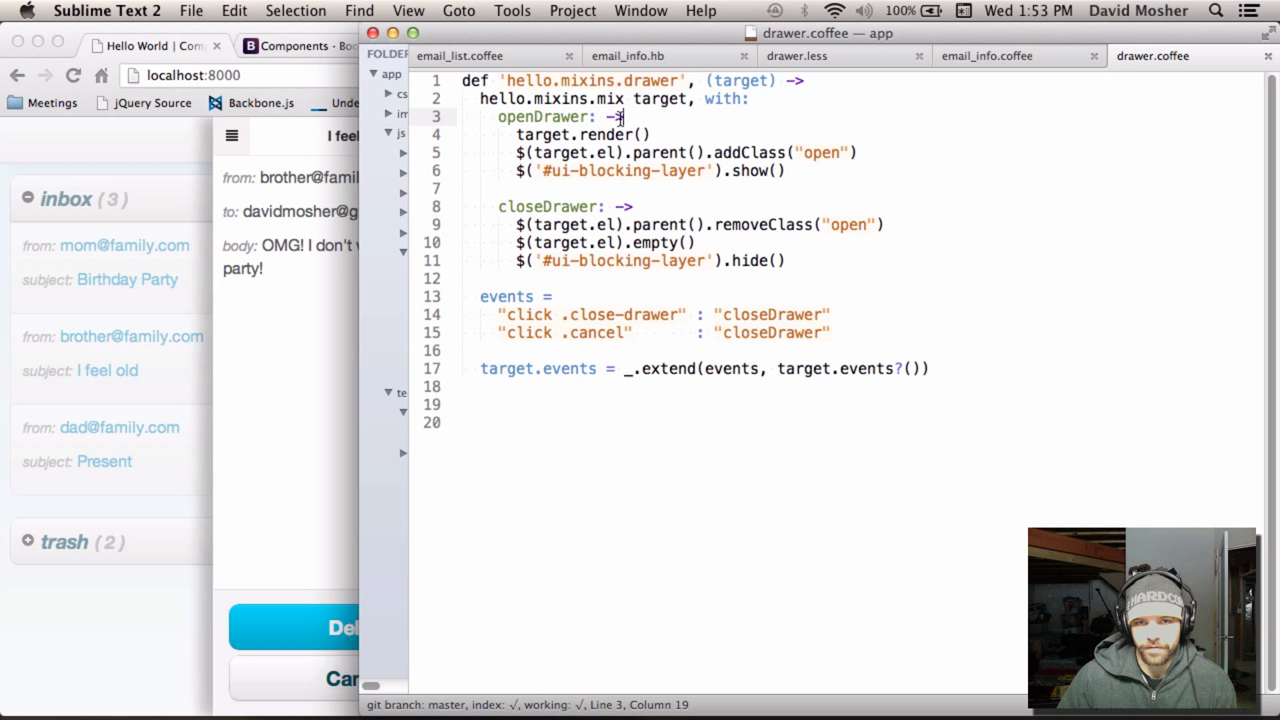
pyautogui.click(986, 55)
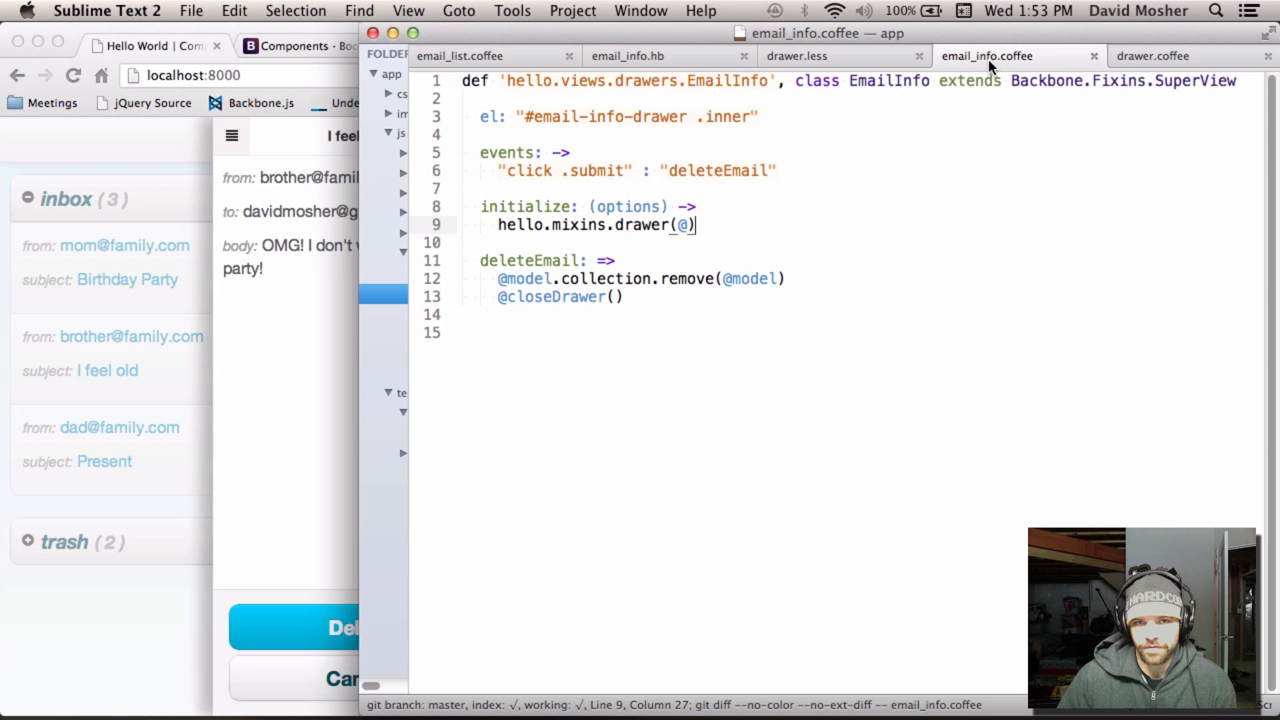
pyautogui.doubleClick(525, 206)
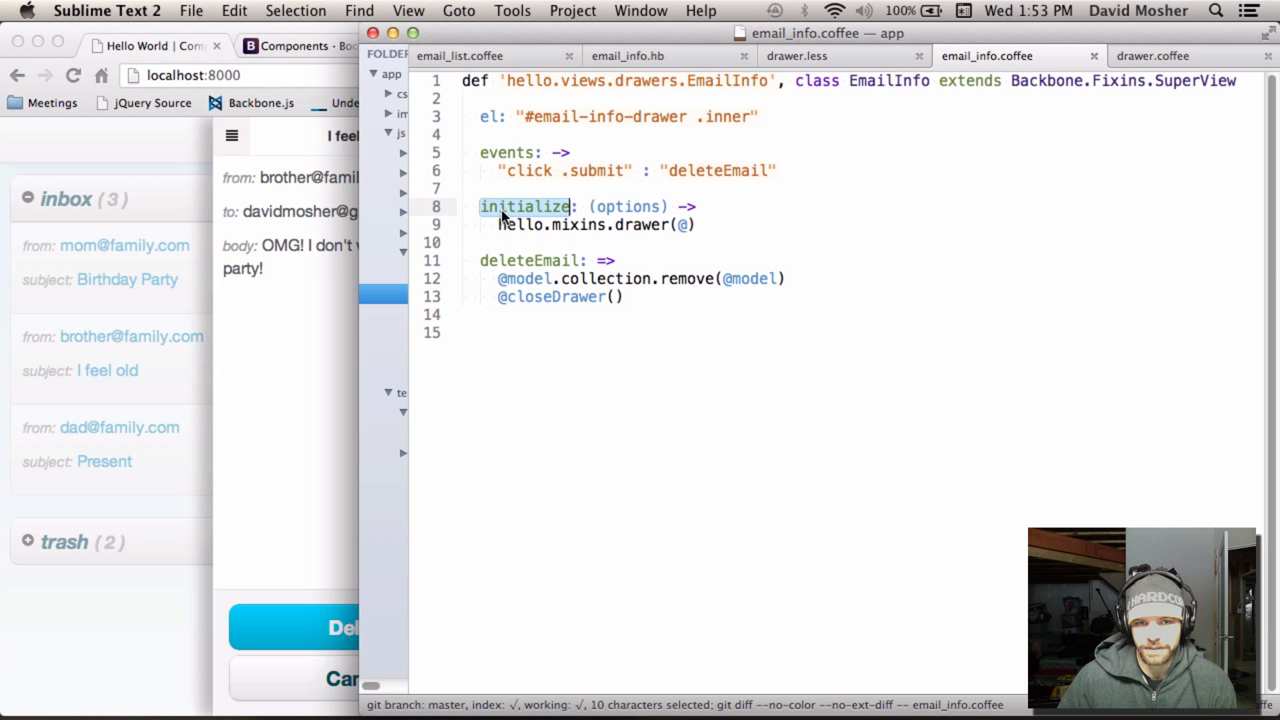
pyautogui.click(570, 206)
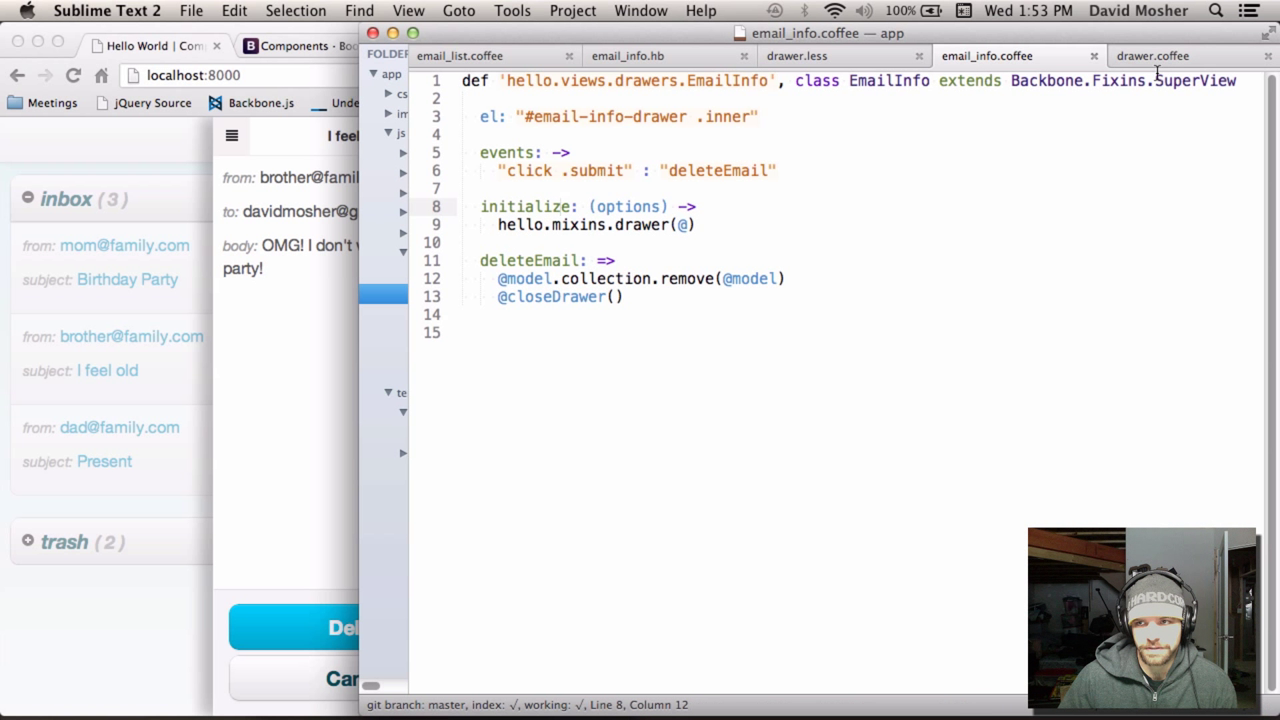
pyautogui.click(1152, 55)
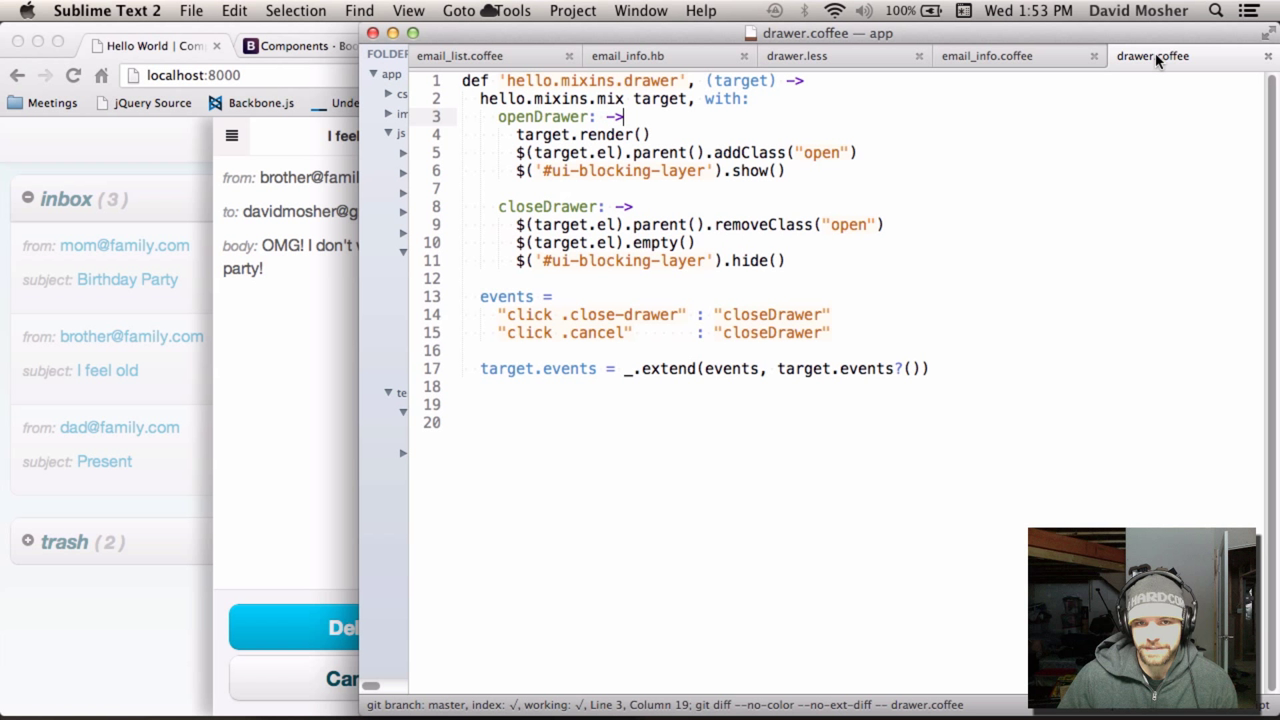
pyautogui.click(570, 206)
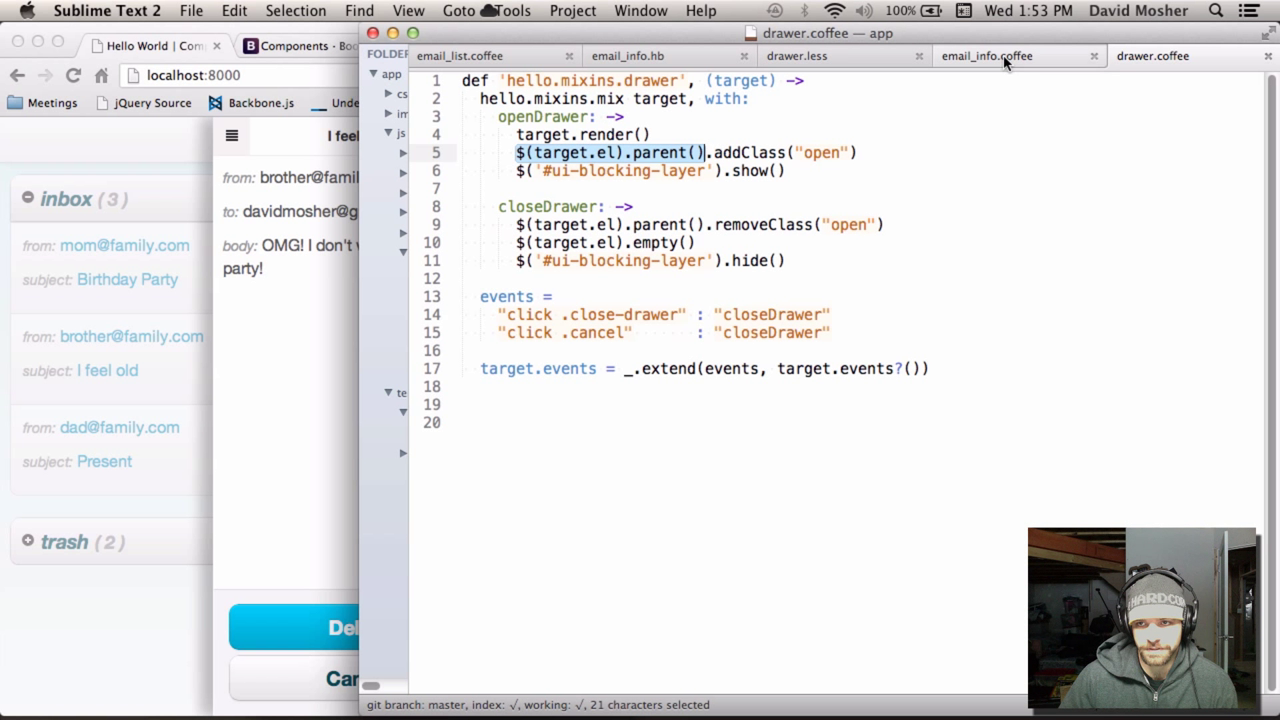
# Review EmailInfo's initialize and events mapping, then delete the 'I feel old' email in Chrome.
pyautogui.click(987, 55)
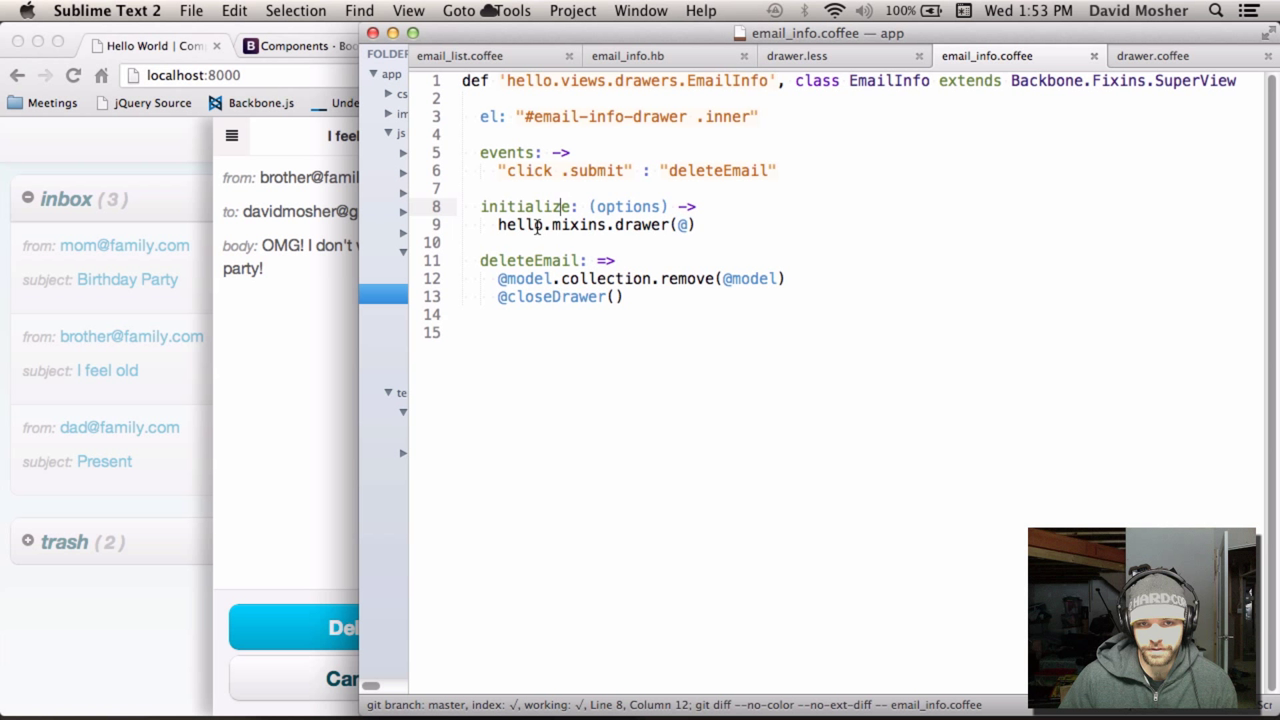
pyautogui.click(689, 224)
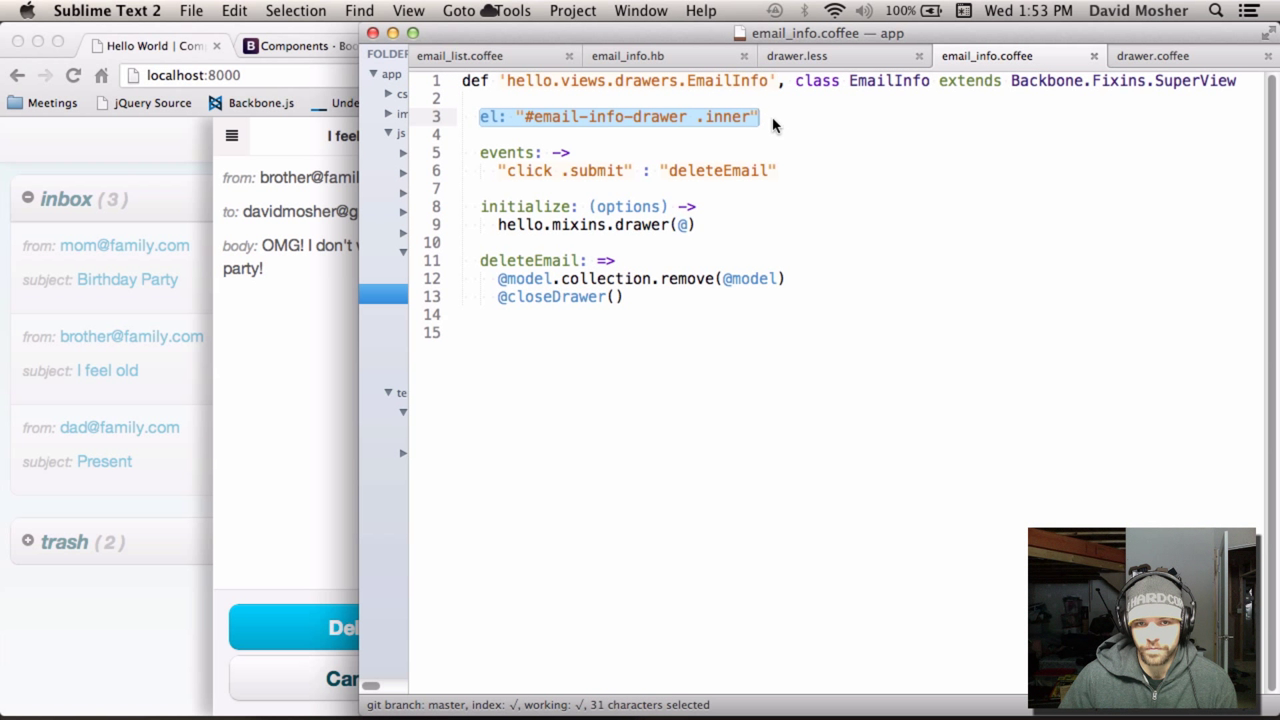
pyautogui.click(502, 152)
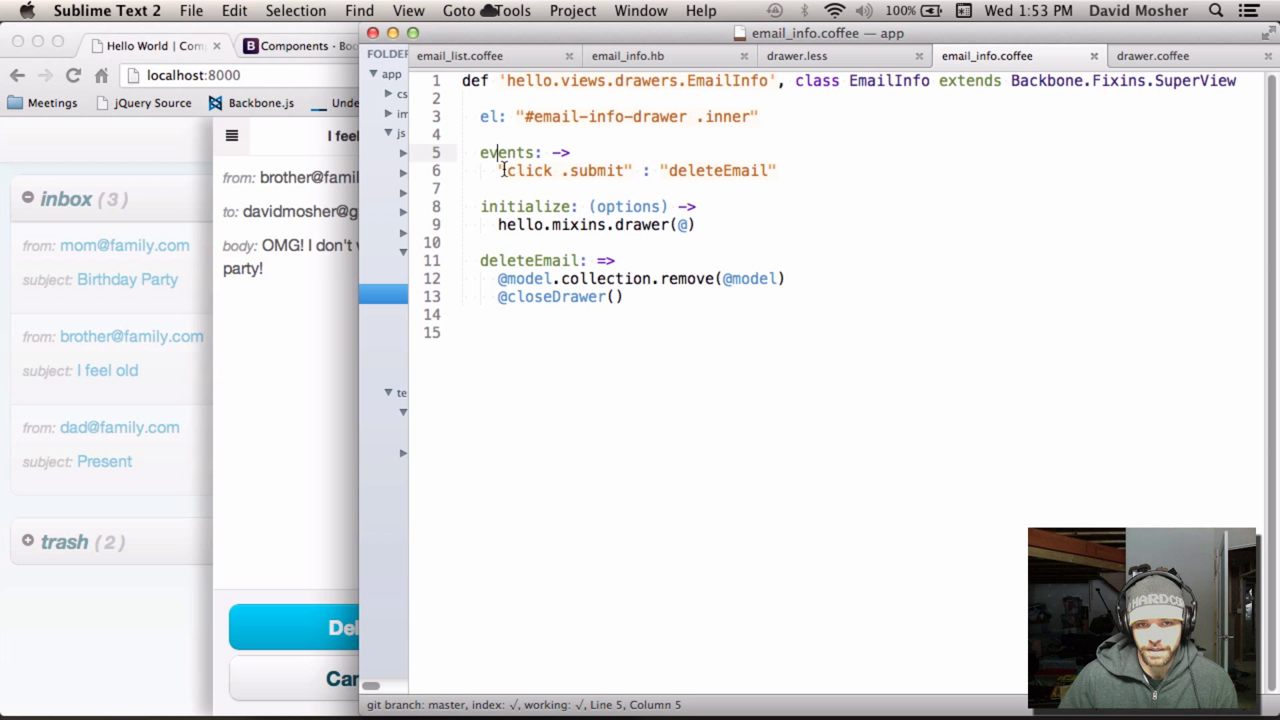
pyautogui.click(155, 45)
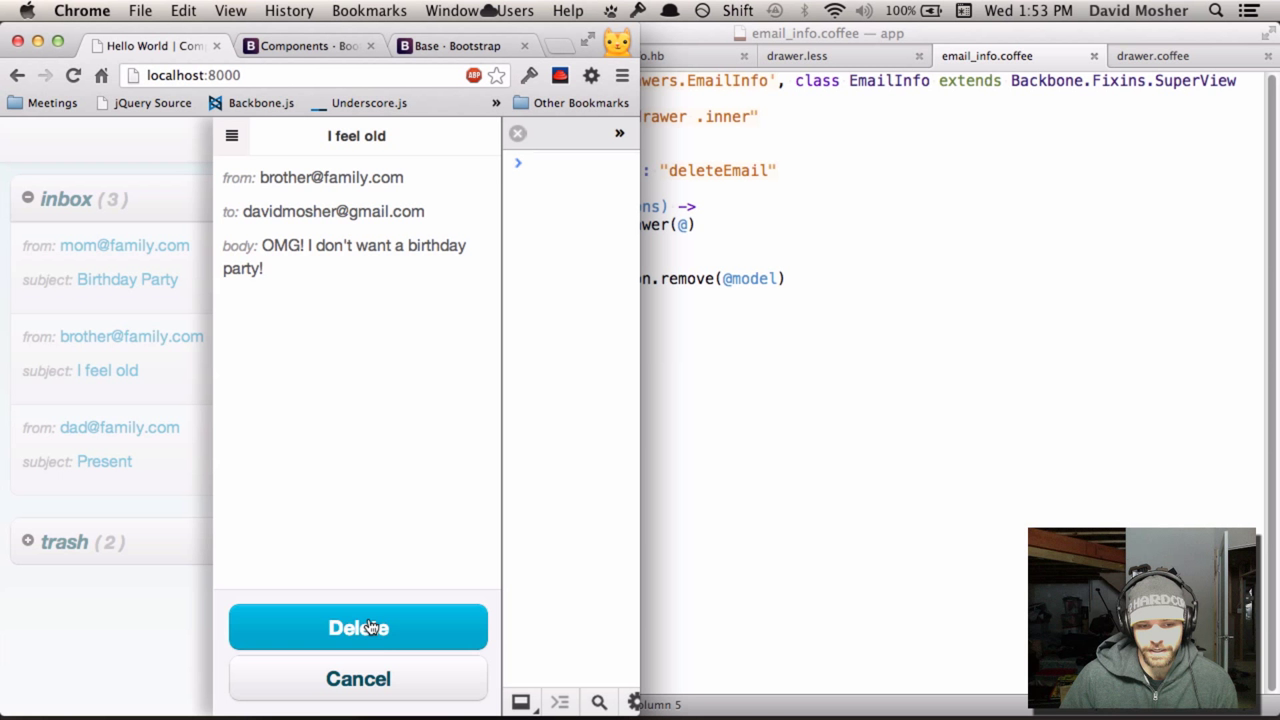
pyautogui.click(358, 627)
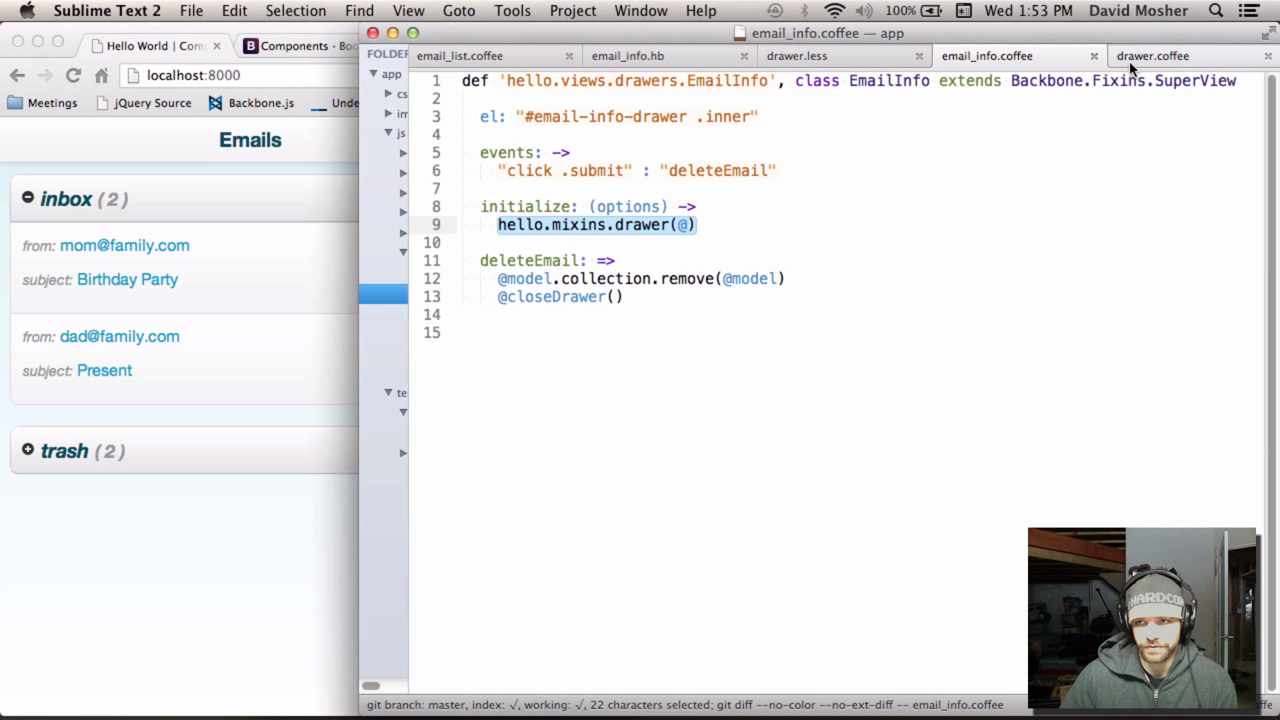
# Flip between drawer.coffee and email_info.coffee, then widen the sidebar to reveal the project tree.
pyautogui.click(1152, 55)
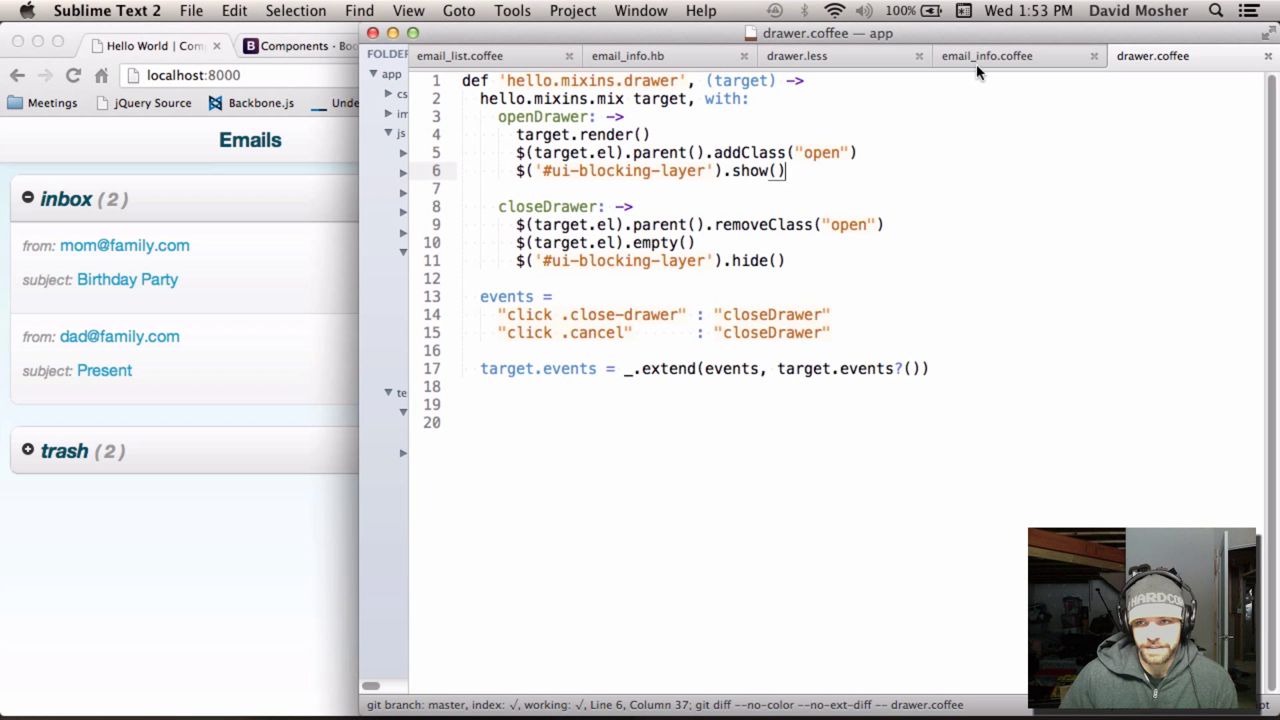
pyautogui.click(987, 55)
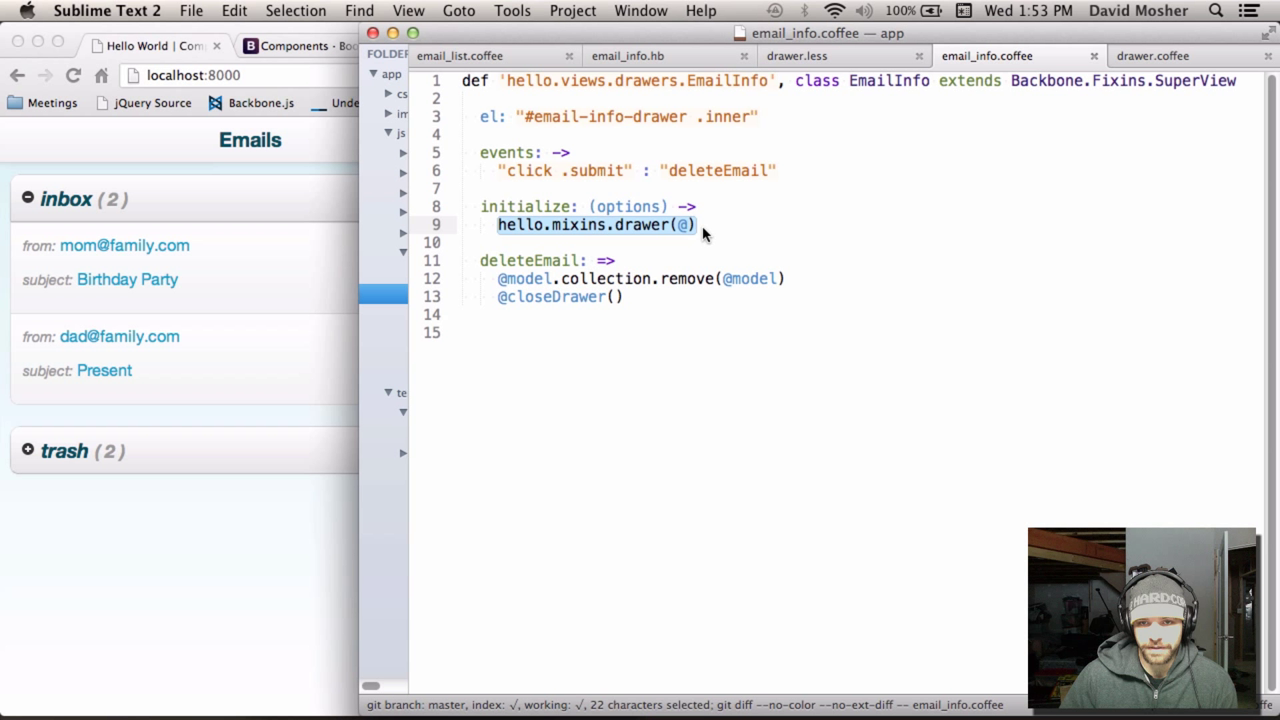
pyautogui.click(1037, 186)
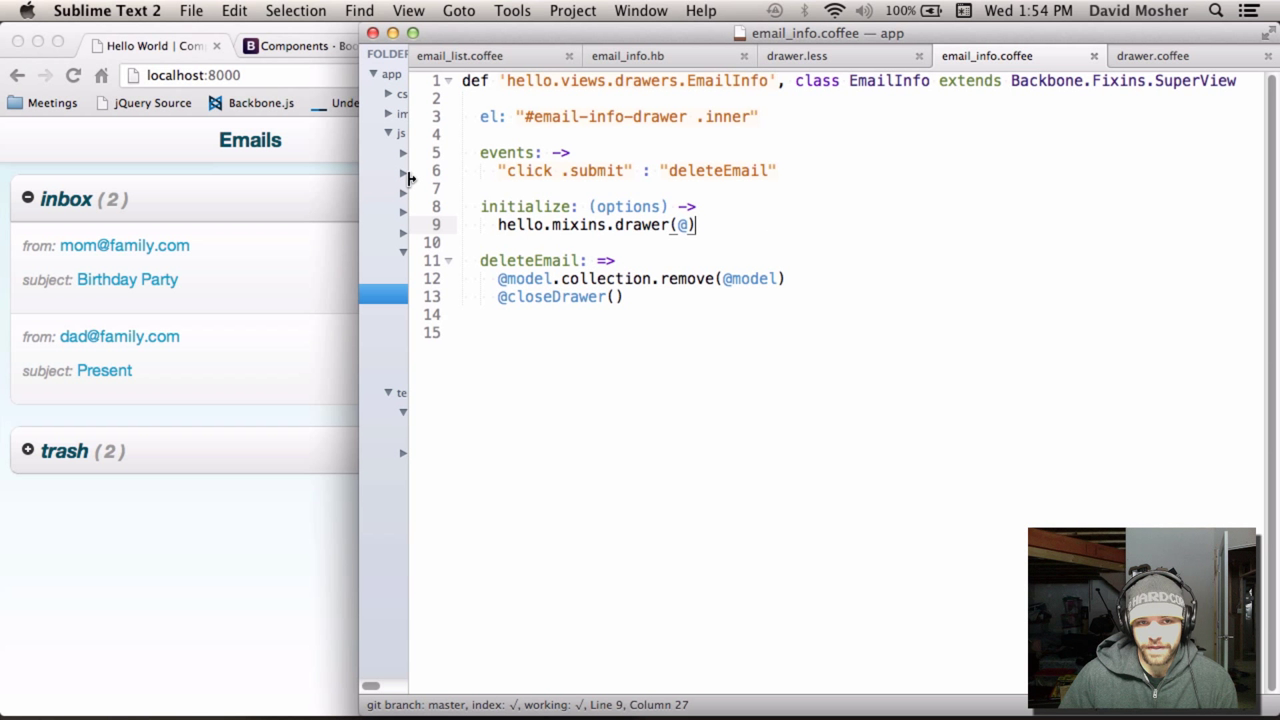
pyautogui.moveTo(408, 180); pyautogui.dragTo(557, 180)
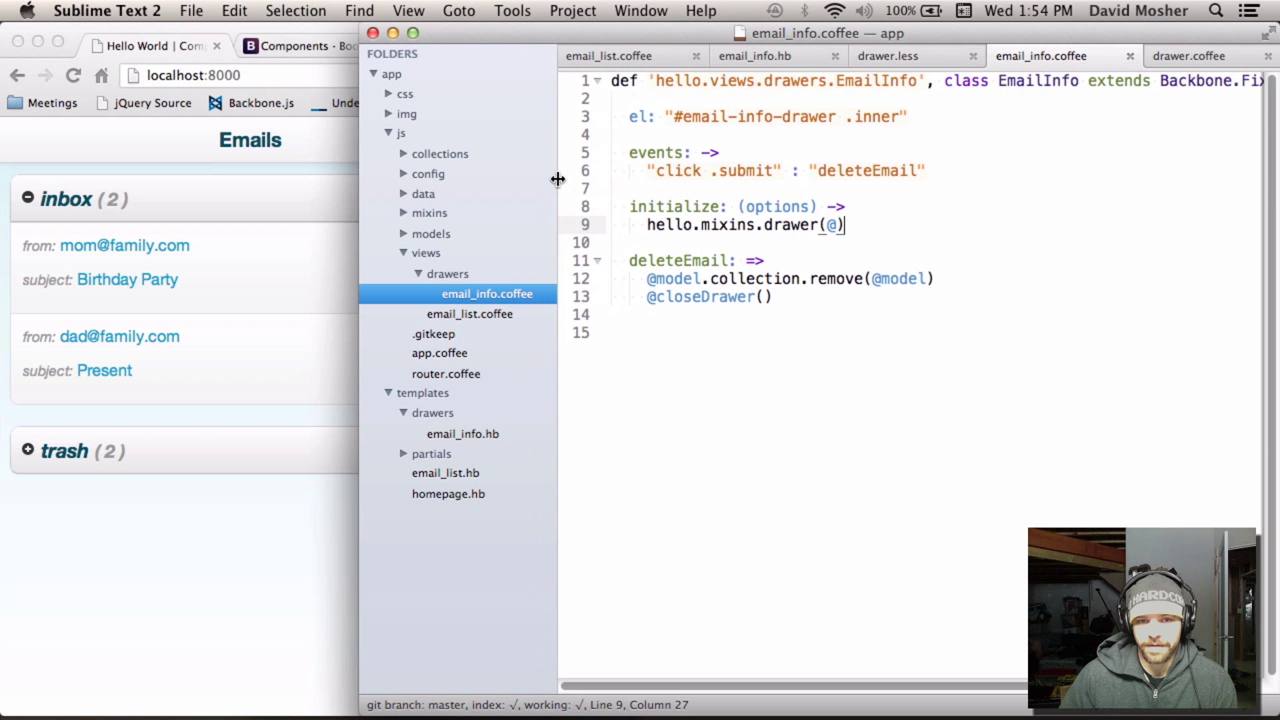